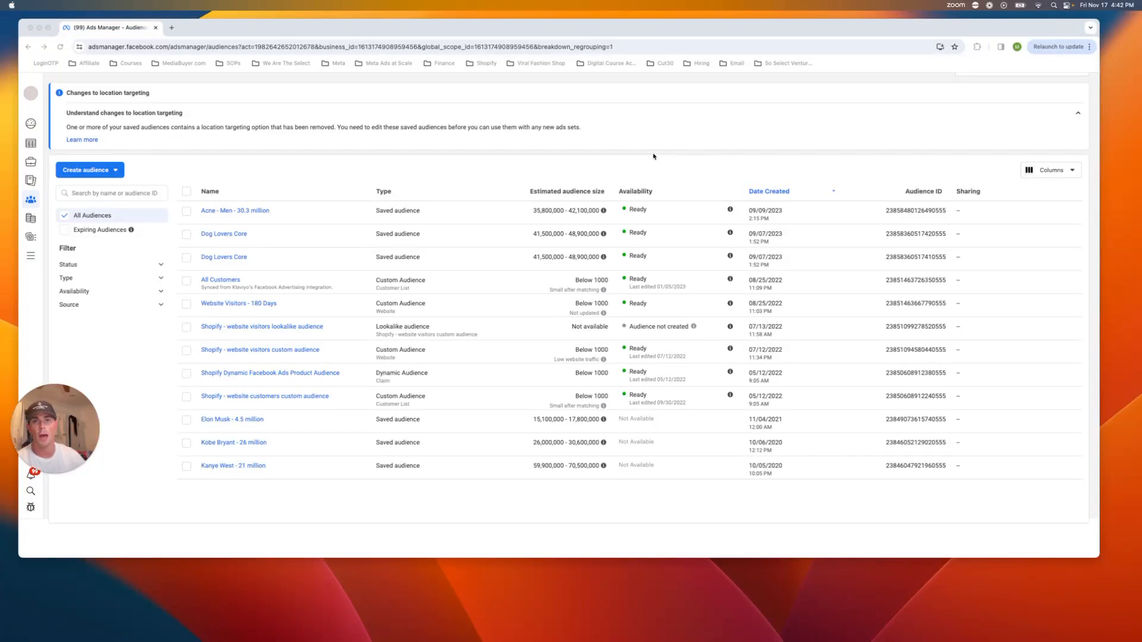
{"action": "mouse_move", "coordinate": [641, 186]}
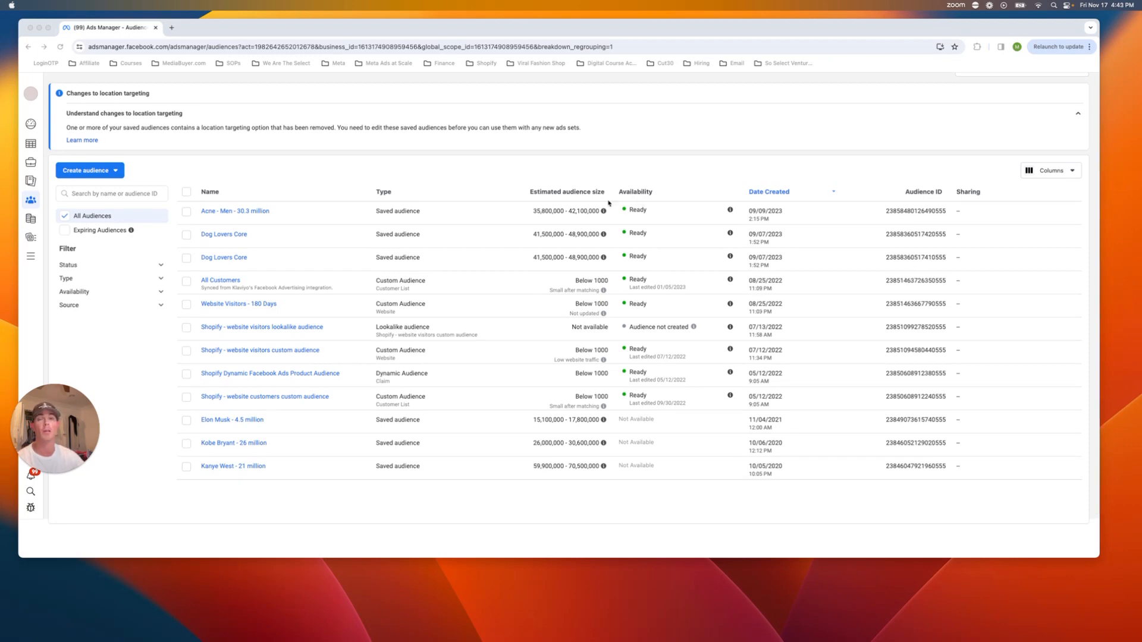
{"action": "mouse_move", "coordinate": [600, 200]}
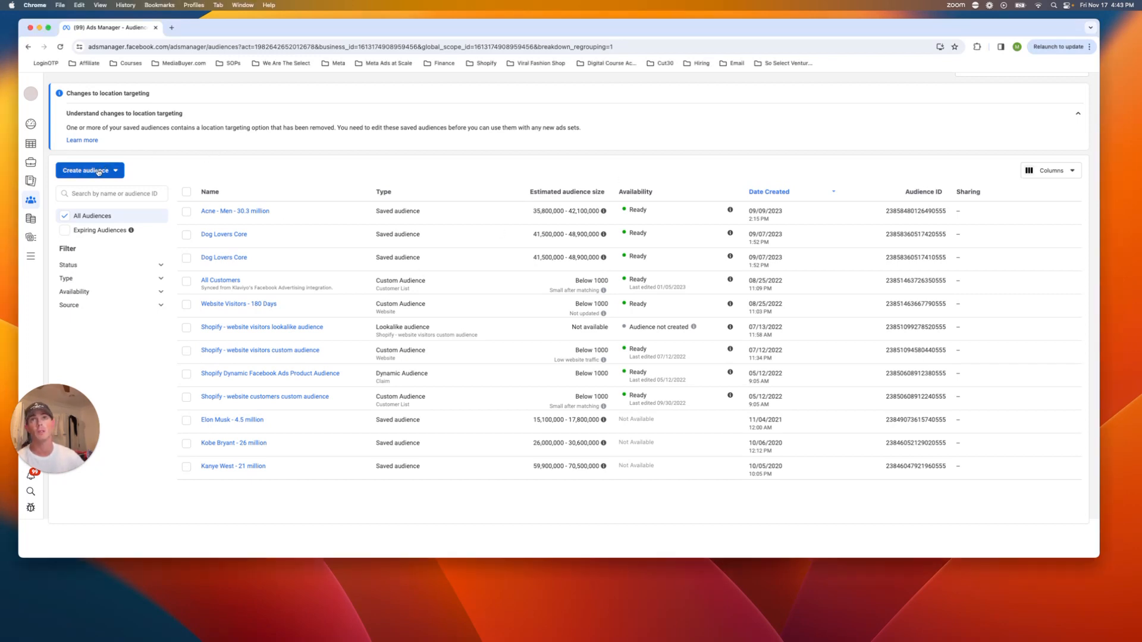
Step: Create a new saved audience and name it Emo, keeping United States and ages 18–65+
{"action": "left_click", "coordinate": [86, 170]}
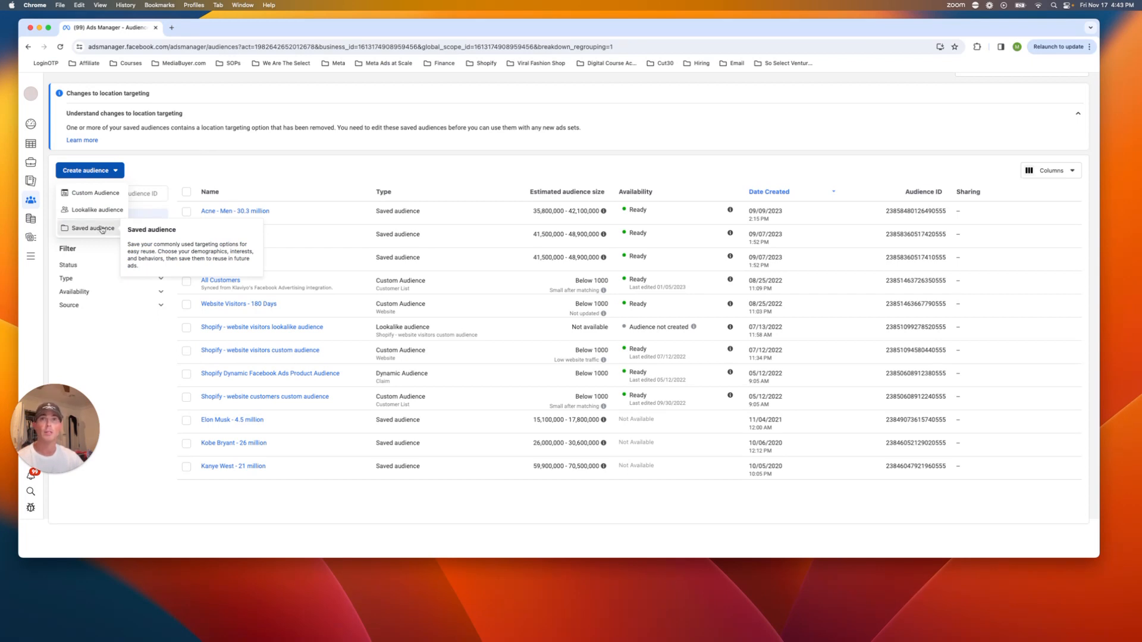
{"action": "left_click", "coordinate": [94, 229]}
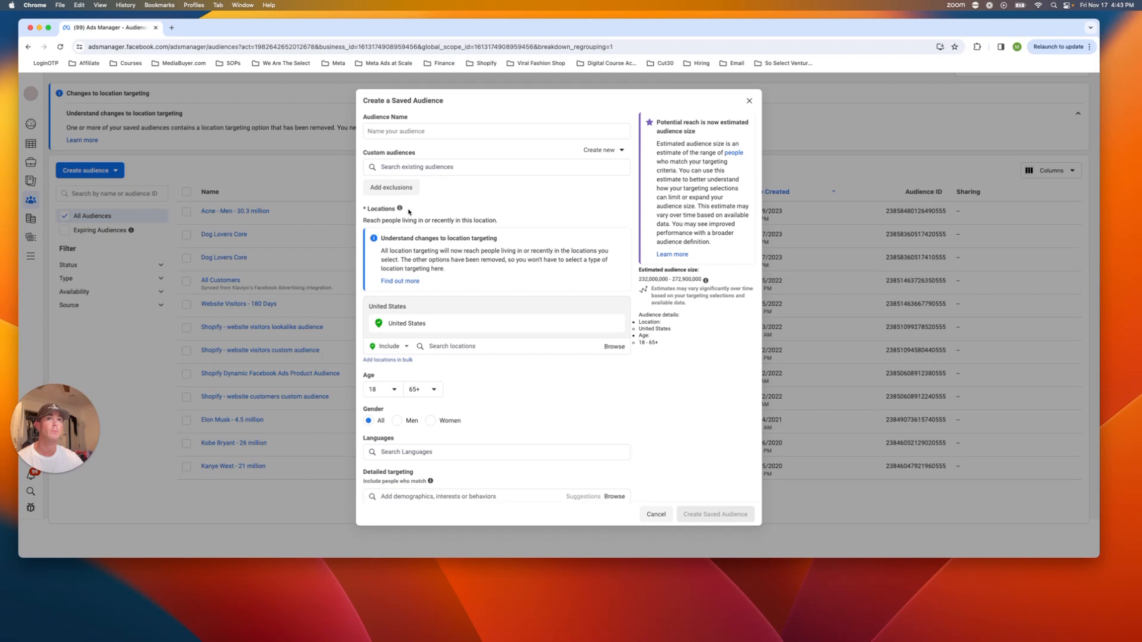
{"action": "type", "text": "EM"}
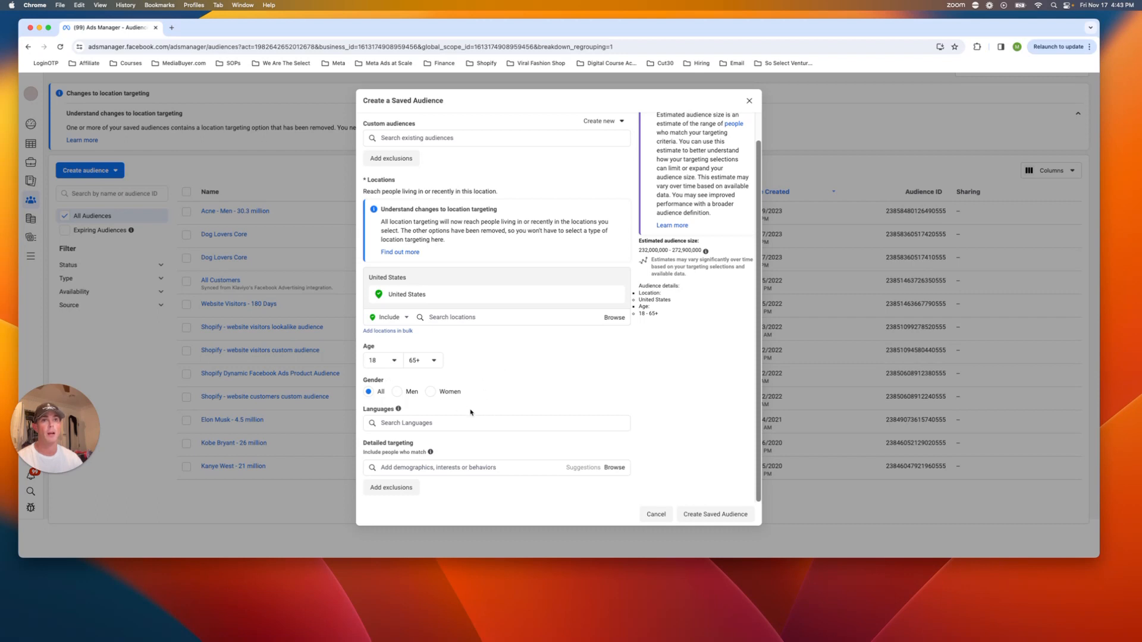
{"action": "left_click", "coordinate": [499, 467]}
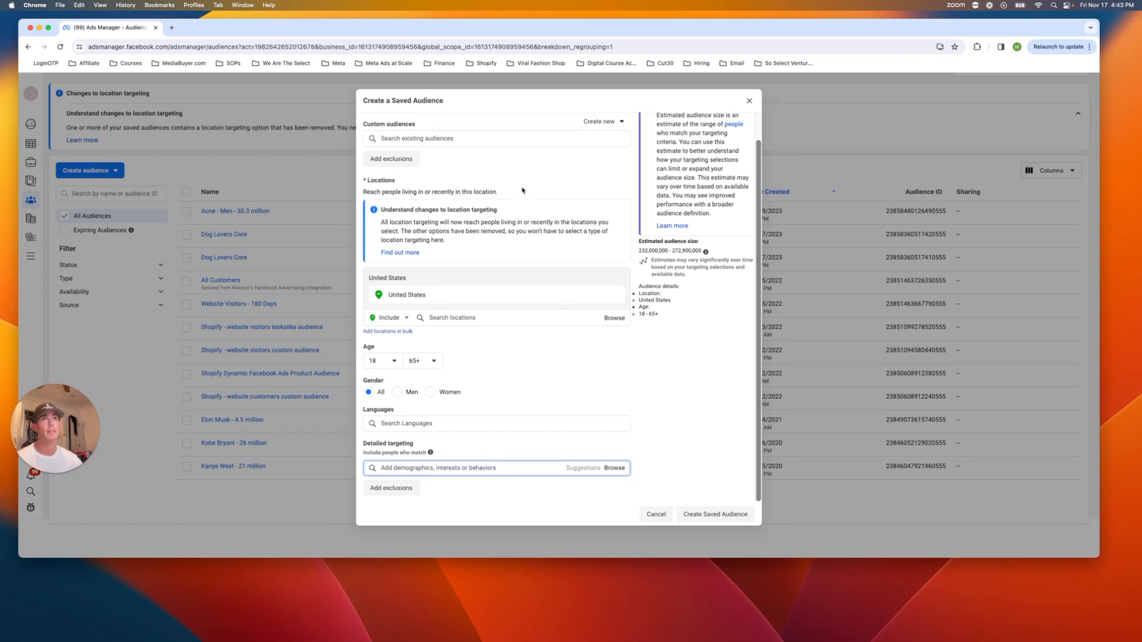
{"action": "type", "text": "Emo"}
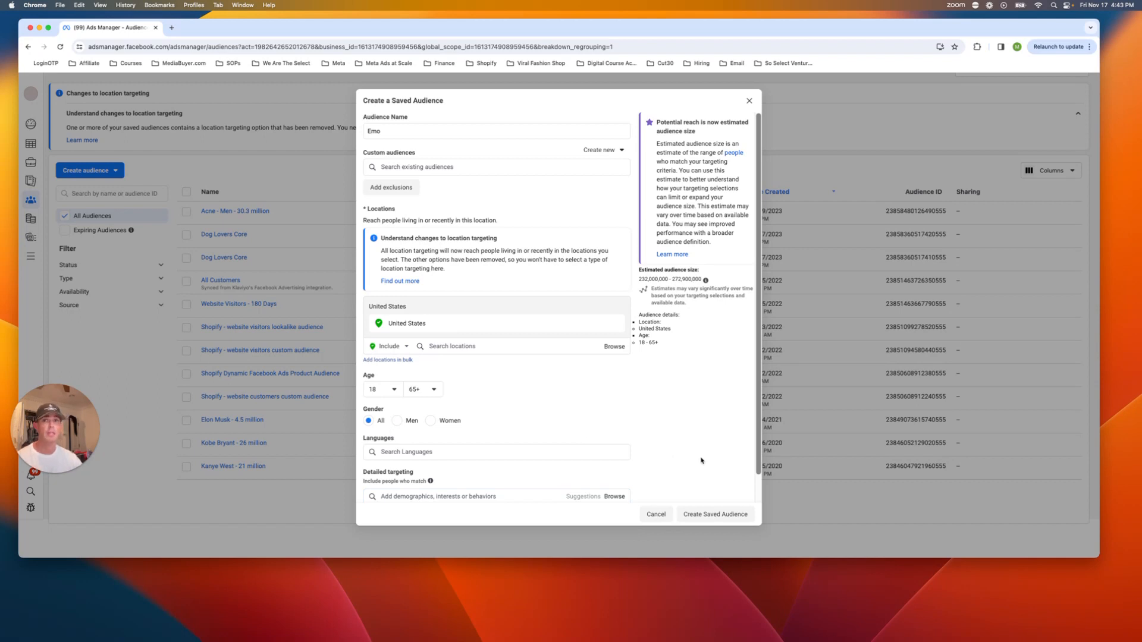
{"action": "mouse_move", "coordinate": [706, 462]}
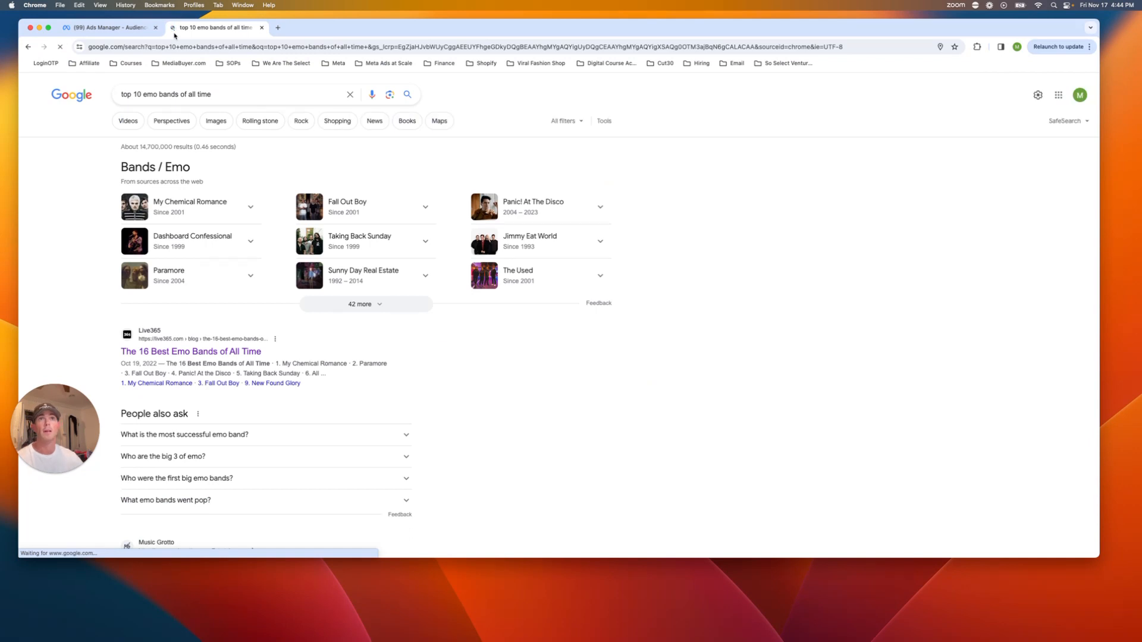
{"action": "mouse_move", "coordinate": [417, 297]}
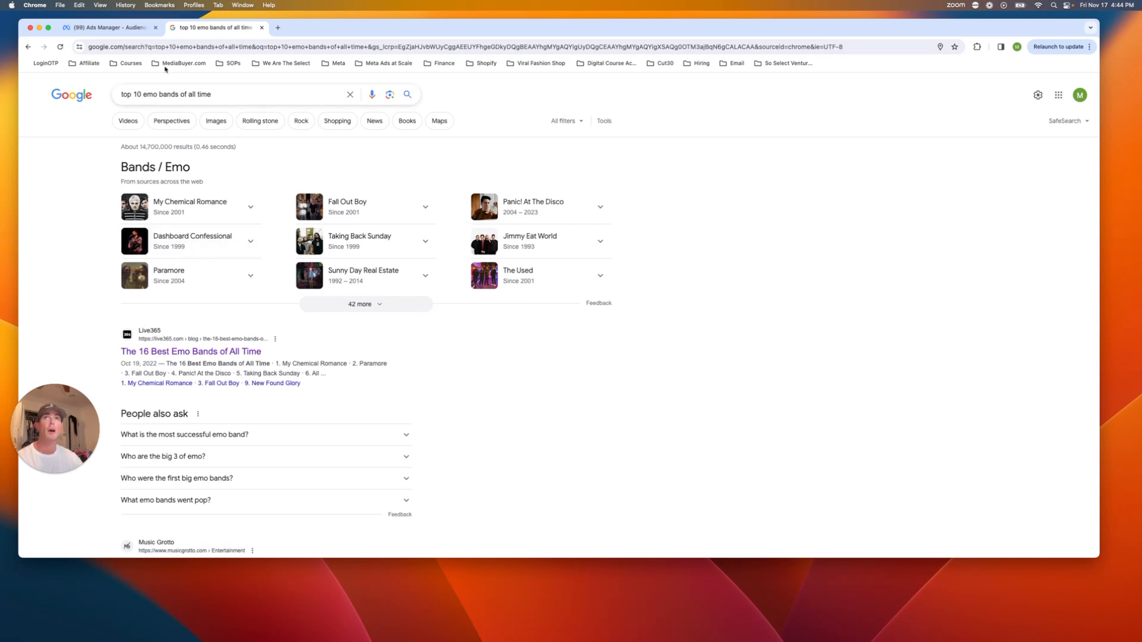
Step: Return from the Google emo-bands results to the audience form in Ads Manager
{"action": "left_click", "coordinate": [109, 27]}
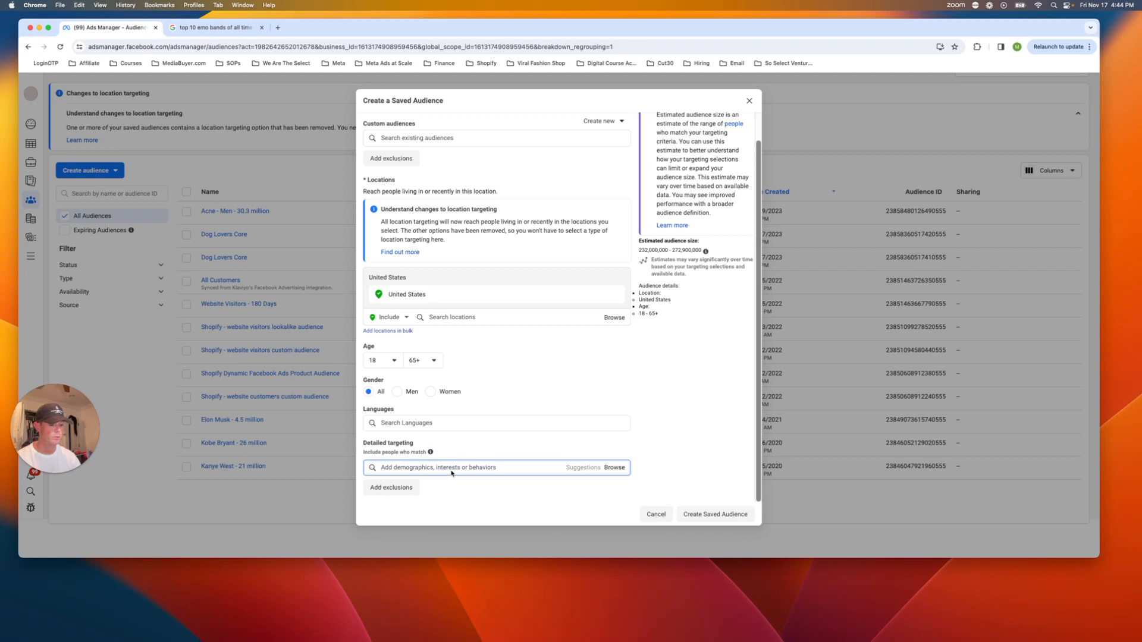
Step: Add My Chemical Romance, Fall Out Boy, All Time Low, Taking Back Sunday and Brand New as interests
{"action": "type", "text": "my chemical romance"}
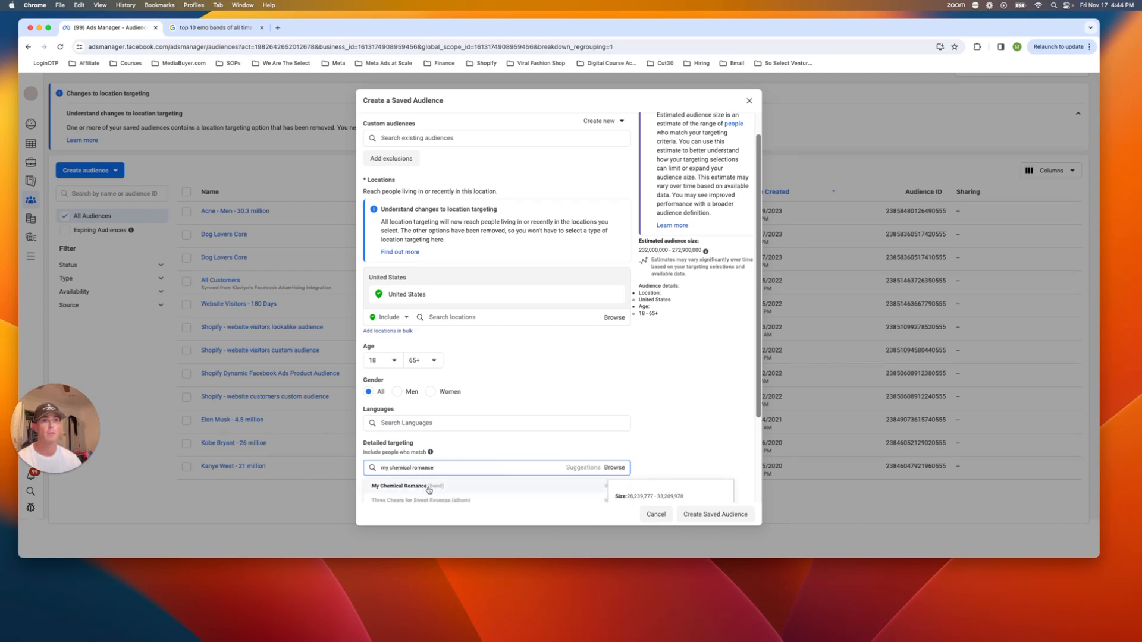
{"action": "left_click", "coordinate": [407, 485]}
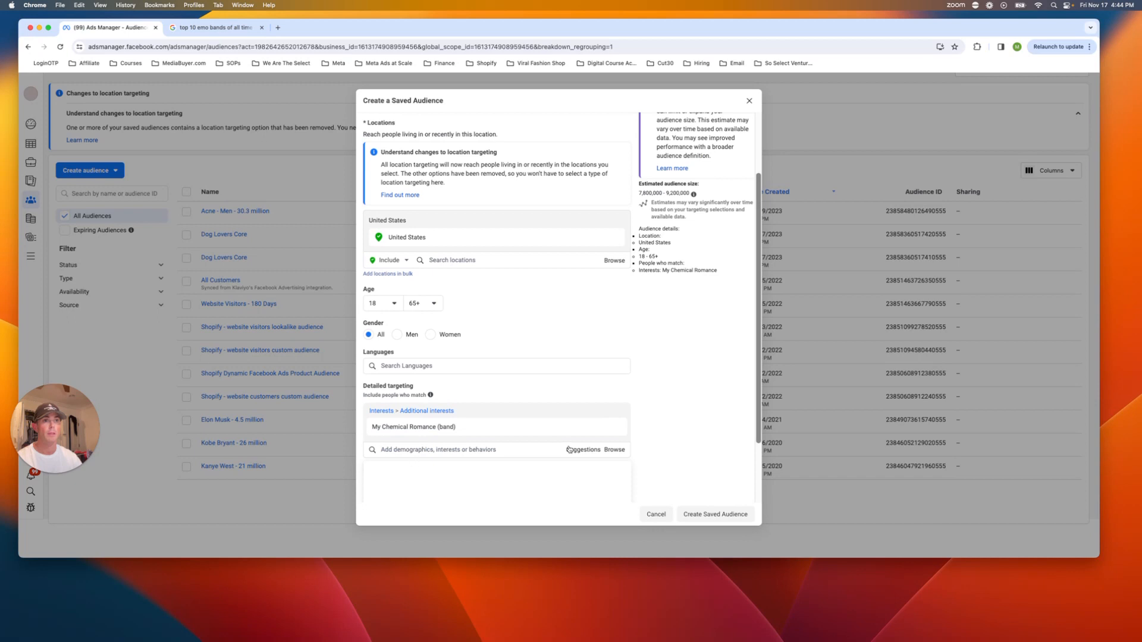
{"action": "left_click", "coordinate": [413, 427]}
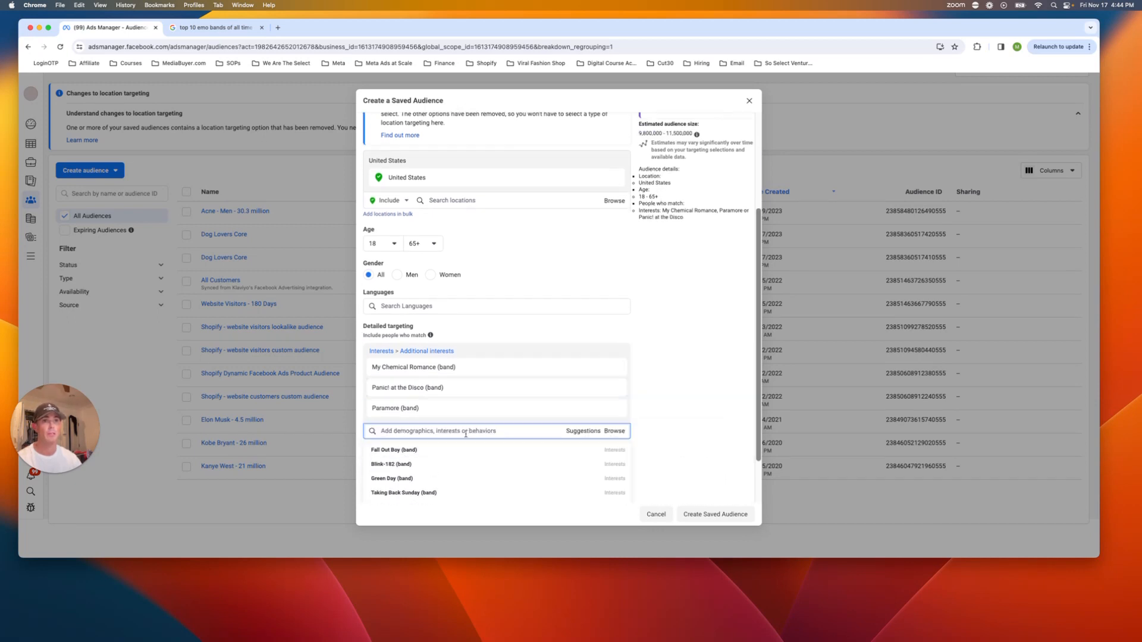
{"action": "left_click", "coordinate": [393, 450]}
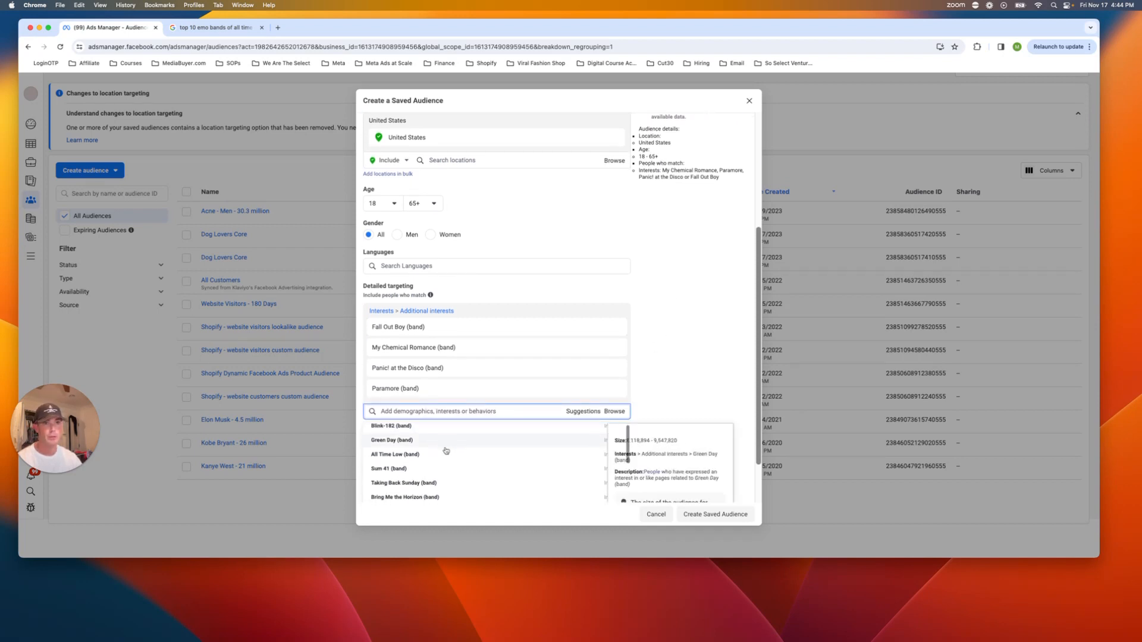
{"action": "left_click", "coordinate": [394, 453]}
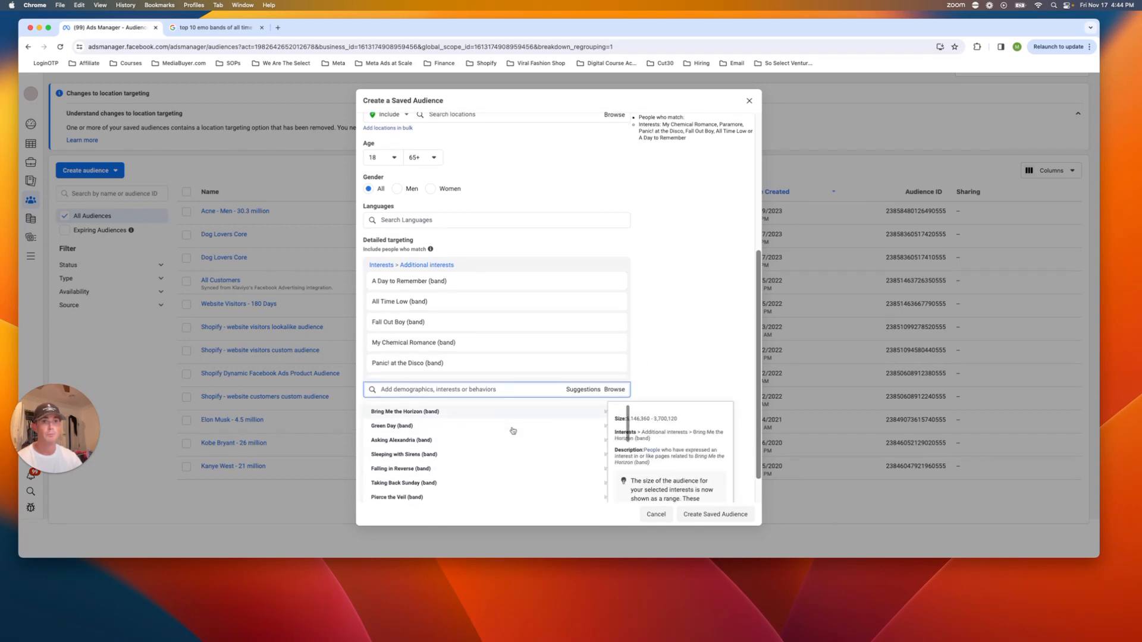
{"action": "left_click", "coordinate": [404, 483]}
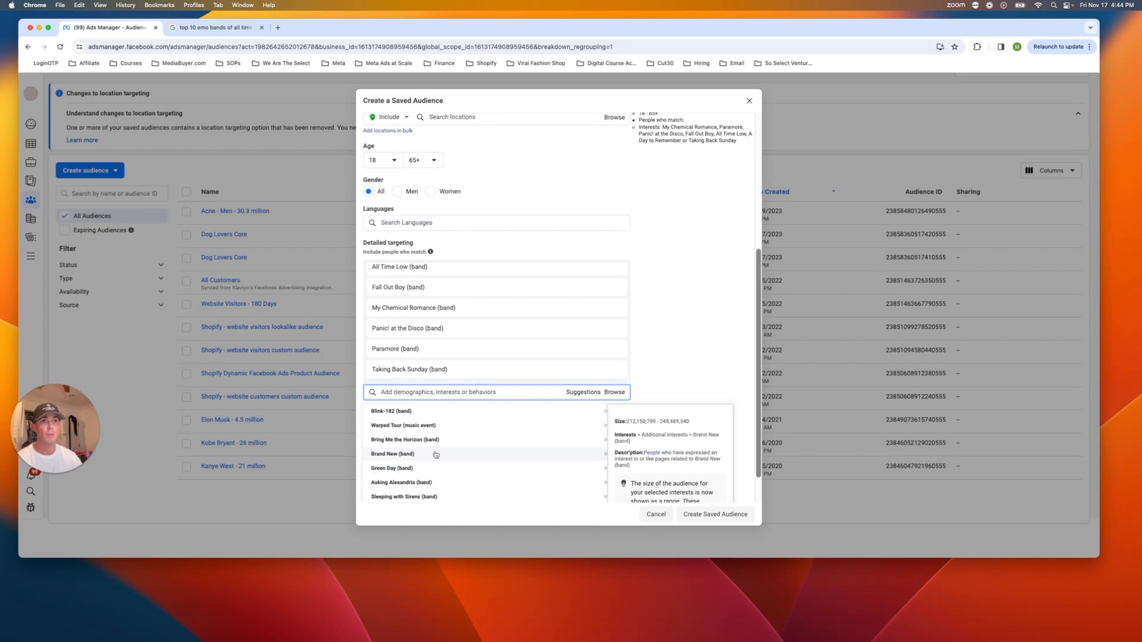
{"action": "left_click", "coordinate": [391, 453]}
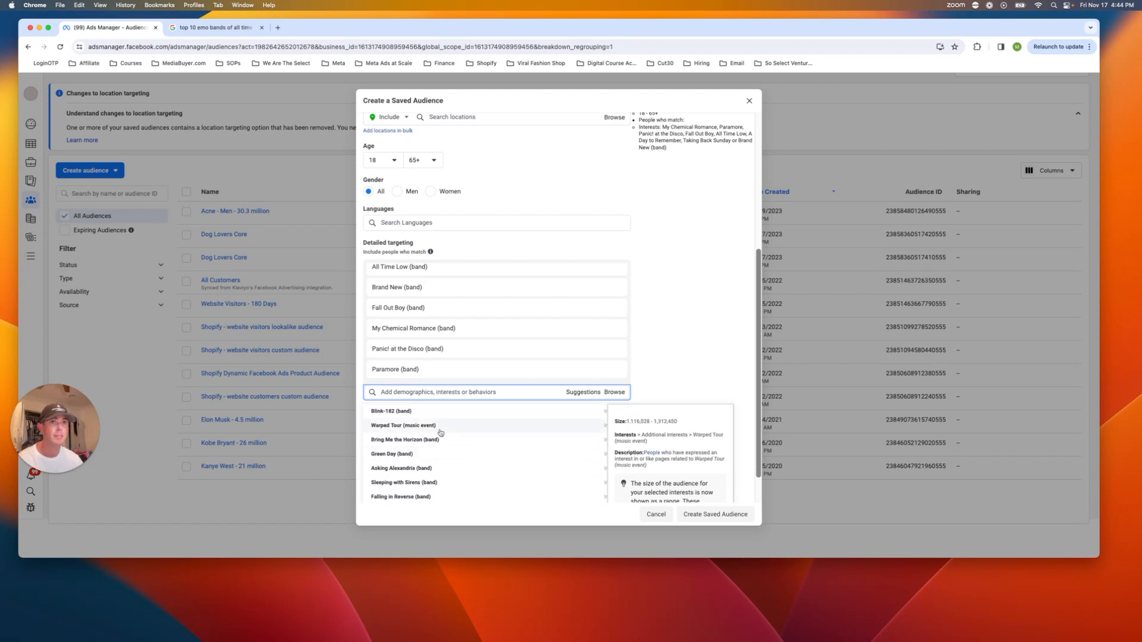
Step: Recheck the Google band list, add Jimmy Eat World, and expand the full list of emo bands
{"action": "left_click", "coordinate": [214, 27]}
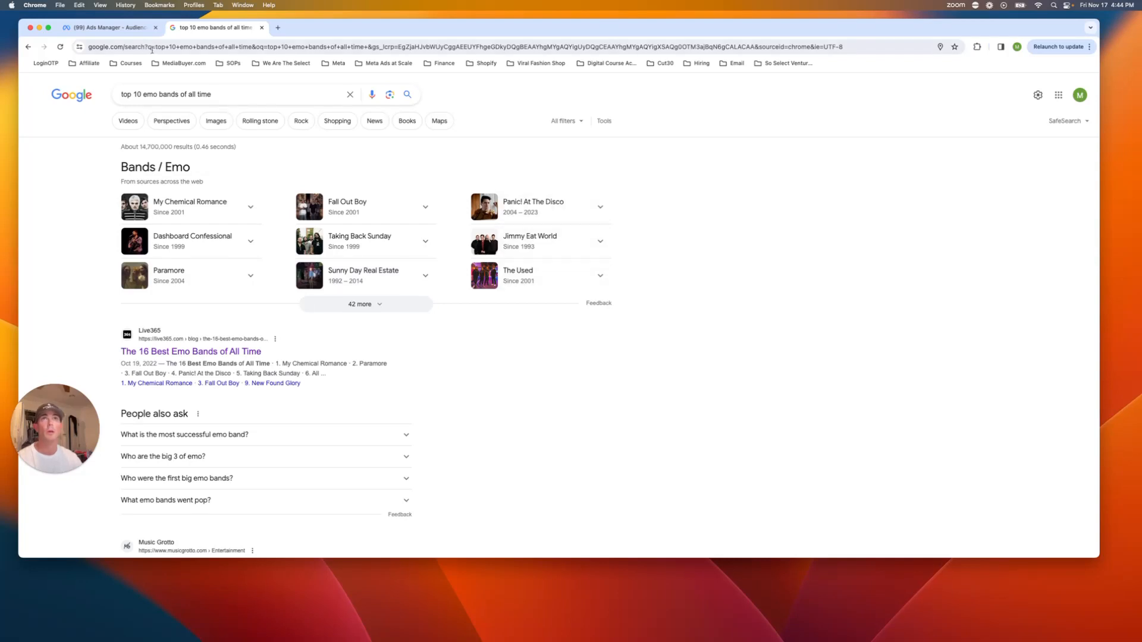
{"action": "left_click", "coordinate": [106, 27]}
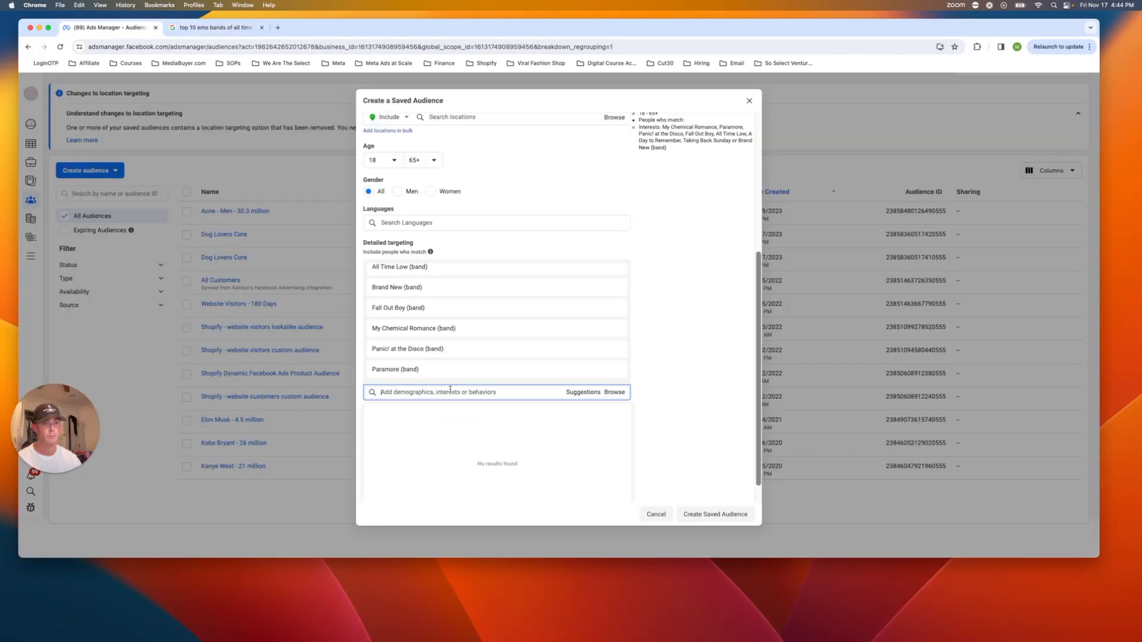
{"action": "type", "text": "jim"}
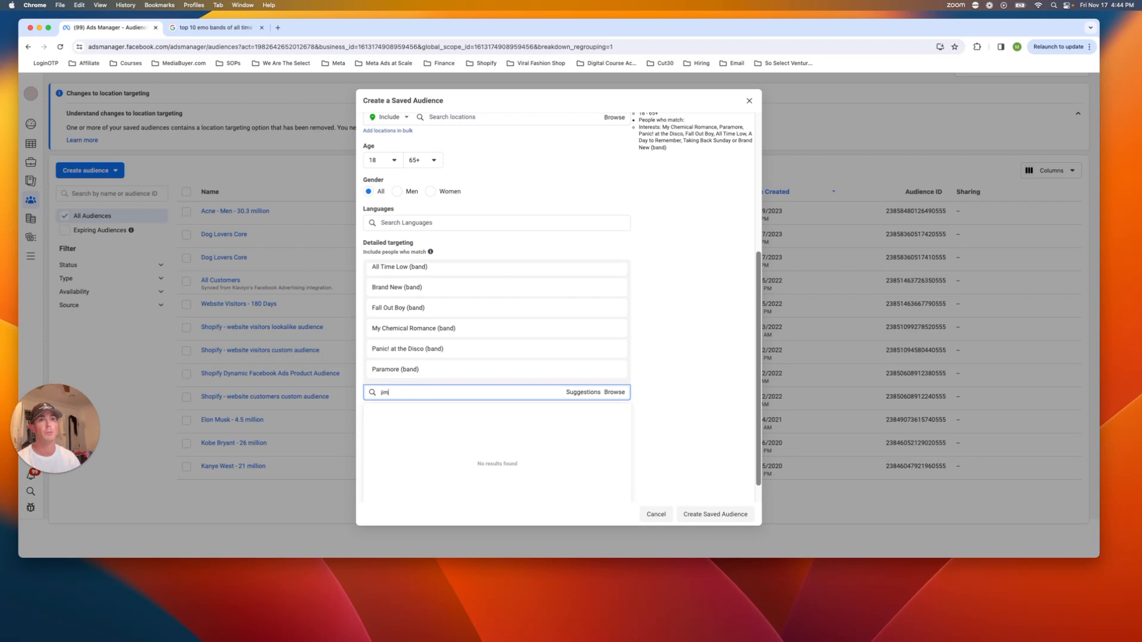
{"action": "type", "text": "jimmy eat world"}
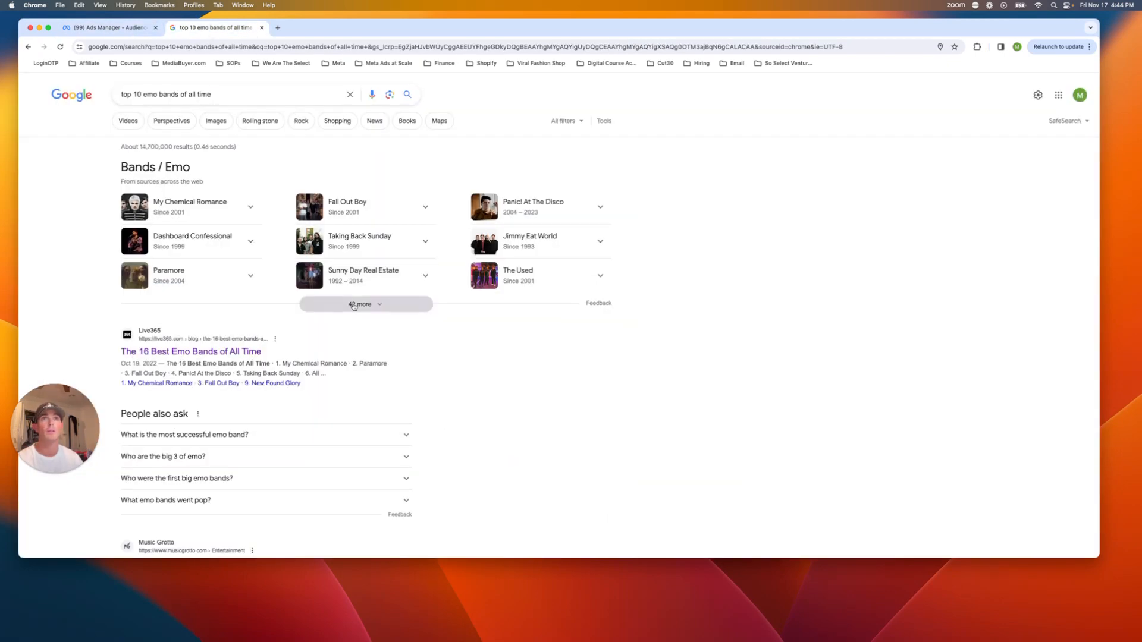
{"action": "left_click", "coordinate": [365, 303]}
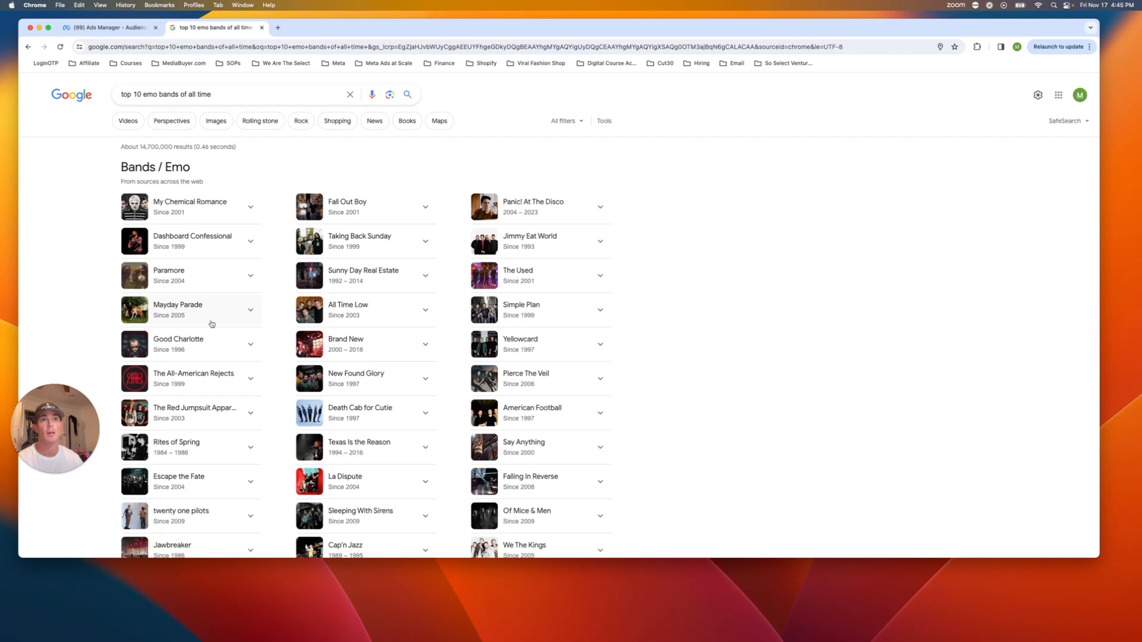
{"action": "left_click", "coordinate": [106, 28]}
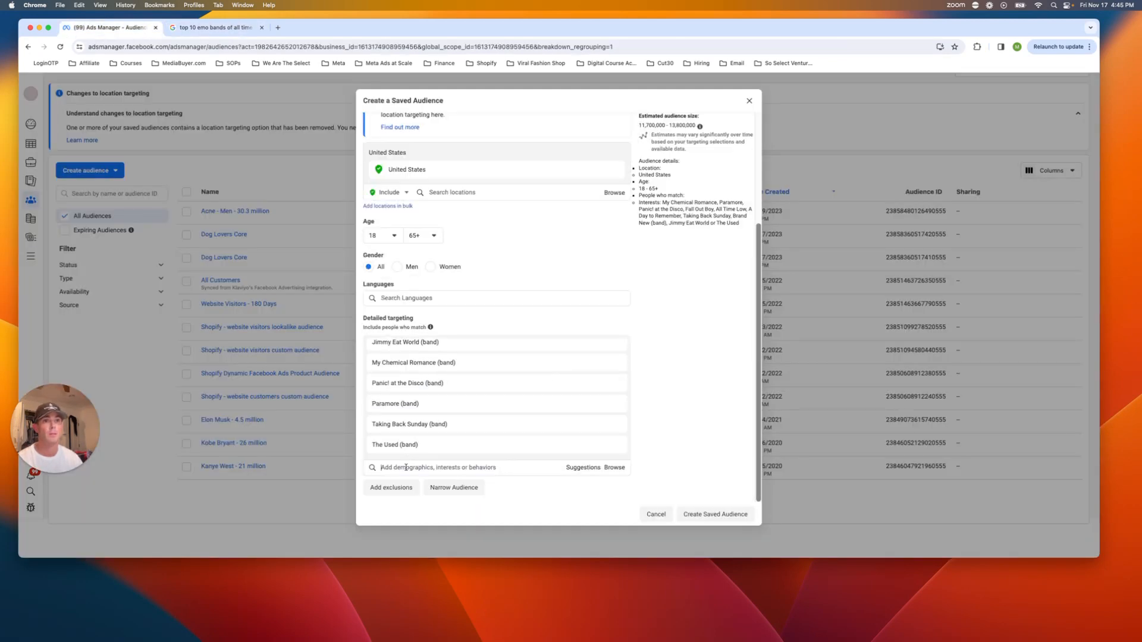
Step: Add Simple Plan and search for Good Charlotte in Detailed targeting
{"action": "type", "text": "simple"}
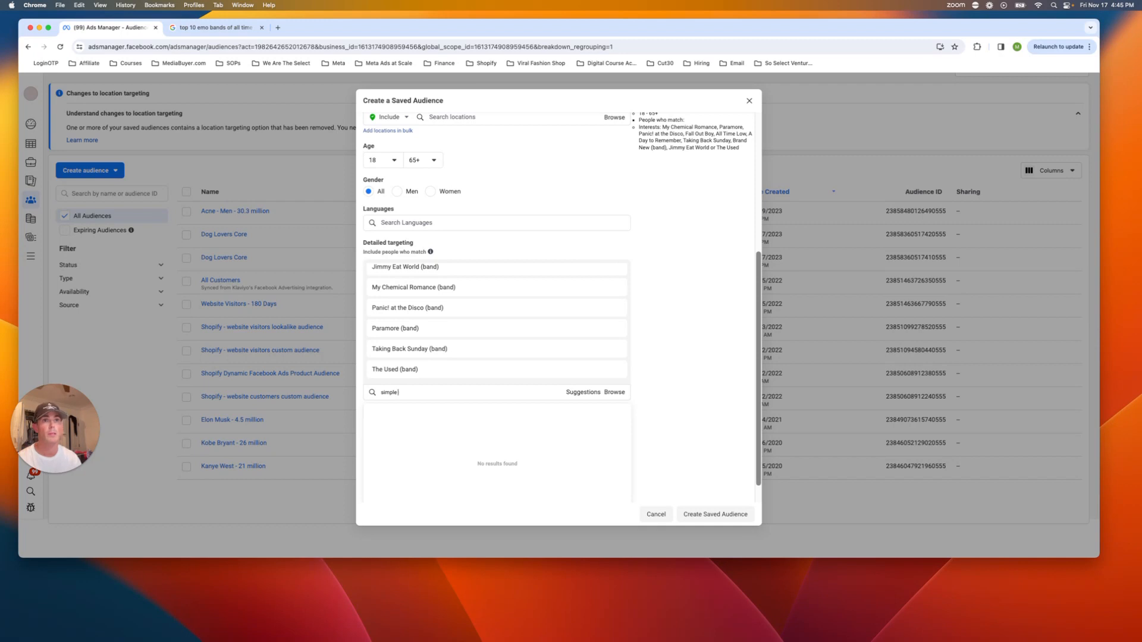
{"action": "left_click", "coordinate": [398, 348]}
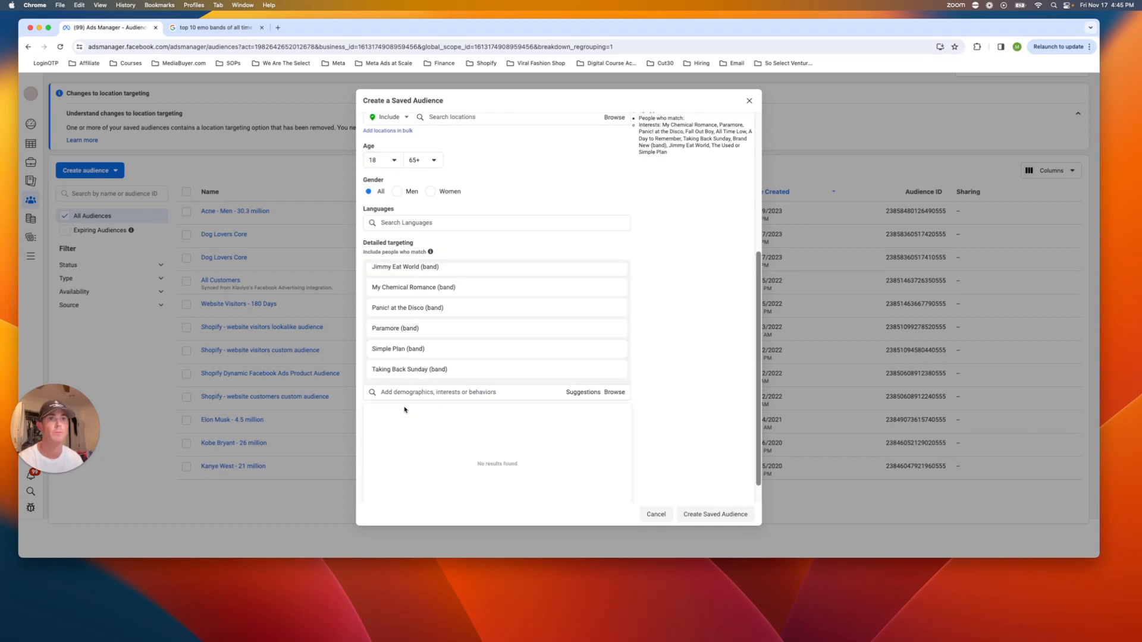
{"action": "type", "text": "d"}
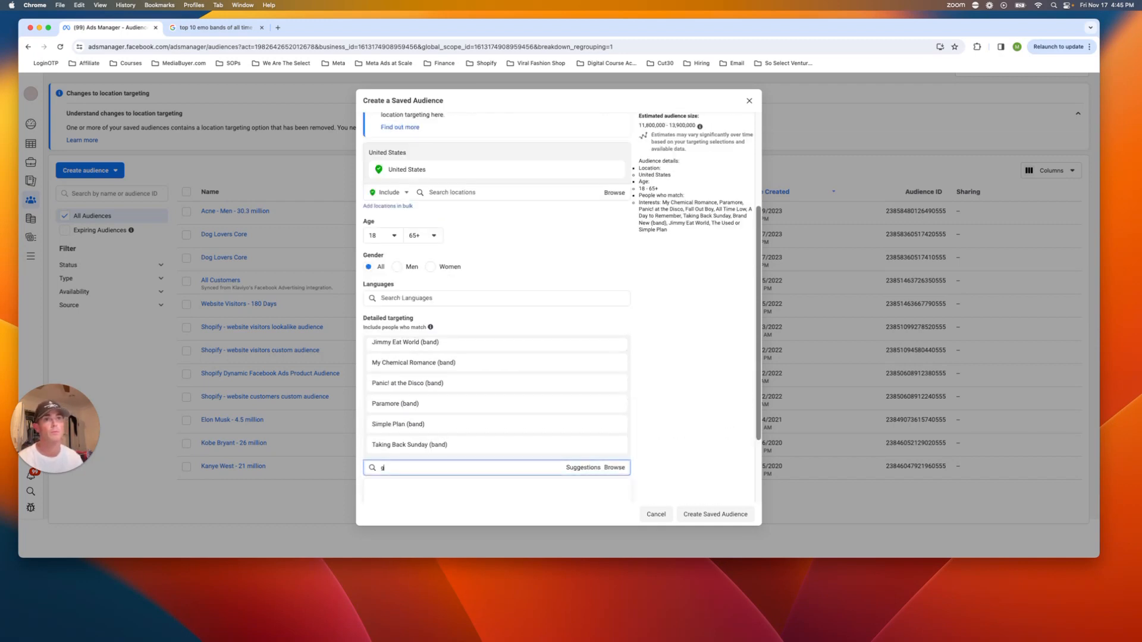
{"action": "type", "text": "good char"}
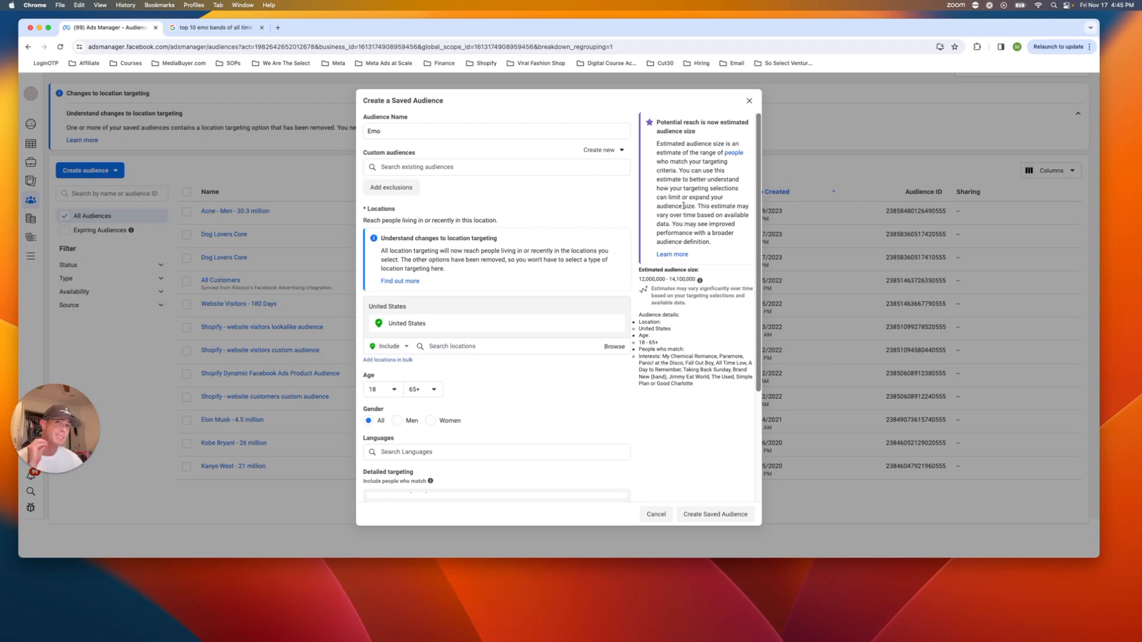
Step: Review suggestions, add Death Cab for Cutie, and bring up related band suggestions
{"action": "scroll", "scroll_direction": "down", "scroll_amount": 3}
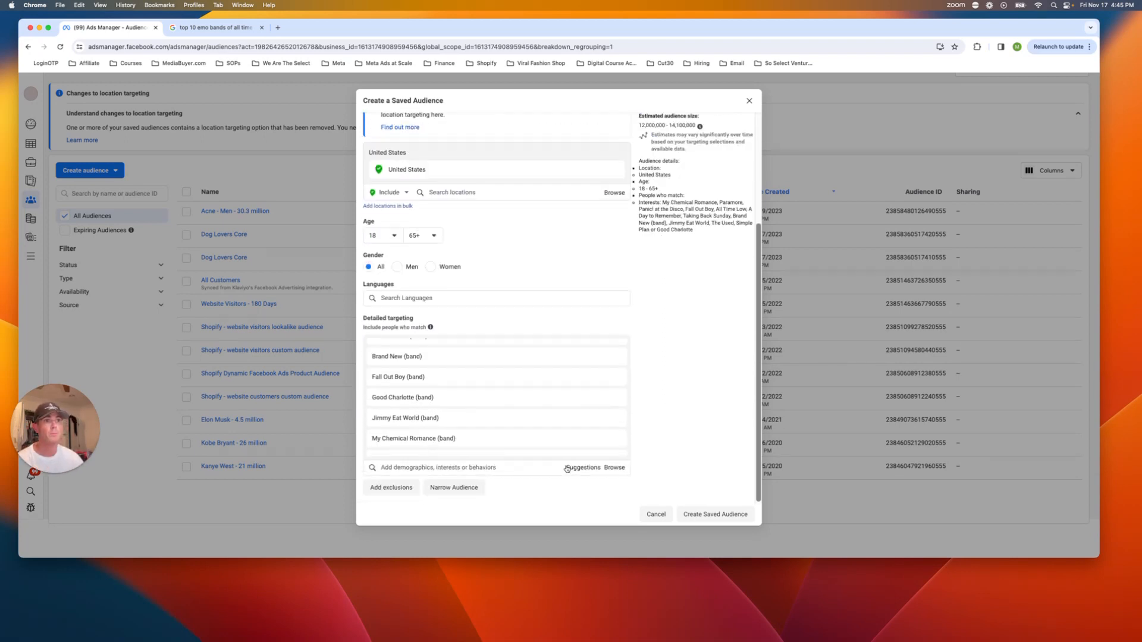
{"action": "left_click", "coordinate": [473, 466]}
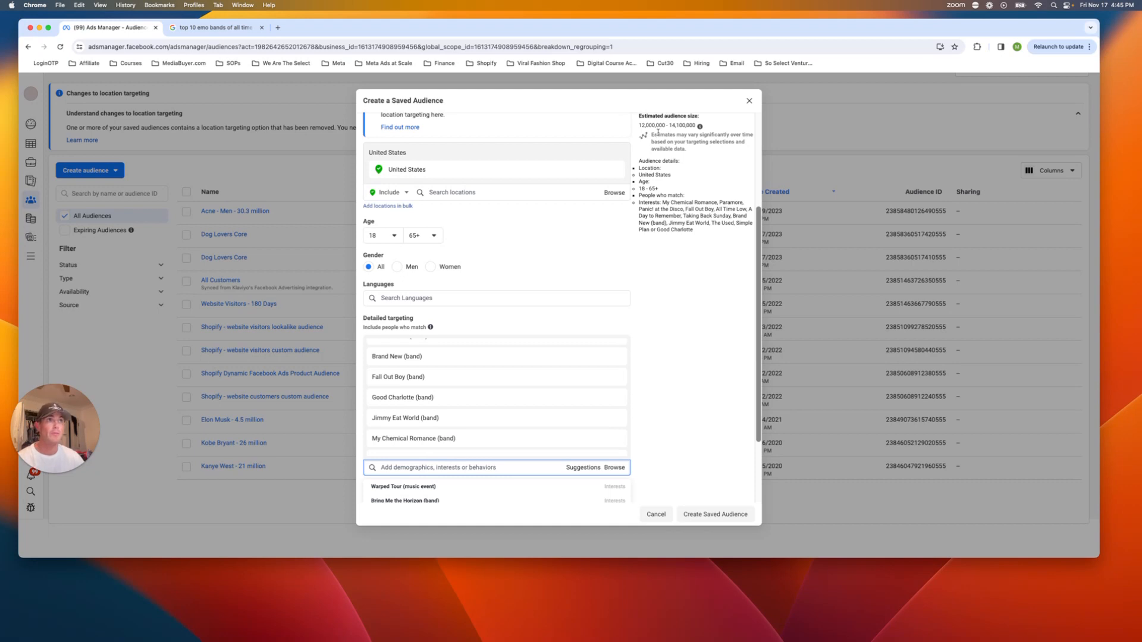
{"action": "scroll", "scroll_direction": "down", "scroll_amount": 3}
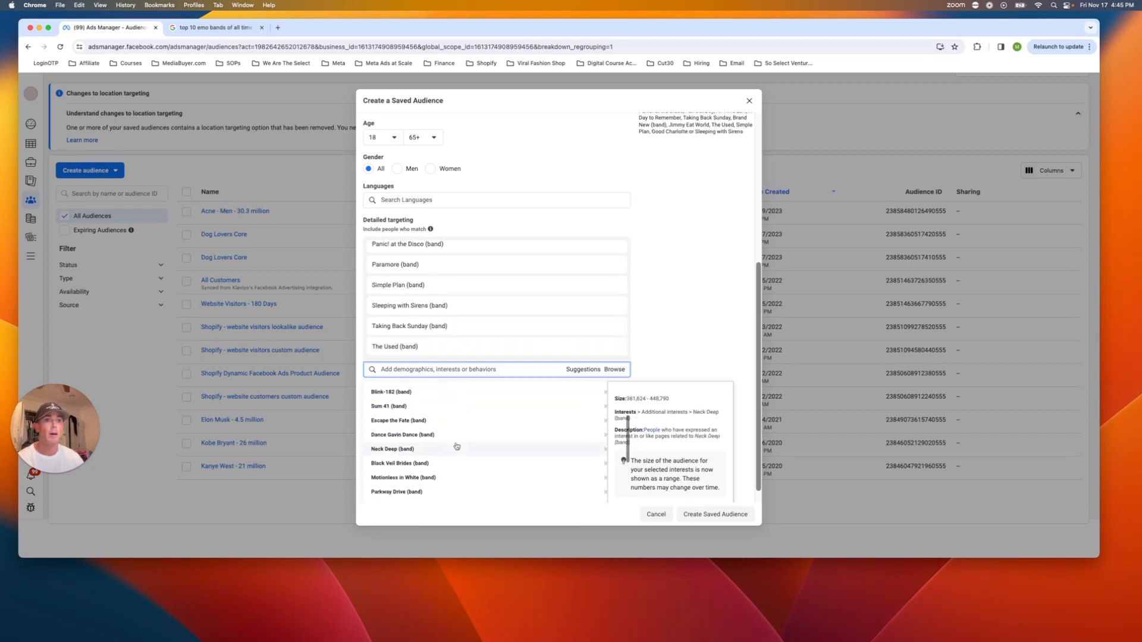
{"action": "type", "text": "d"}
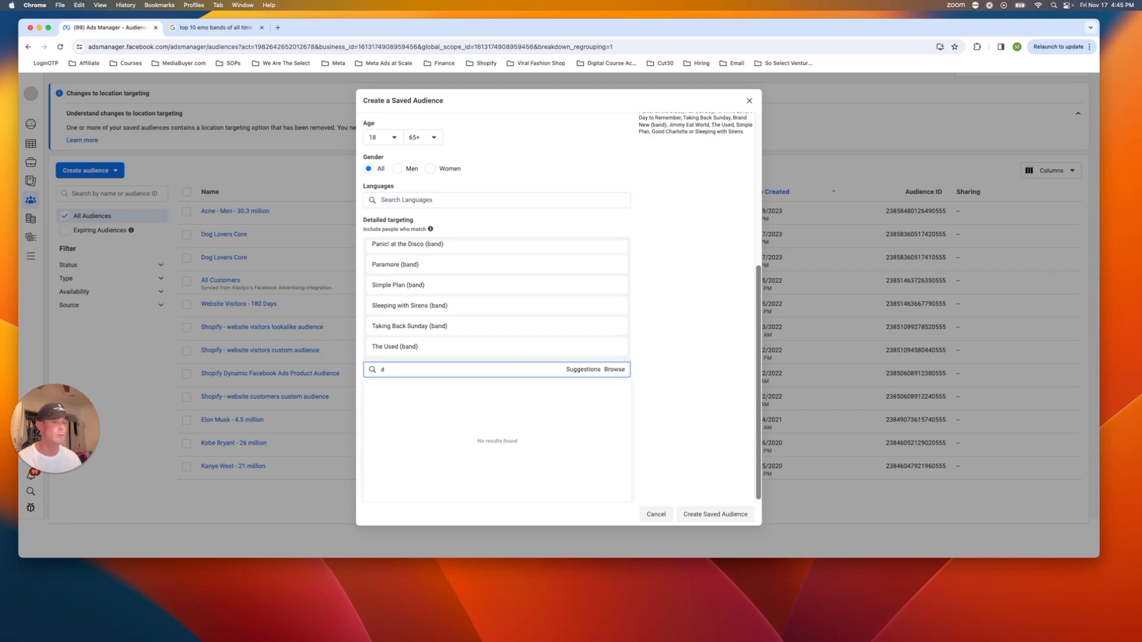
{"action": "type", "text": "death cab"}
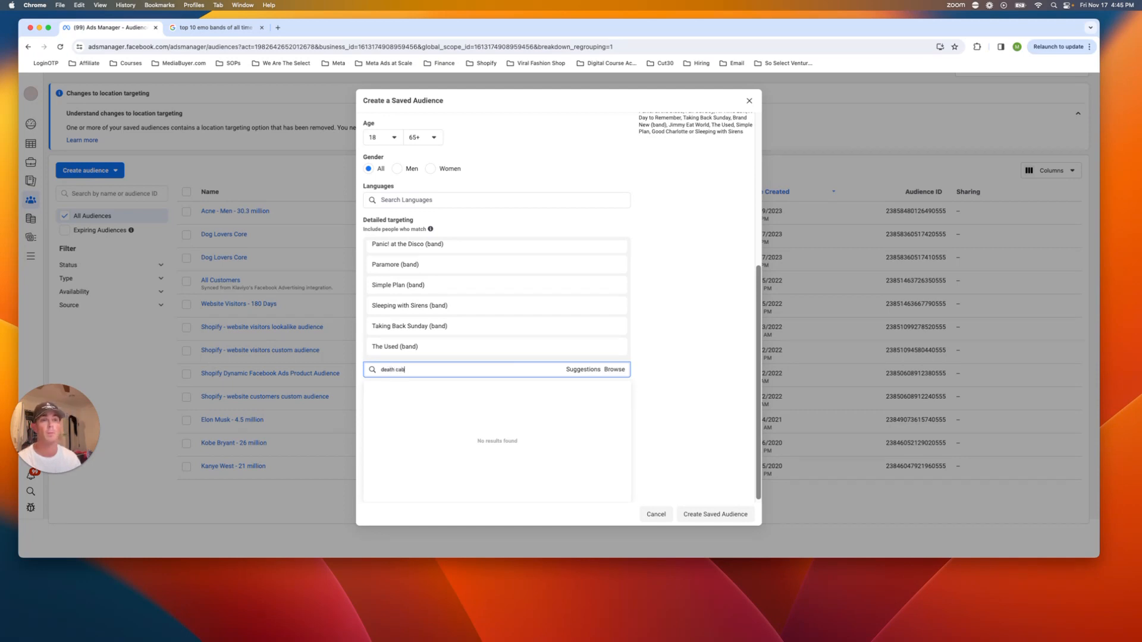
{"action": "left_click", "coordinate": [408, 299]}
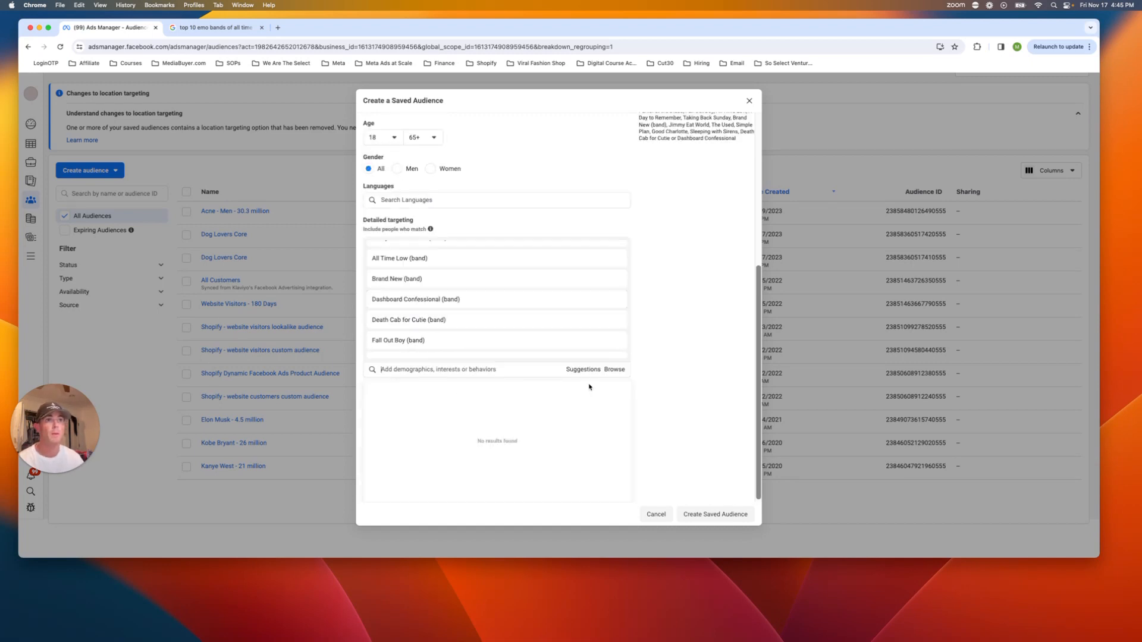
{"action": "left_click", "coordinate": [466, 369]}
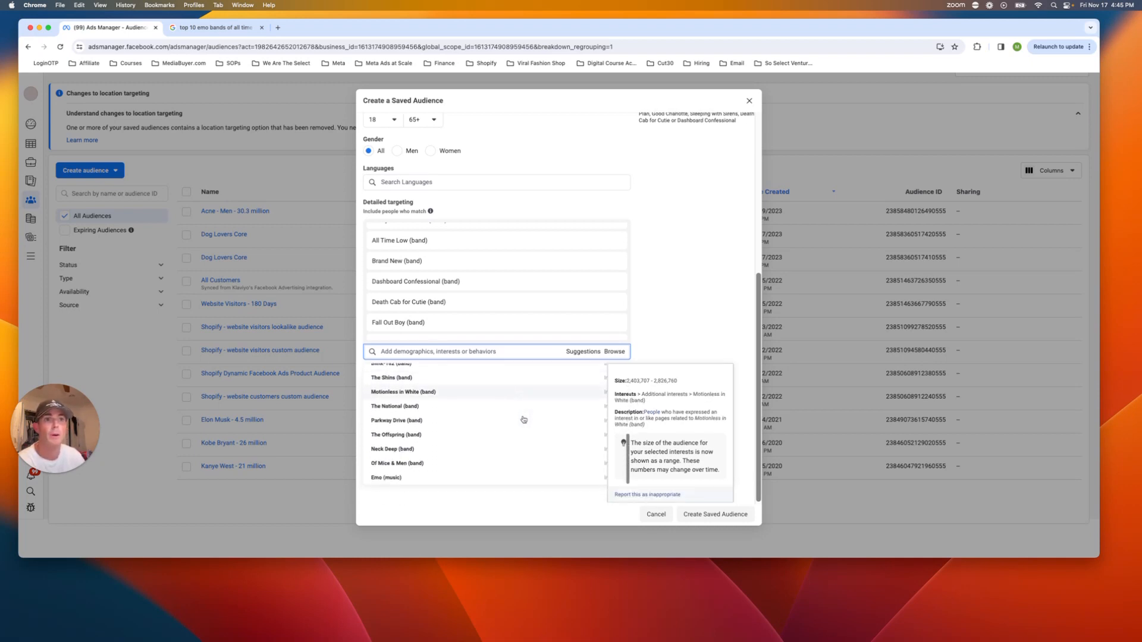
{"action": "mouse_move", "coordinate": [385, 477]}
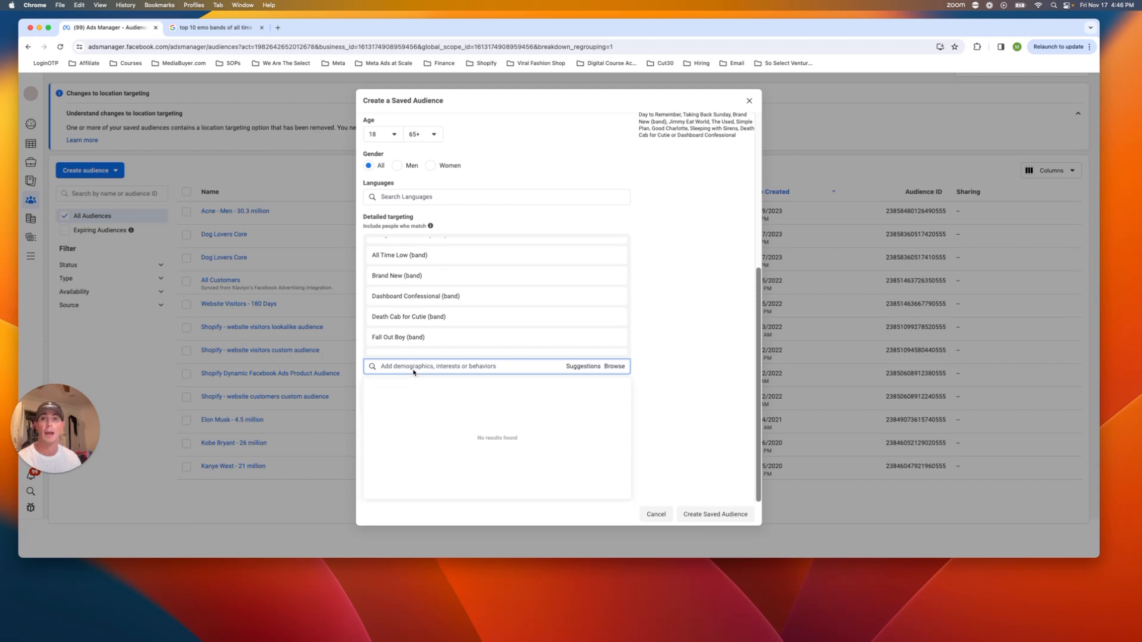
Step: Add Emo (music) as an interest and try Emotion (psychology), reaching about 13.6–16 million
{"action": "type", "text": "emo"}
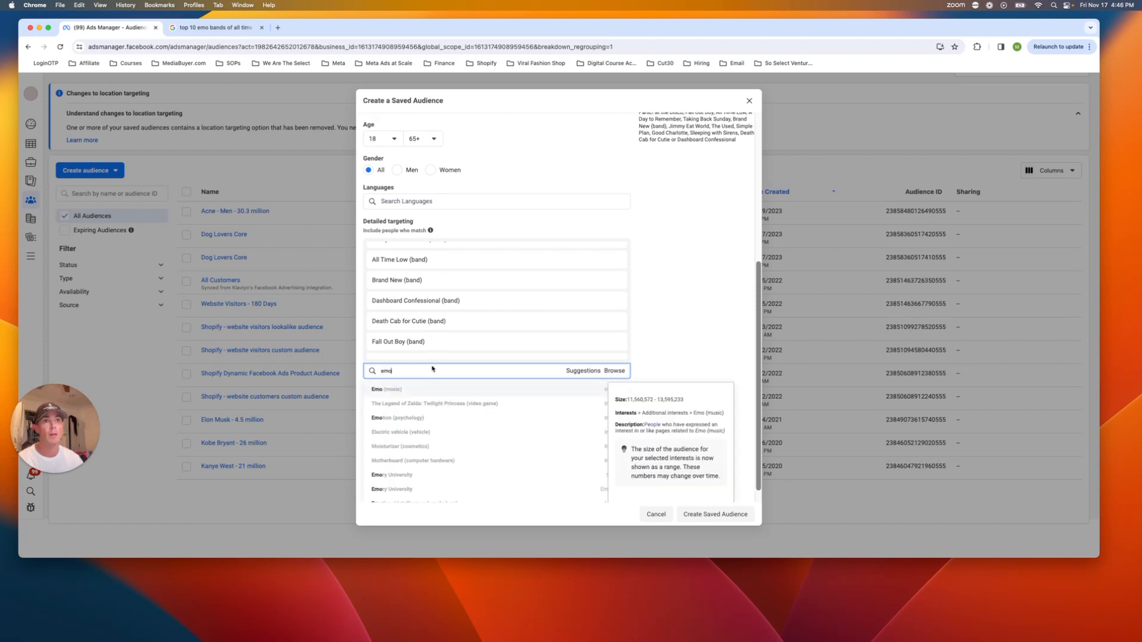
{"action": "left_click", "coordinate": [386, 387]}
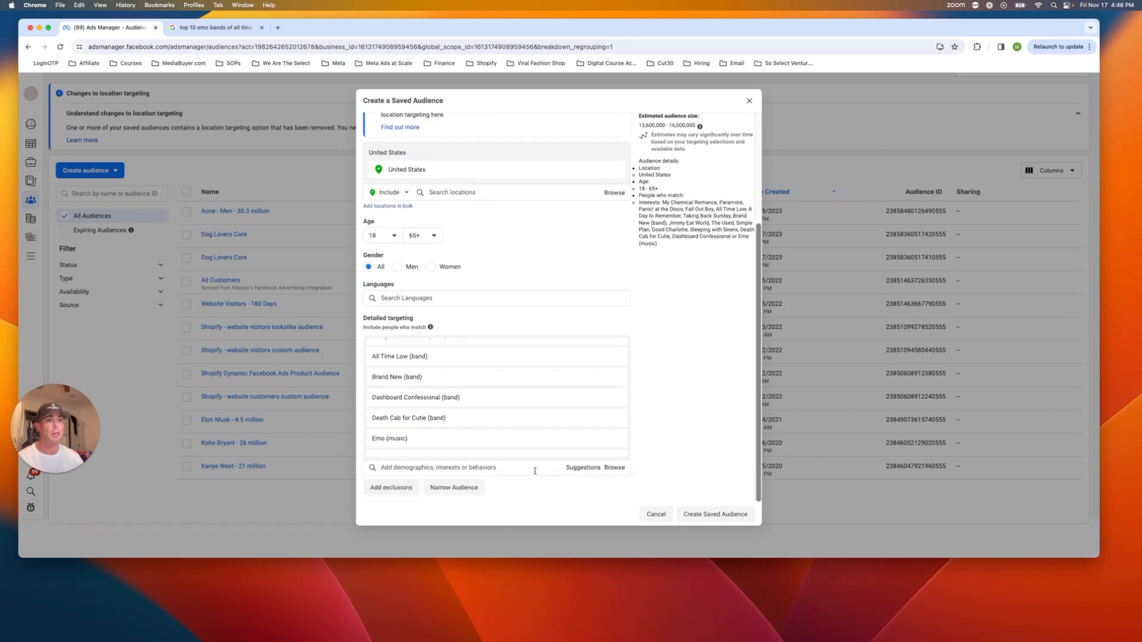
{"action": "type", "text": "emotion"}
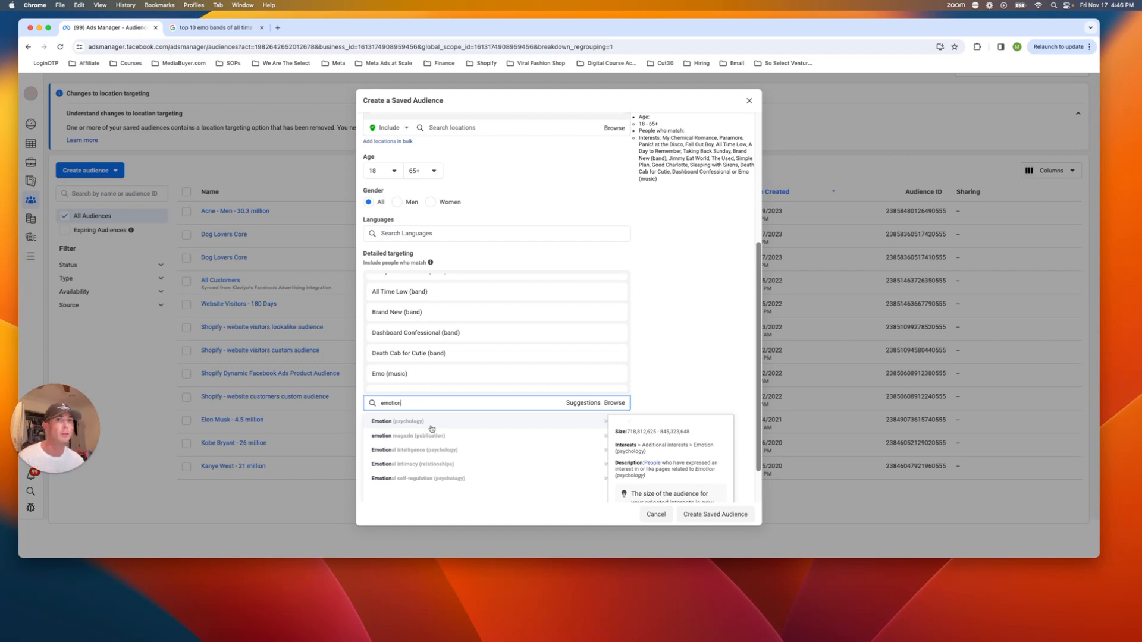
{"action": "left_click", "coordinate": [399, 421]}
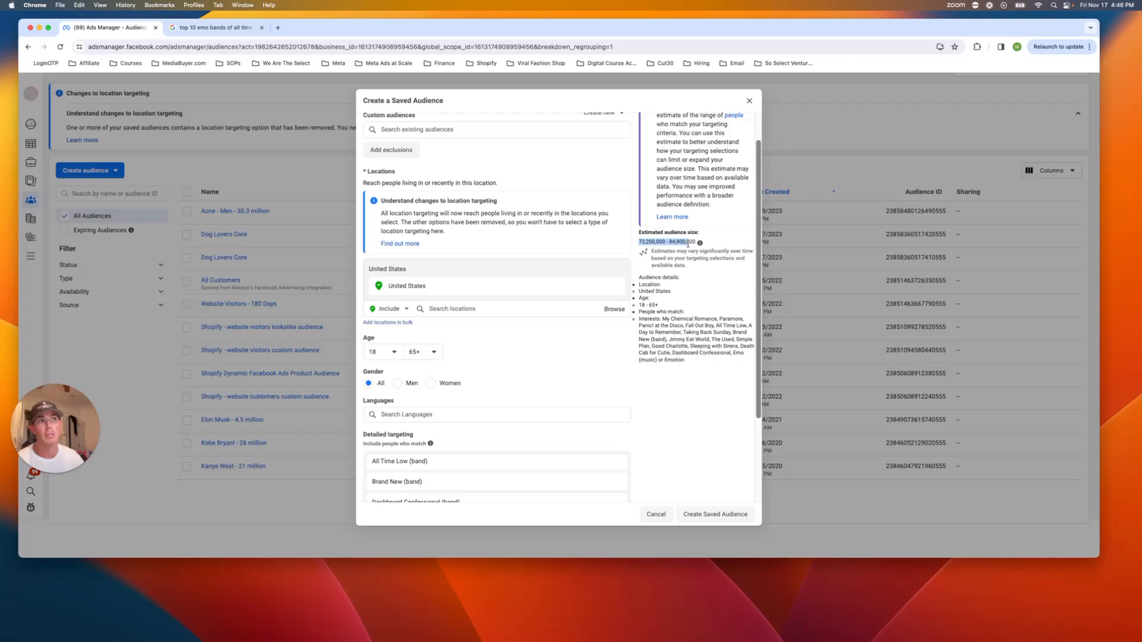
{"action": "scroll", "scroll_direction": "down", "scroll_amount": 3}
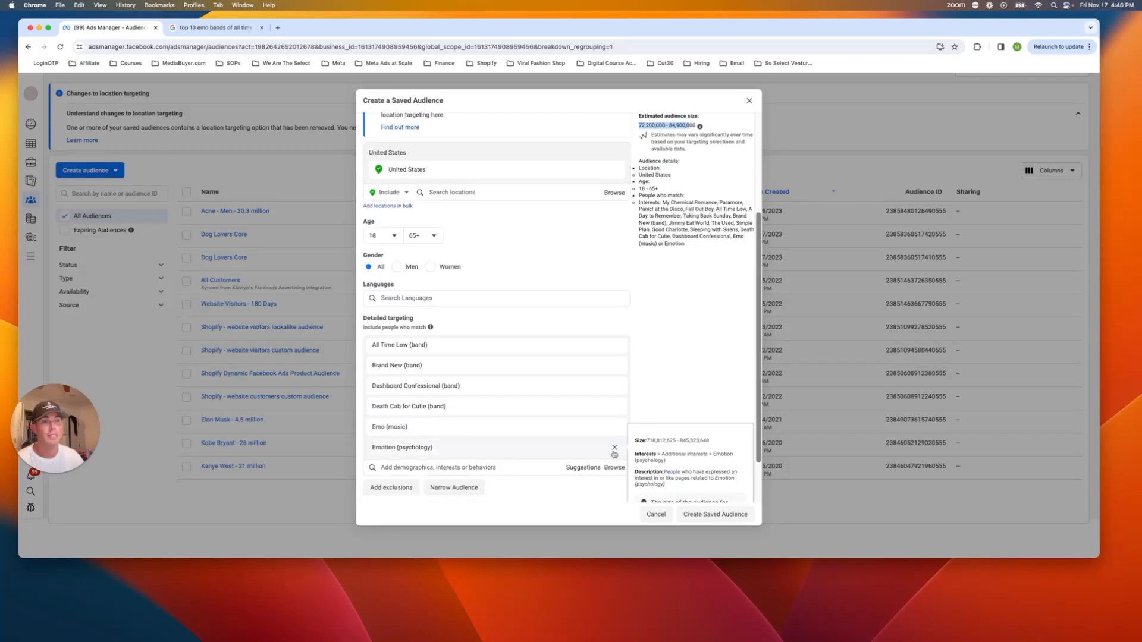
{"action": "scroll", "scroll_direction": "down", "scroll_amount": 3}
{"action": "type", "text": "Emo"}
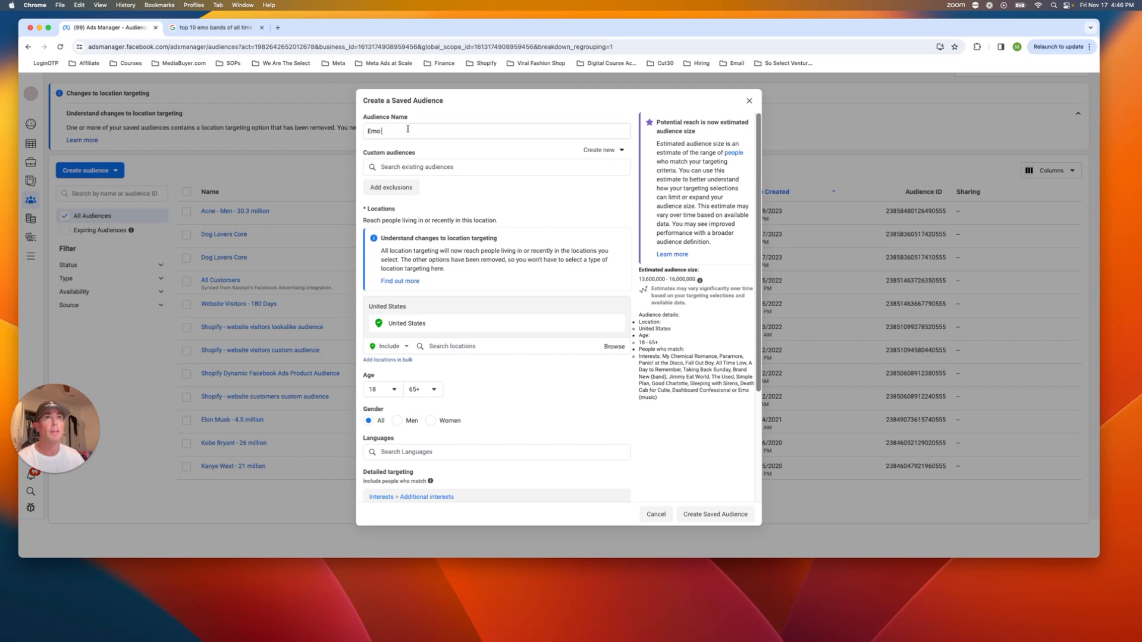
Step: Finish the name as 'Emo - 16 million' and create the saved audience
{"action": "type", "text": "- 16 million"}
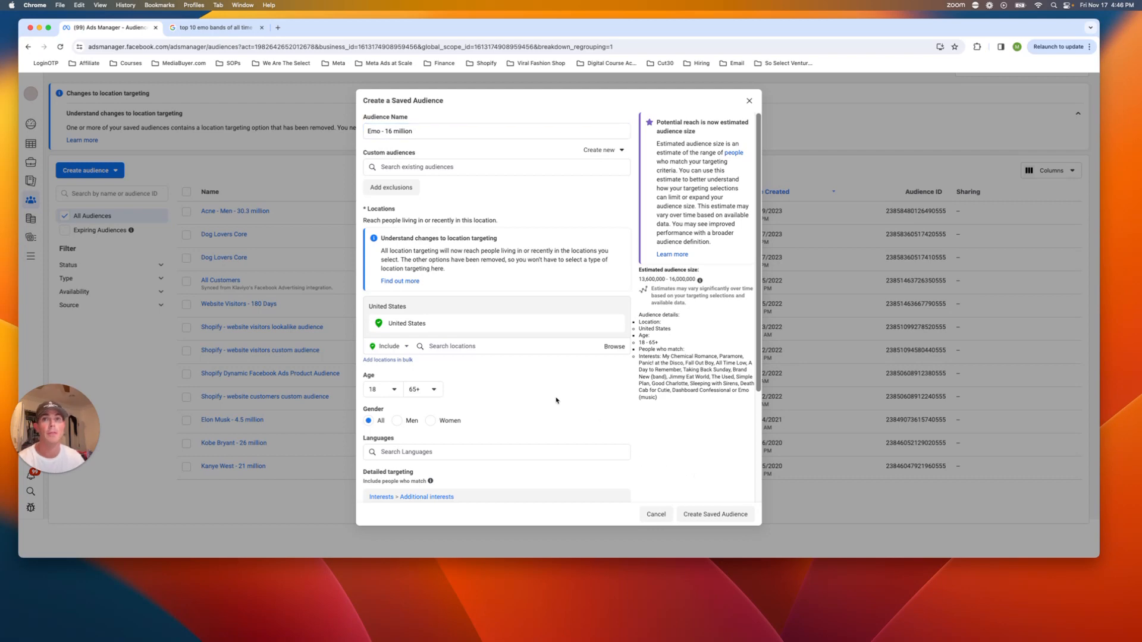
{"action": "scroll", "scroll_direction": "down", "scroll_amount": 3}
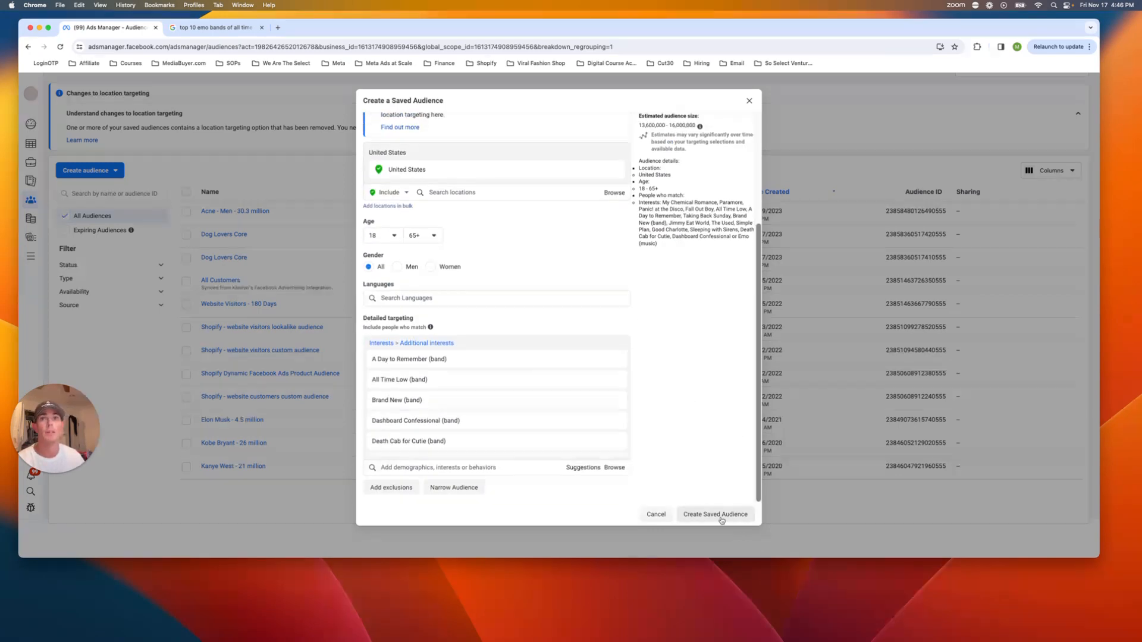
{"action": "left_click", "coordinate": [715, 514]}
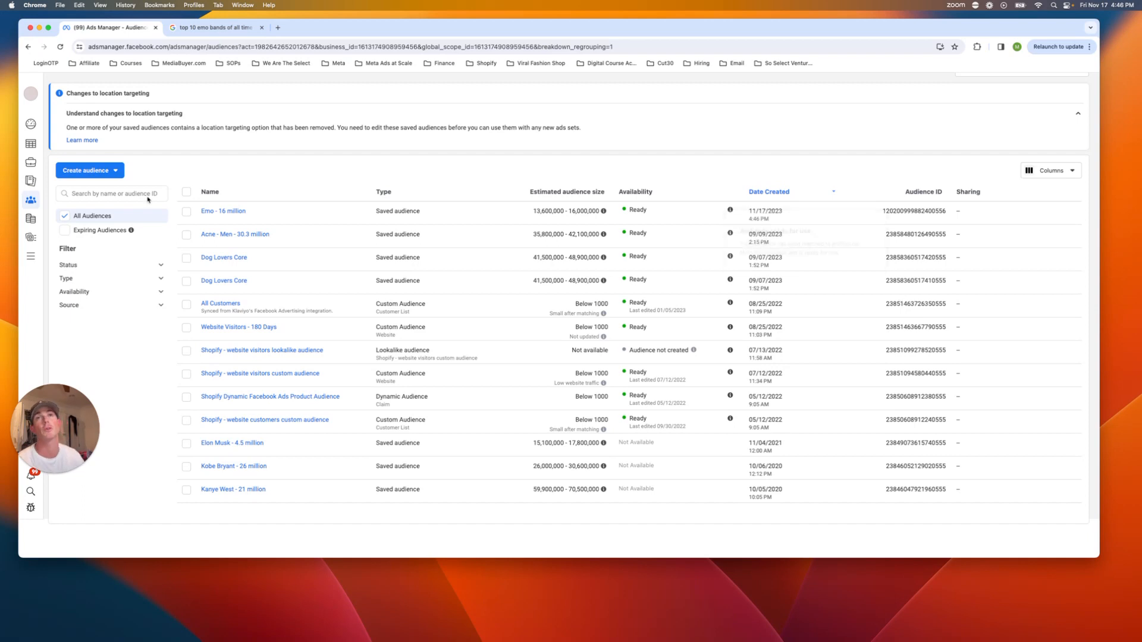
Step: Create a second saved audience for US ages 18–65+ and begin searching Insomnia
{"action": "left_click", "coordinate": [89, 170]}
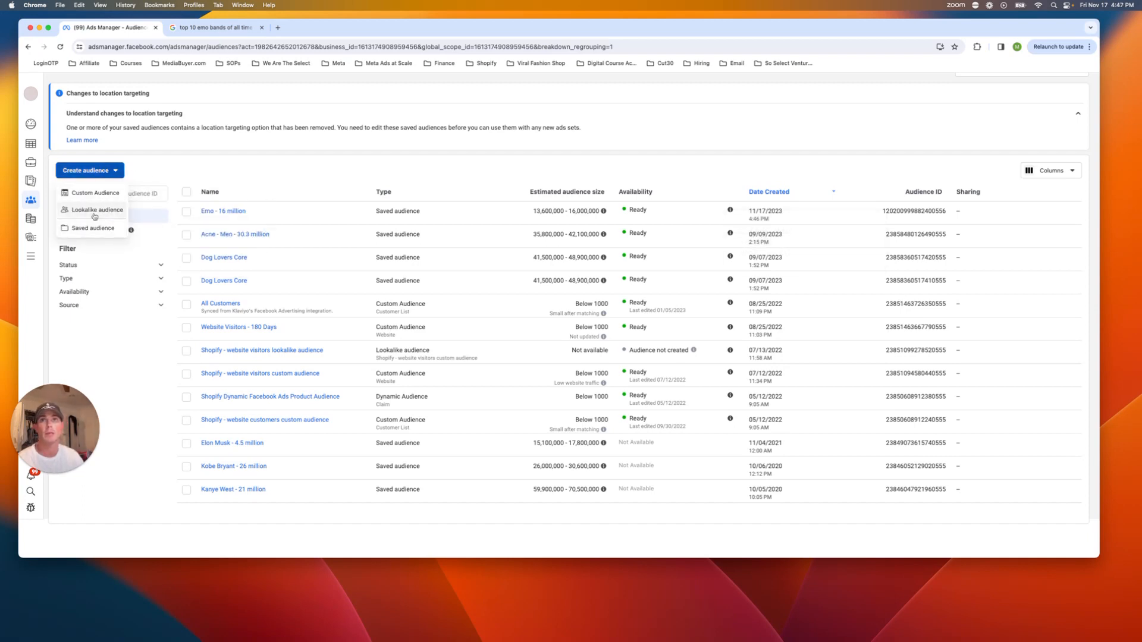
{"action": "left_click", "coordinate": [93, 229]}
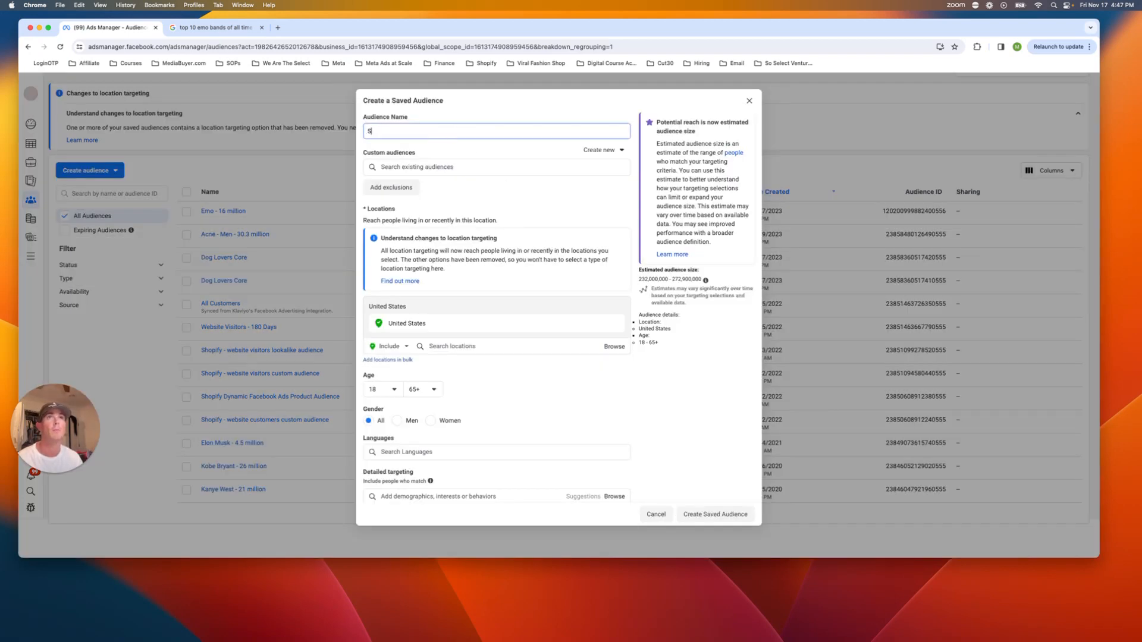
{"action": "type", "text": "le"}
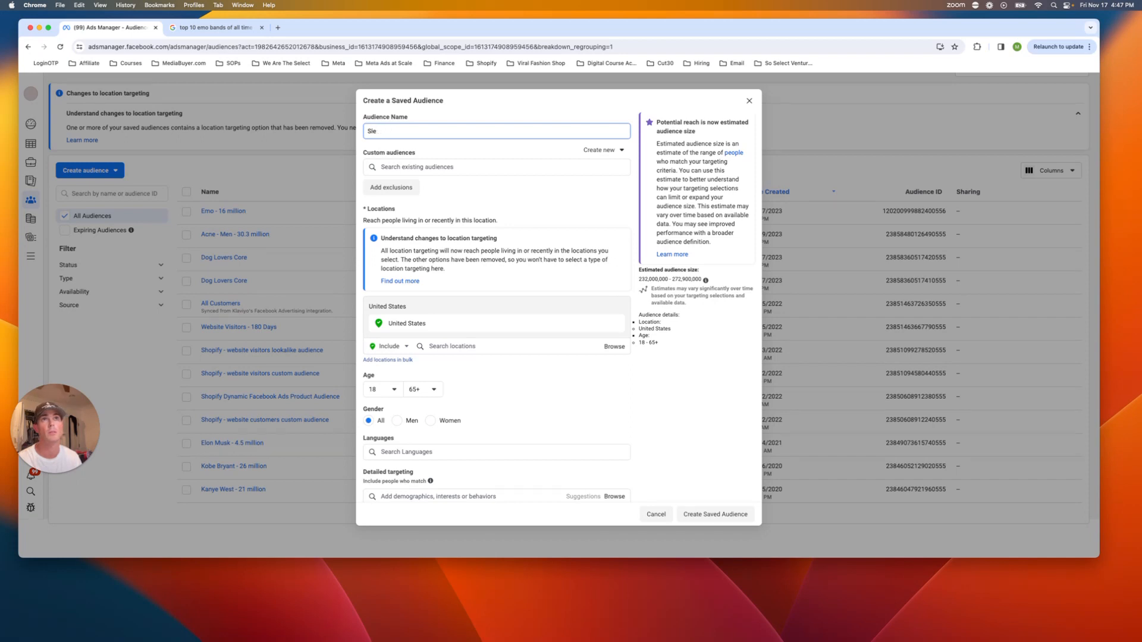
{"action": "type", "text": "Insomnia"}
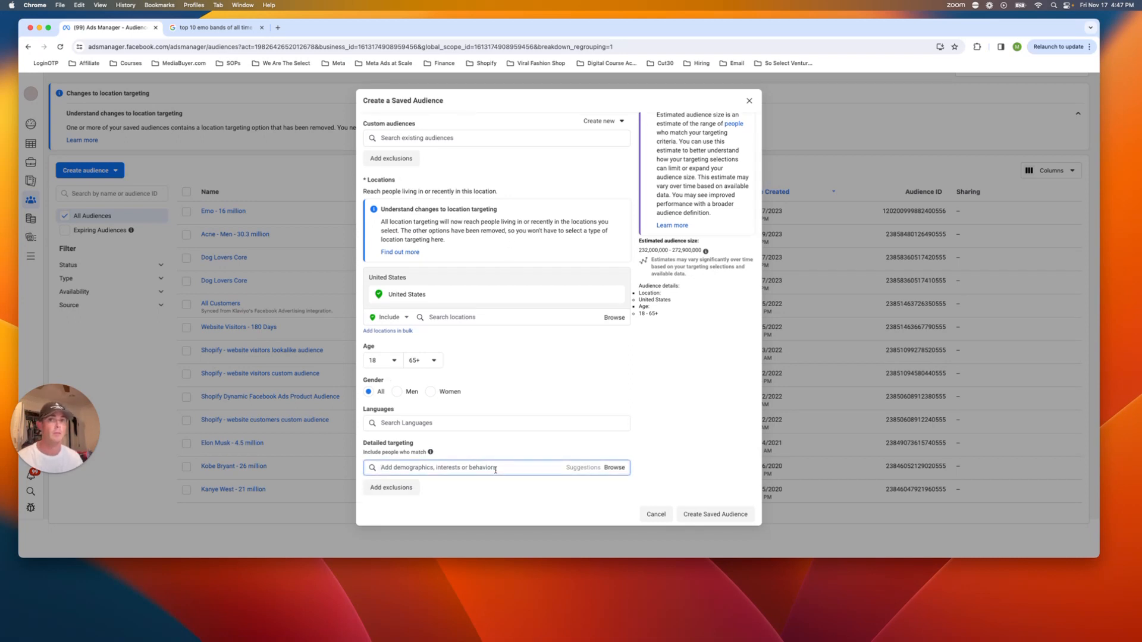
Step: Search insomnia and sleep, add Sleep (human physiology), and show related suggestions
{"action": "type", "text": "insomnia"}
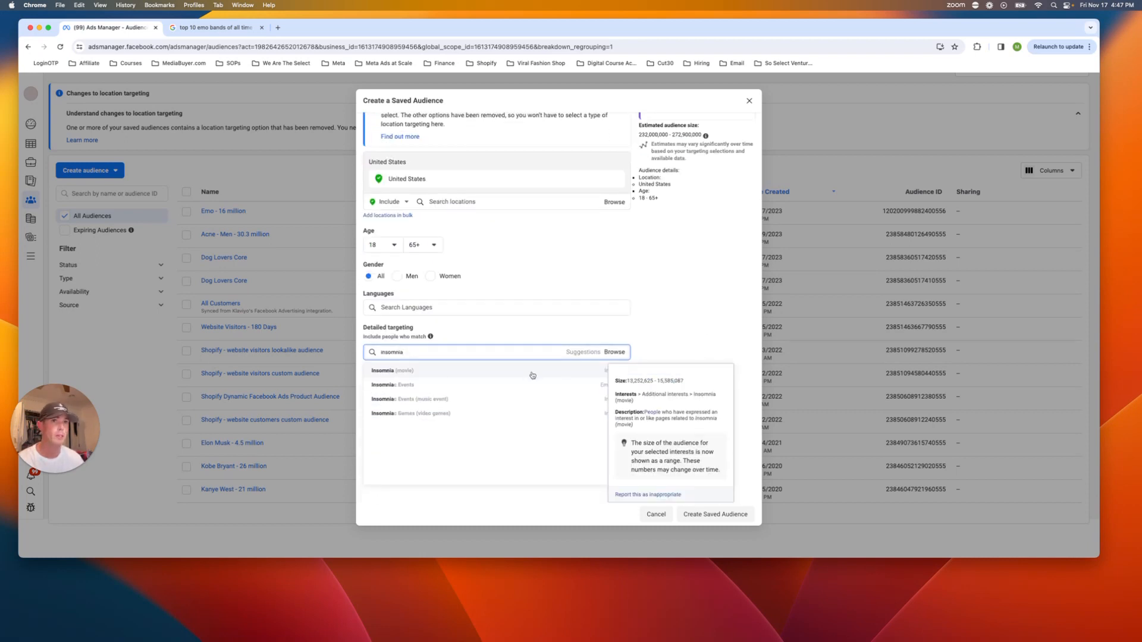
{"action": "mouse_move", "coordinate": [507, 413]}
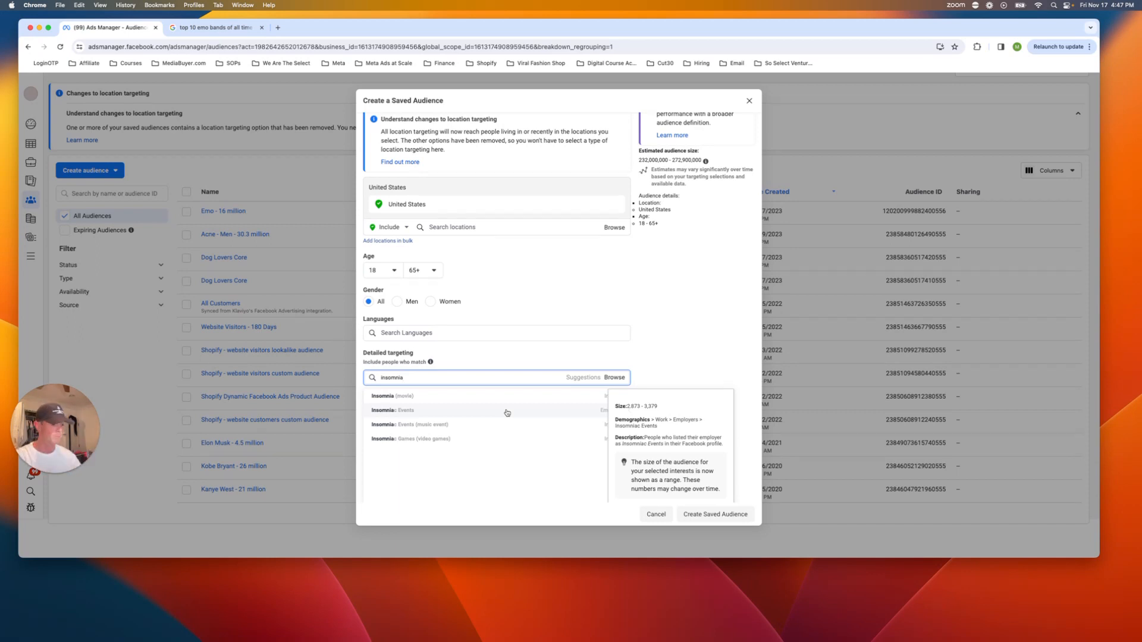
{"action": "type", "text": "s"}
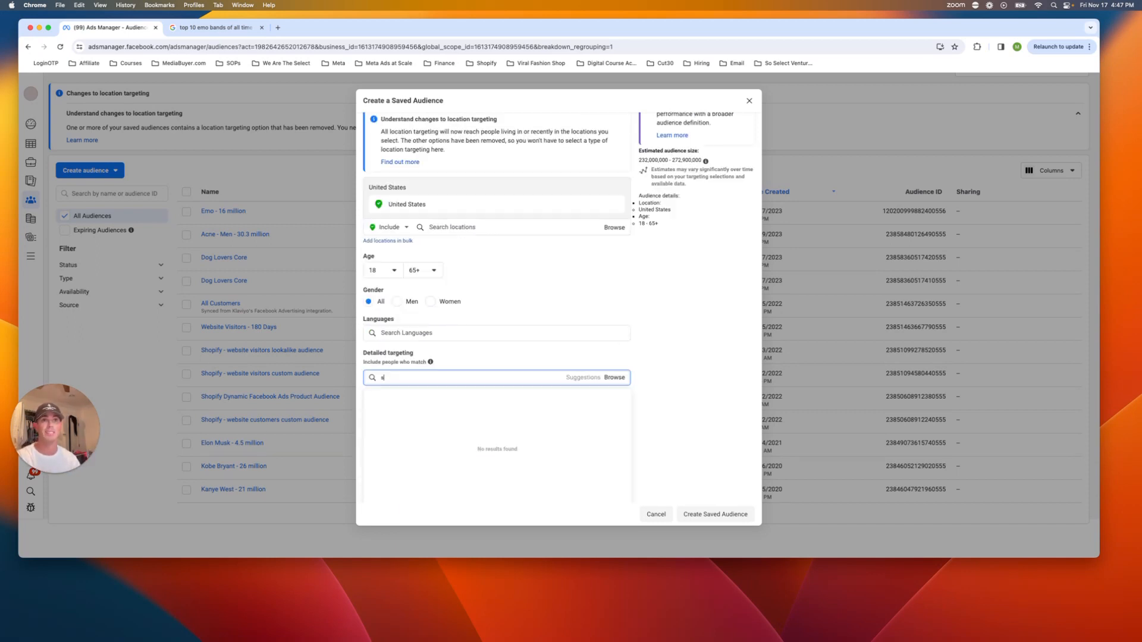
{"action": "type", "text": "sleep"}
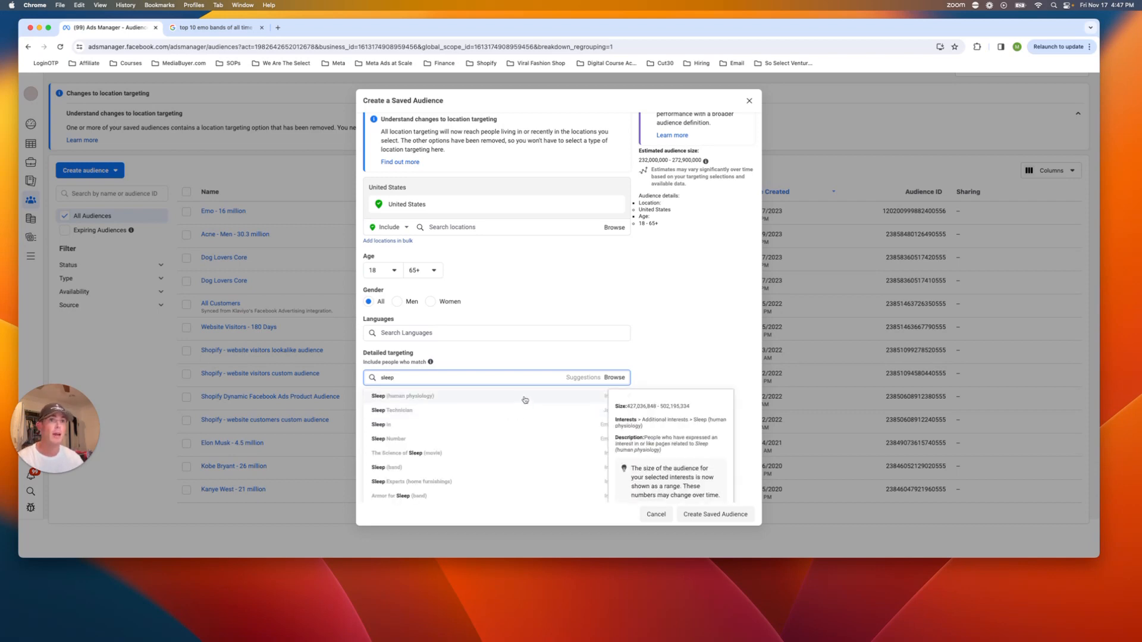
{"action": "left_click", "coordinate": [404, 395]}
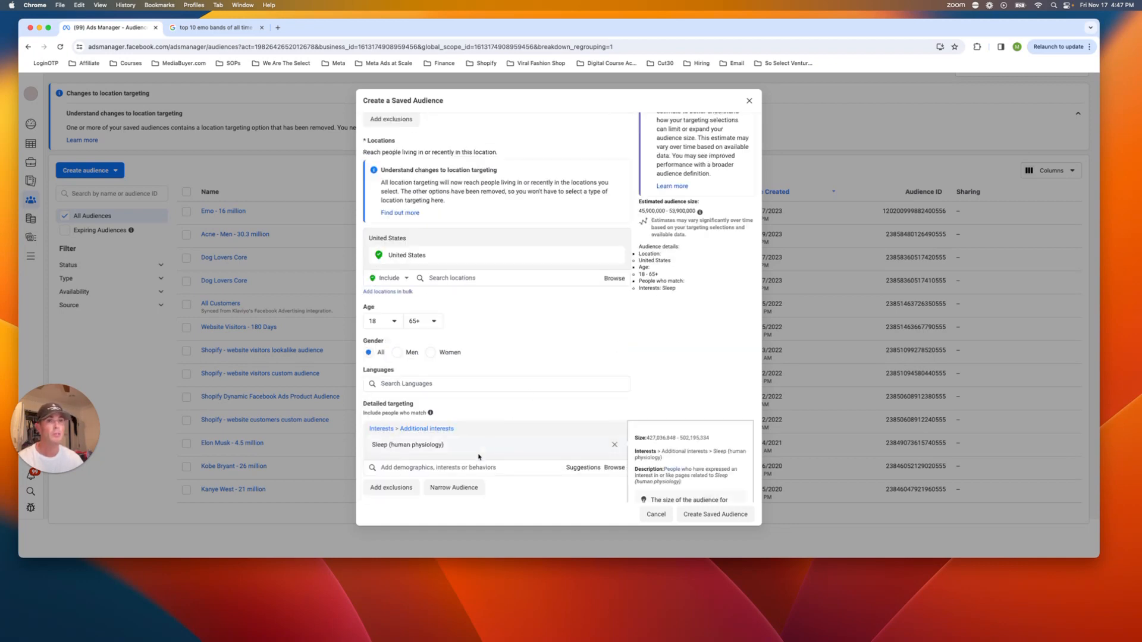
{"action": "left_click", "coordinate": [481, 392]}
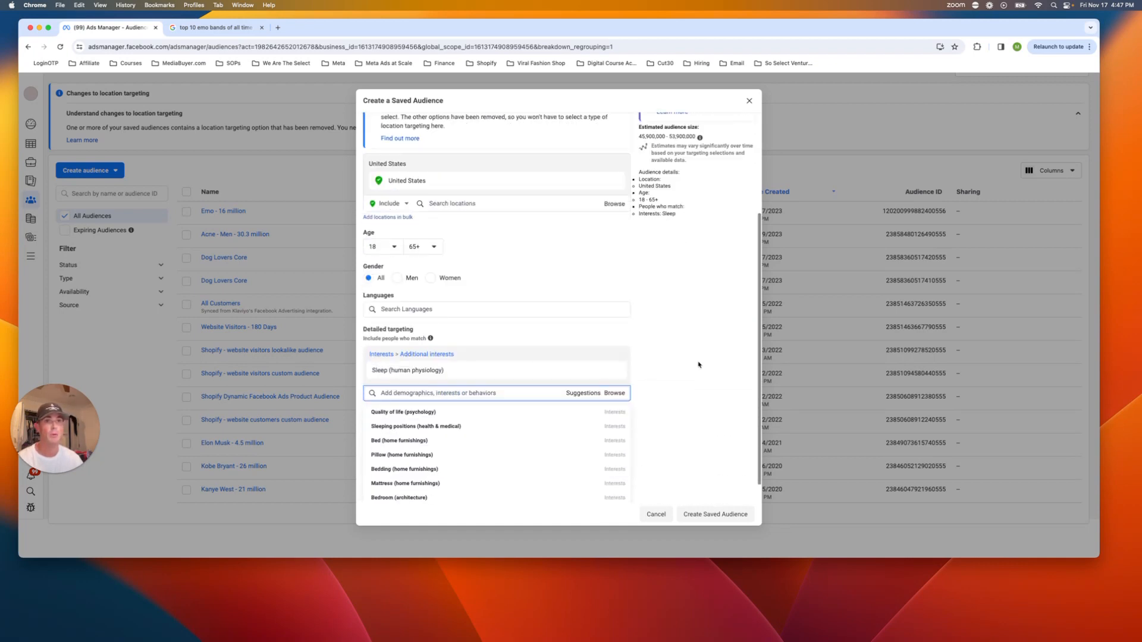
{"action": "mouse_move", "coordinate": [490, 432]}
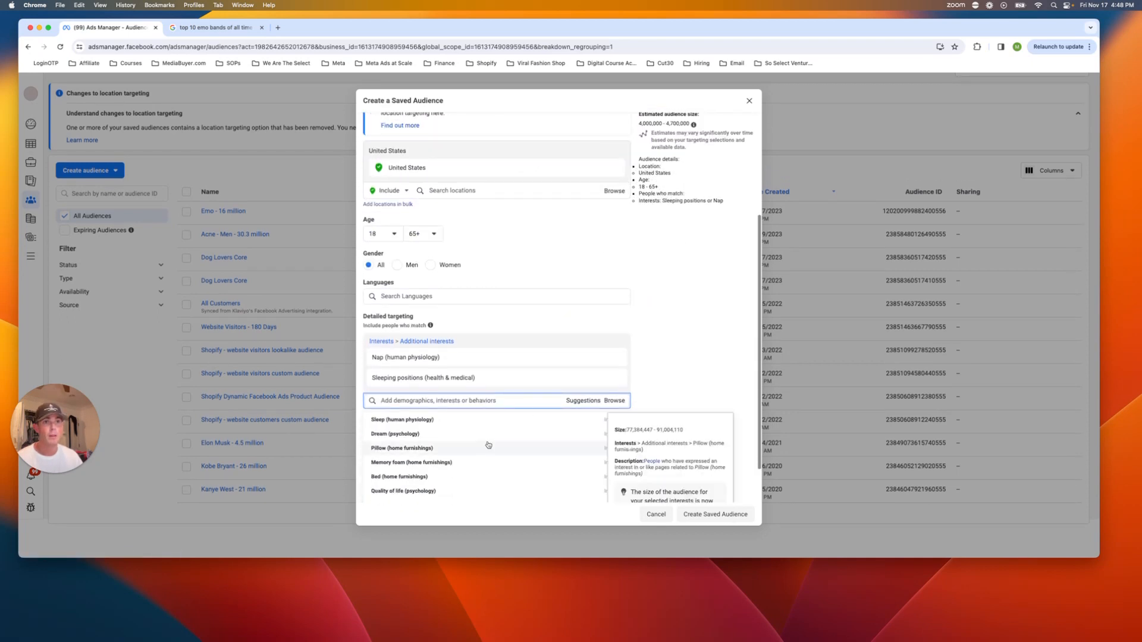
{"action": "mouse_move", "coordinate": [396, 432]}
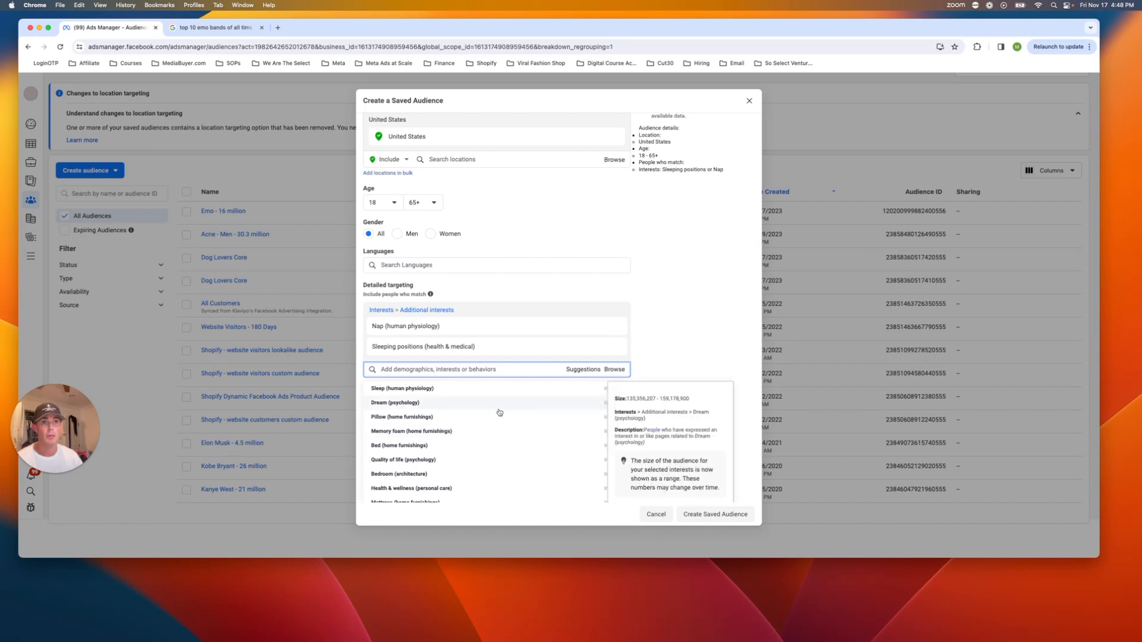
{"action": "mouse_move", "coordinate": [501, 463]}
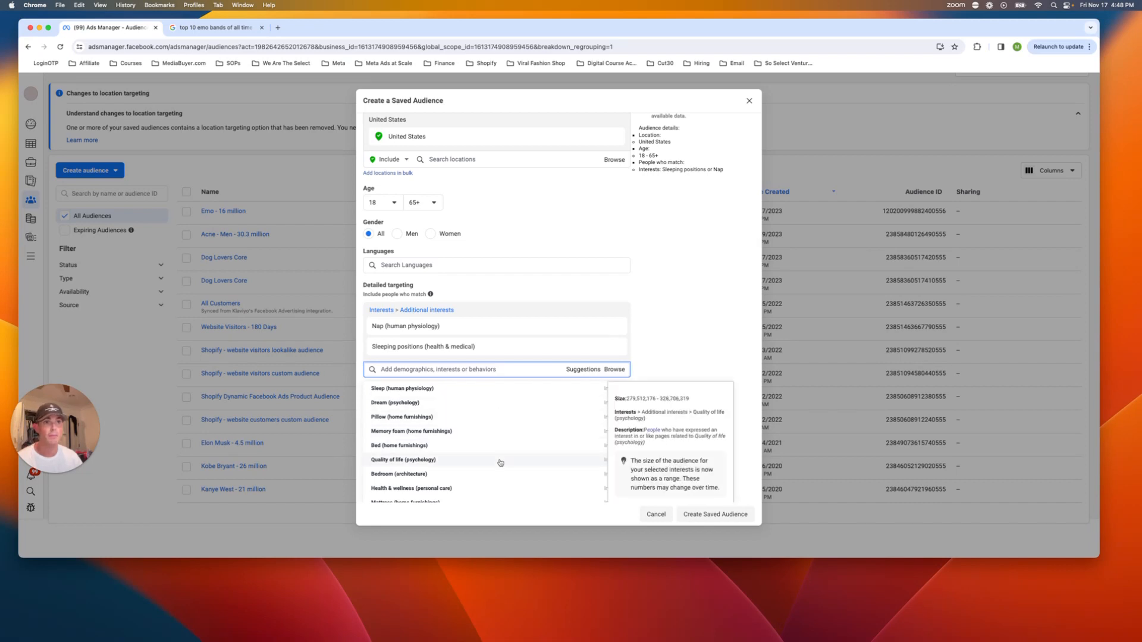
Step: Swap Sleep for Nap and Sleeping positions, narrowing to about 4–4.7 million
{"action": "left_click", "coordinate": [403, 459]}
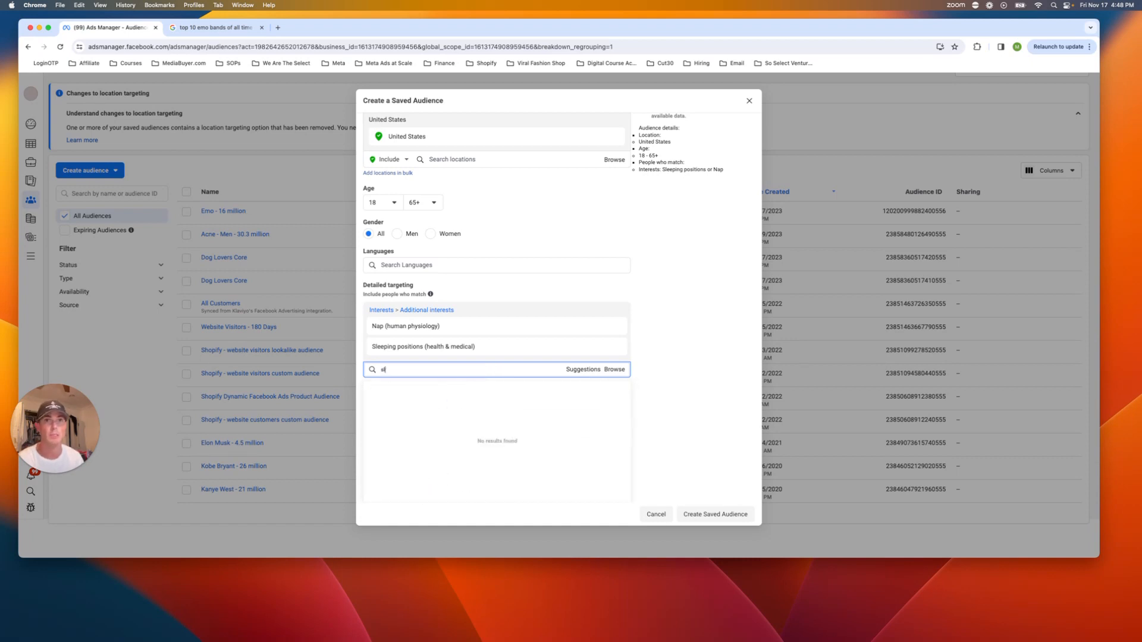
{"action": "type", "text": "leep"}
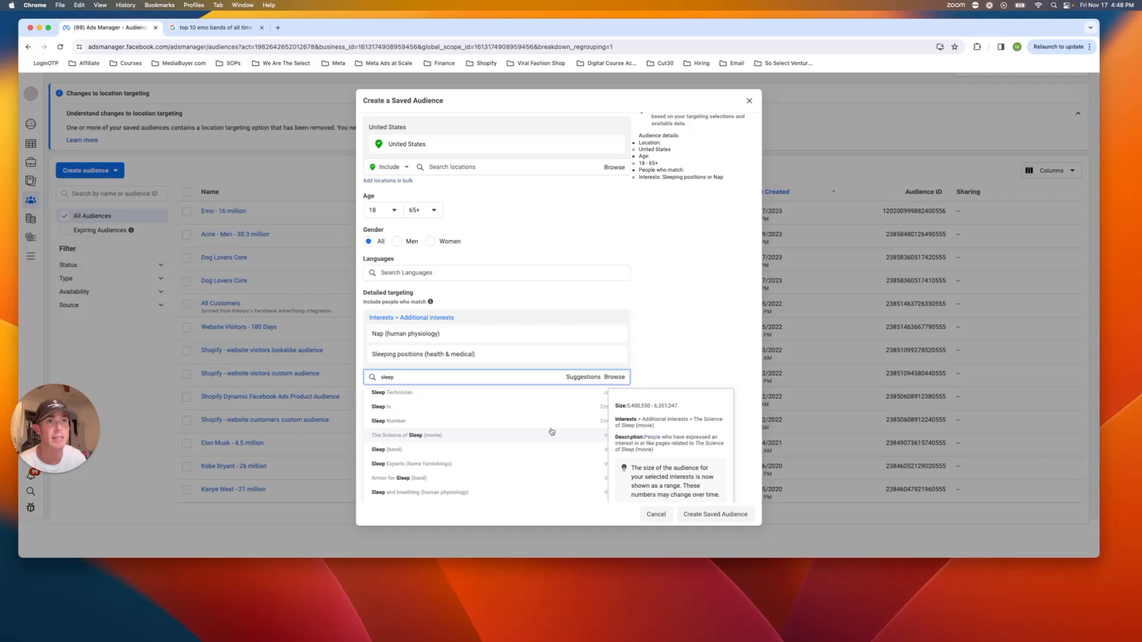
{"action": "left_click", "coordinate": [409, 435]}
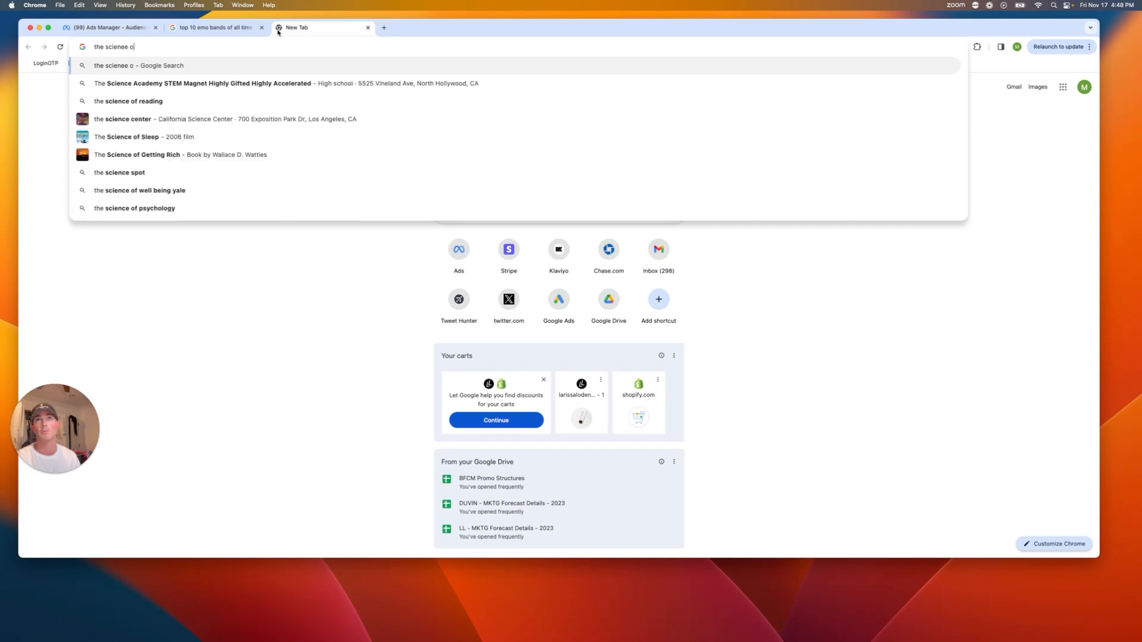
Step: Search Google for 'the science of sleep', review the results, and return to Ads Manager
{"action": "type", "text": "the science of sleep"}
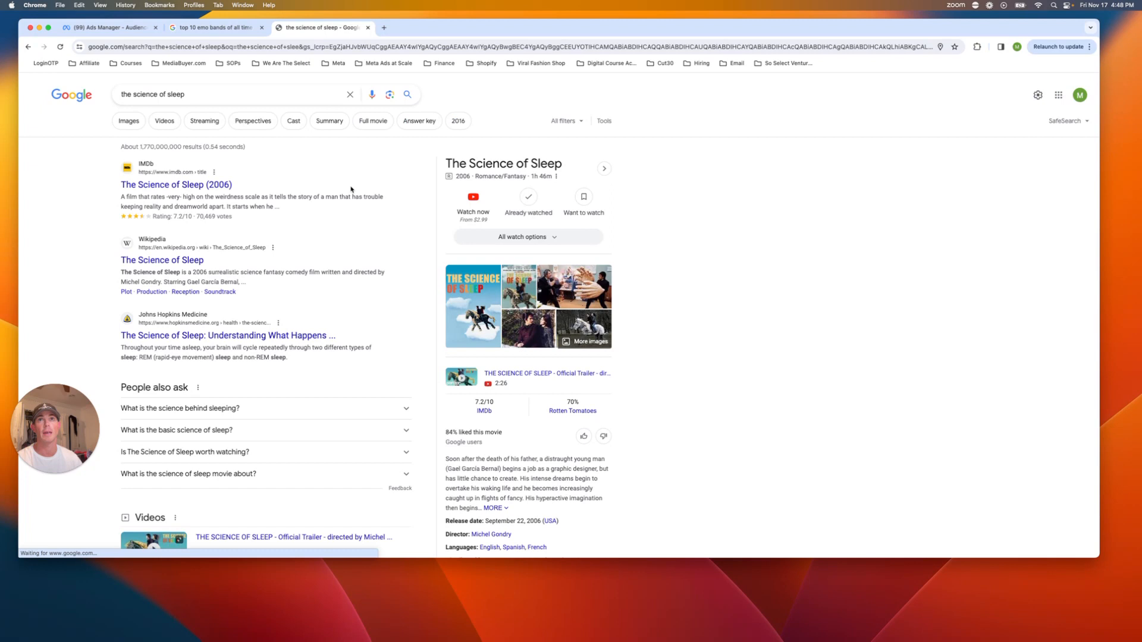
{"action": "scroll", "scroll_direction": "down", "scroll_amount": 3}
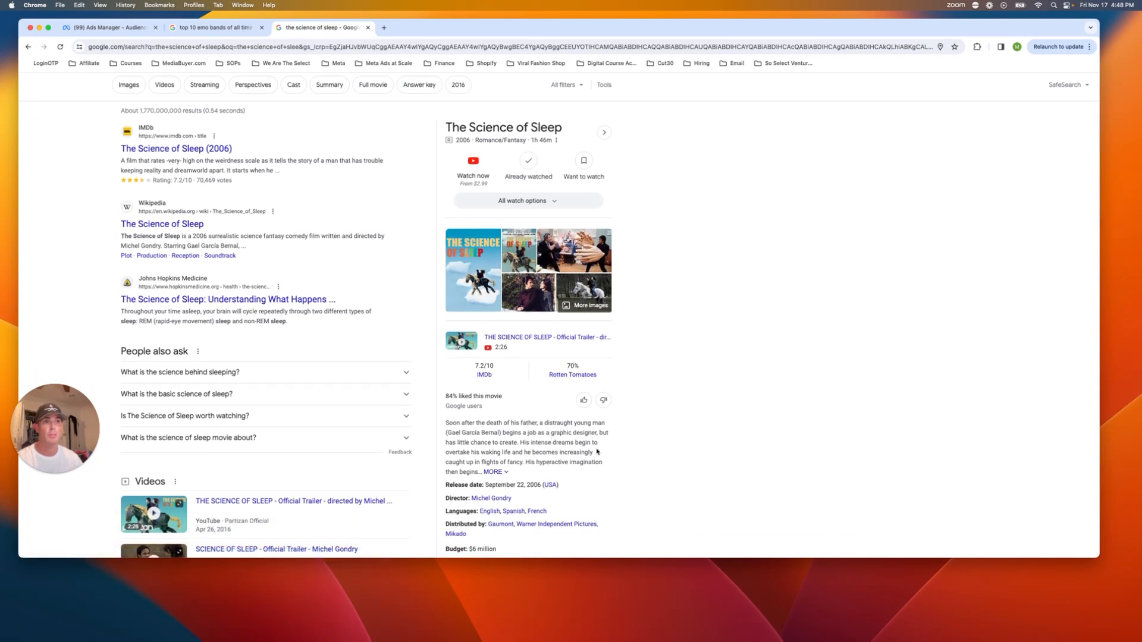
{"action": "scroll", "scroll_direction": "down", "scroll_amount": 3}
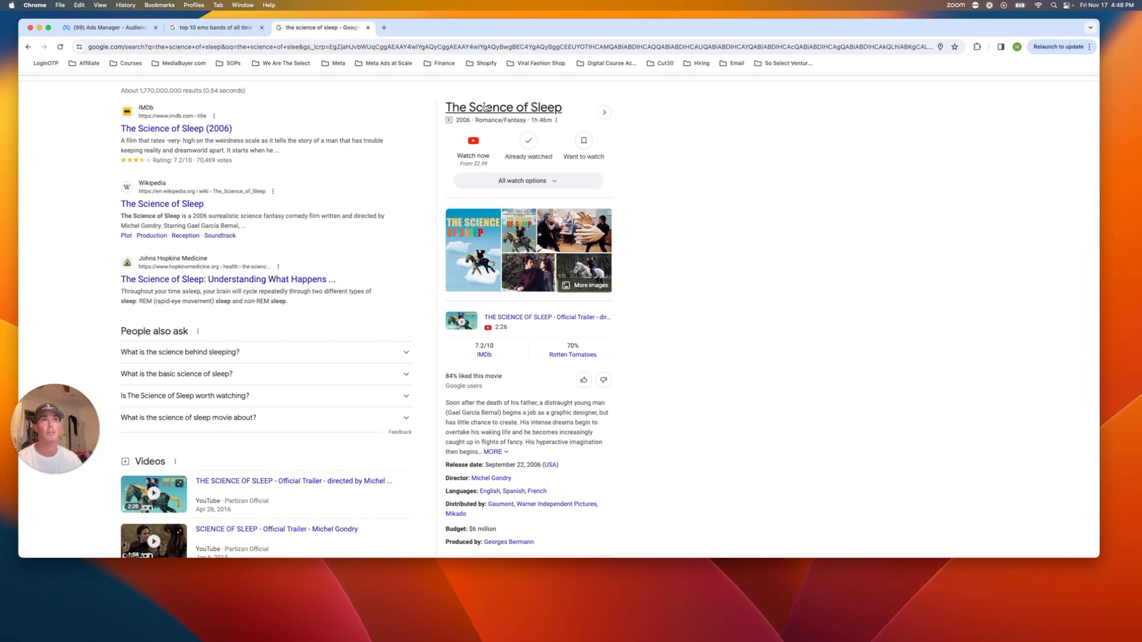
{"action": "left_click", "coordinate": [109, 27]}
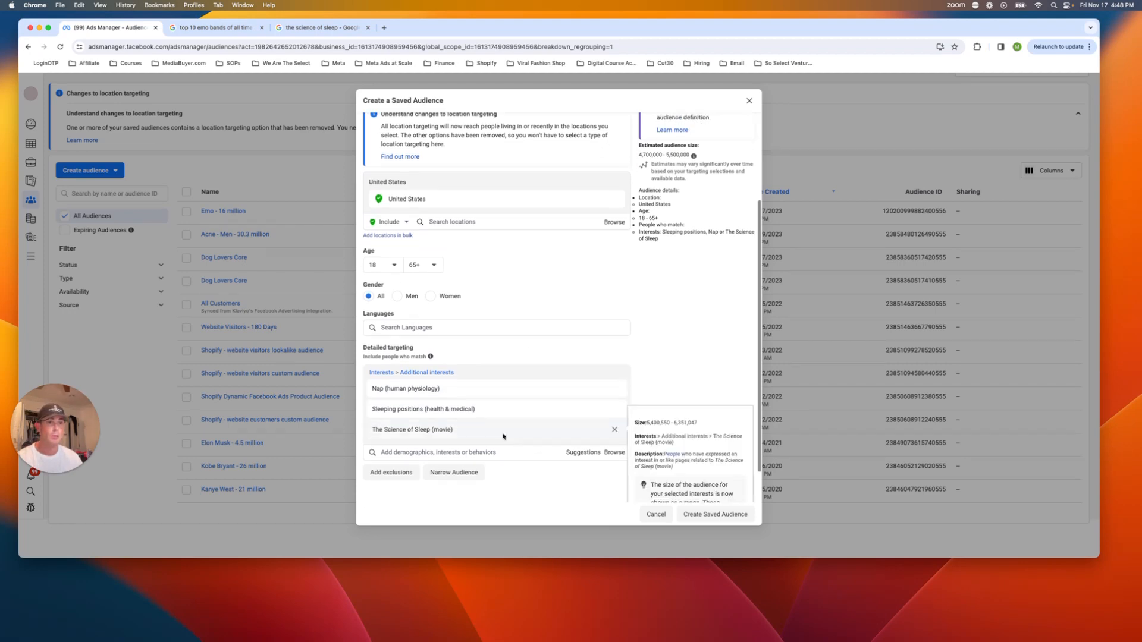
{"action": "mouse_move", "coordinate": [621, 436]}
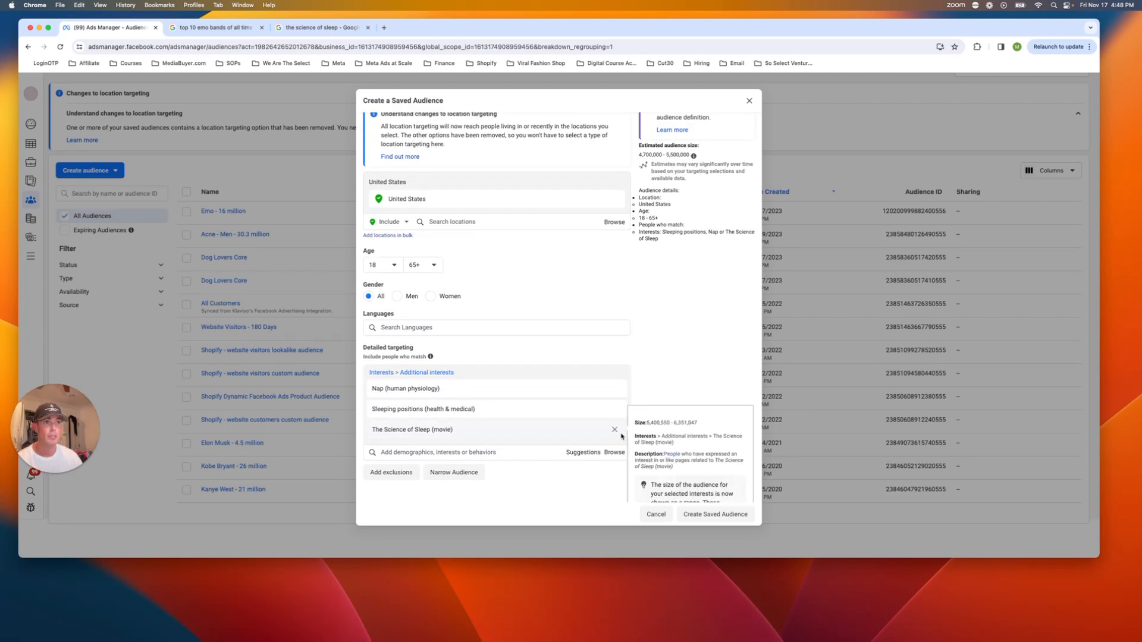
Step: Remove The Science of Sleep (movie) and add Sleep and breathing (human physiology) from a 'sleep' search
{"action": "left_click", "coordinate": [613, 429]}
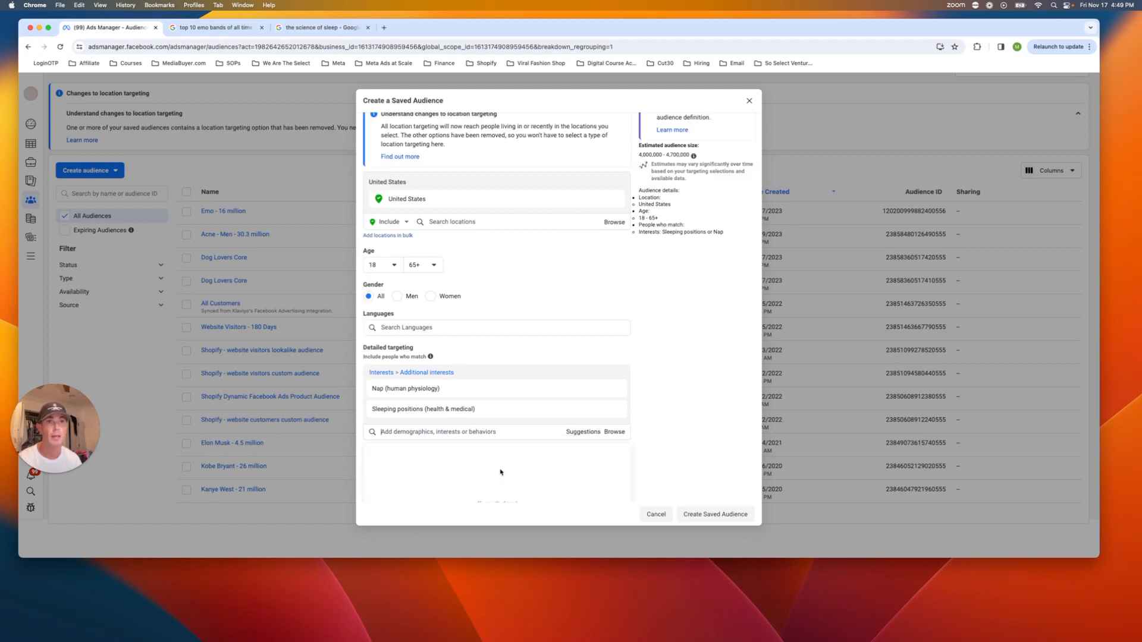
{"action": "type", "text": "sleep"}
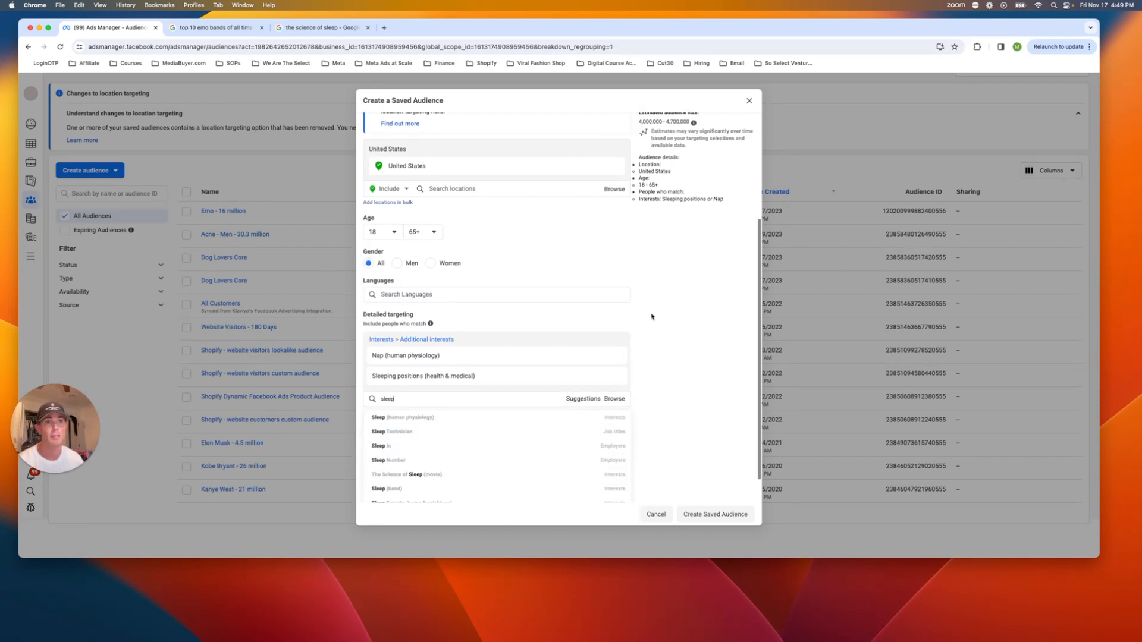
{"action": "scroll", "scroll_direction": "down", "scroll_amount": 3}
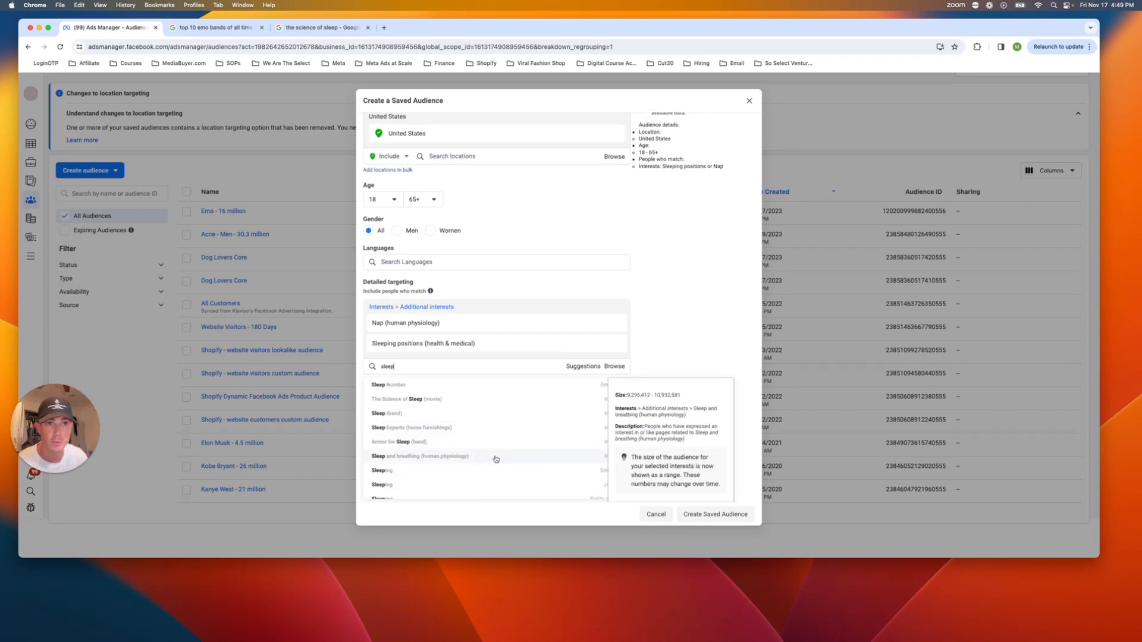
{"action": "left_click", "coordinate": [495, 455]}
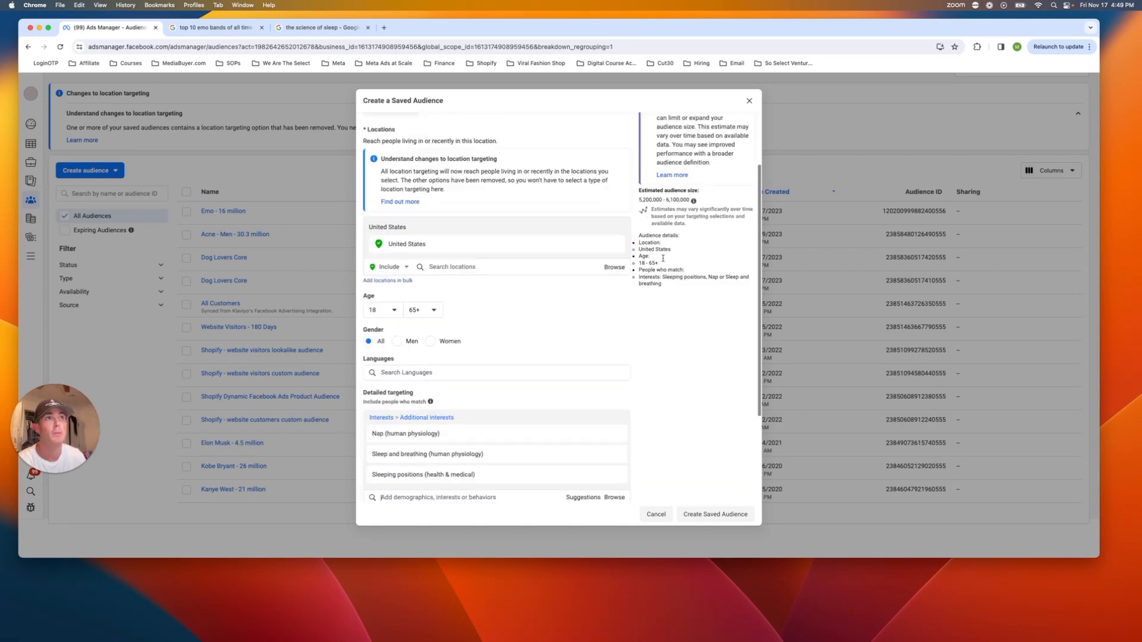
{"action": "scroll", "scroll_direction": "down", "scroll_amount": 3}
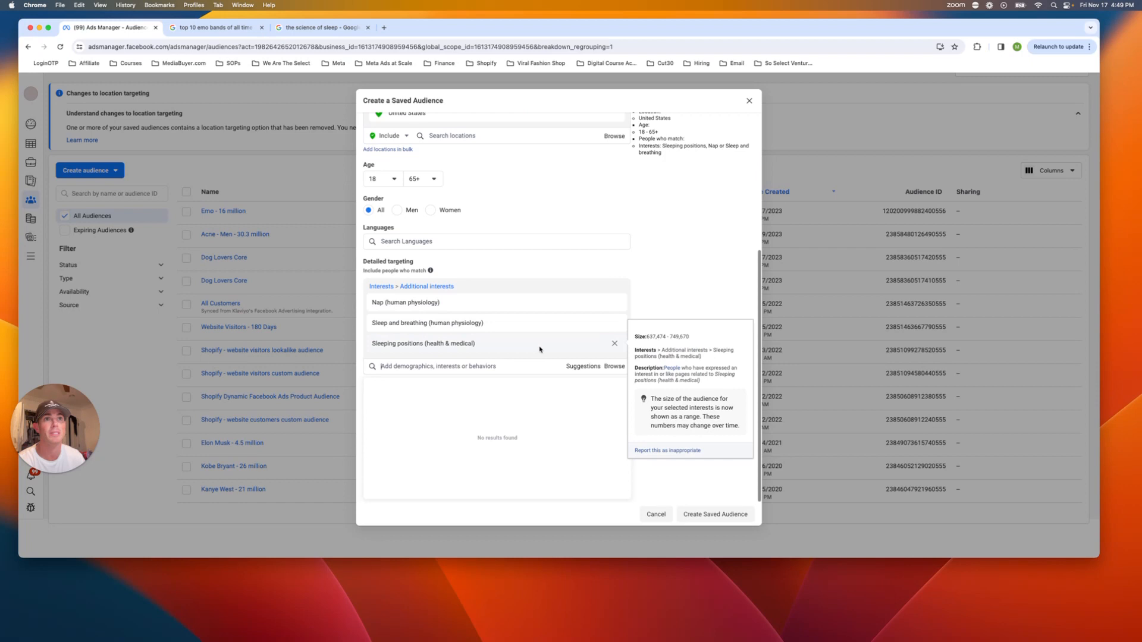
{"action": "left_click", "coordinate": [466, 366]}
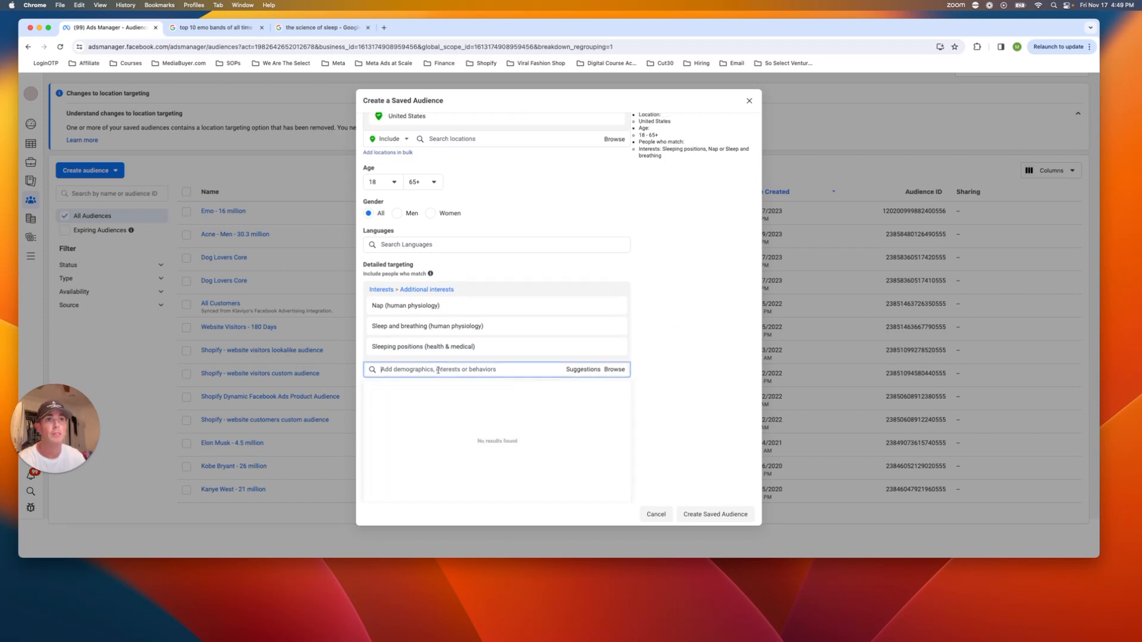
Step: Search 'sleep' in Detailed targeting and add Sleep Experts (home furnishings)
{"action": "type", "text": "sleep"}
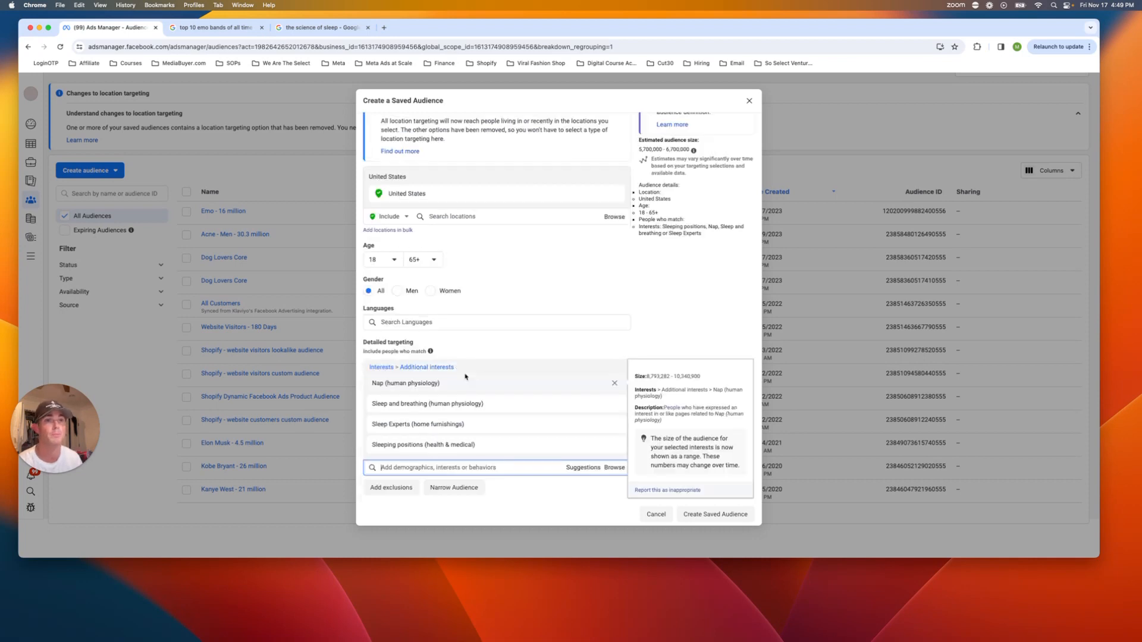
{"action": "type", "text": "sleep"}
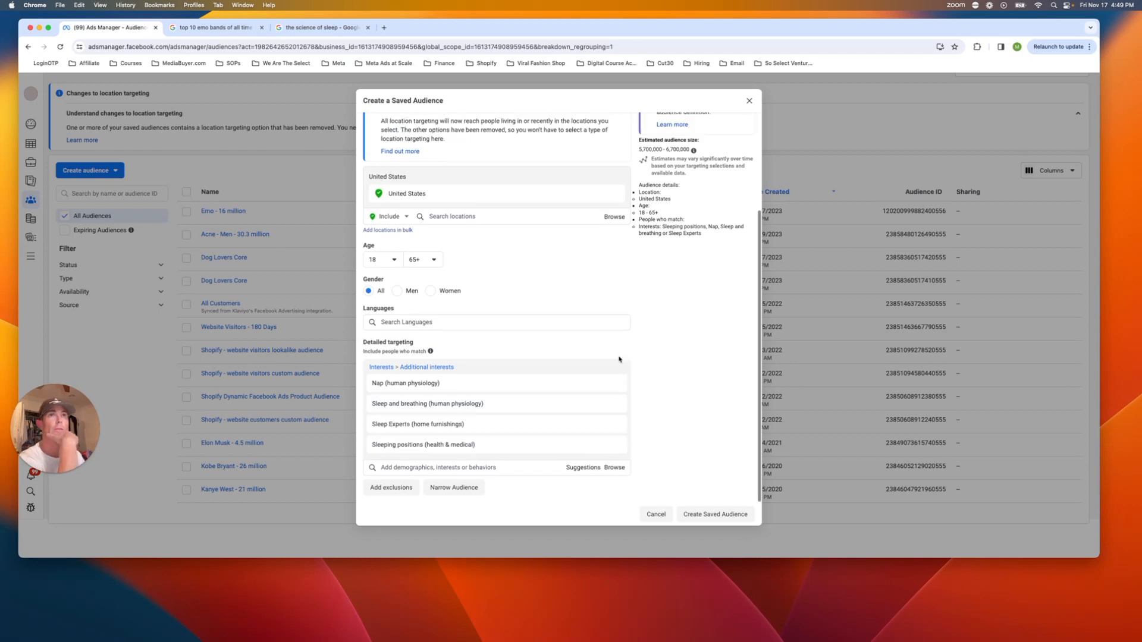
{"action": "mouse_move", "coordinate": [687, 356]}
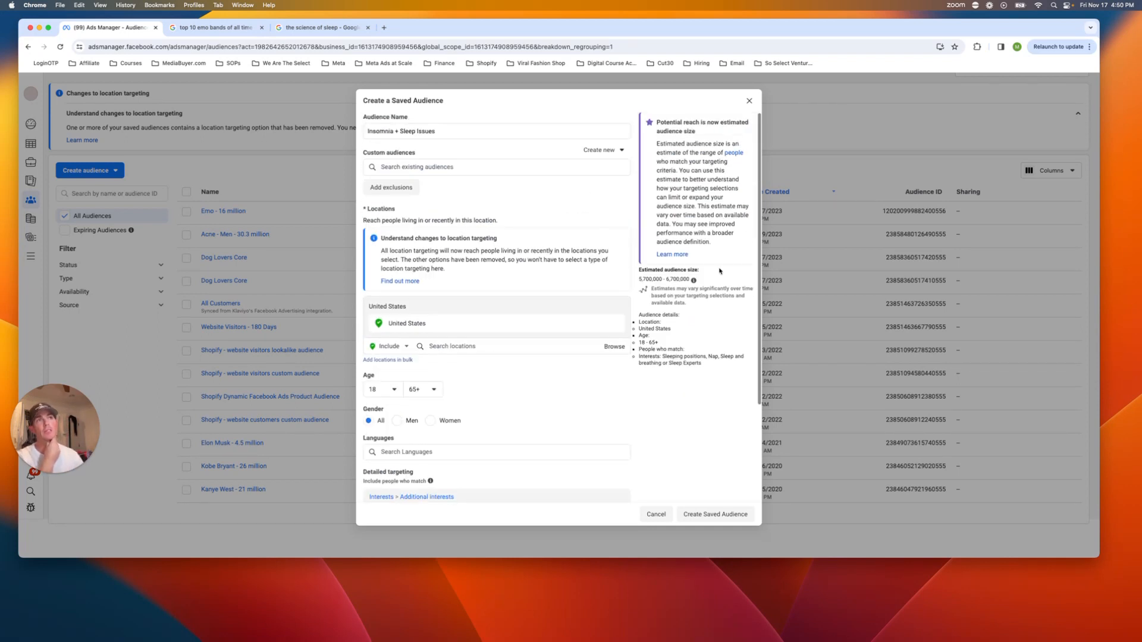
{"action": "mouse_move", "coordinate": [708, 325]}
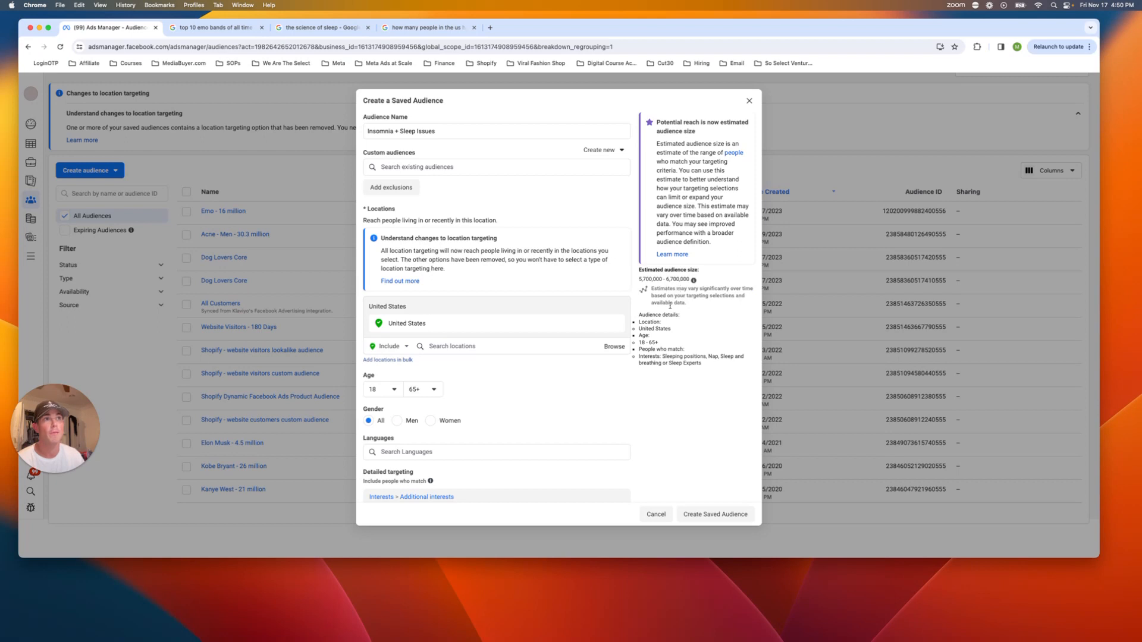
Step: Append ' - Niche Interest' so the name reads 'Insomnia + Sleep Issues - Niche Interest'
{"action": "left_click", "coordinate": [496, 131]}
{"action": "type", "text": " - Niche"}
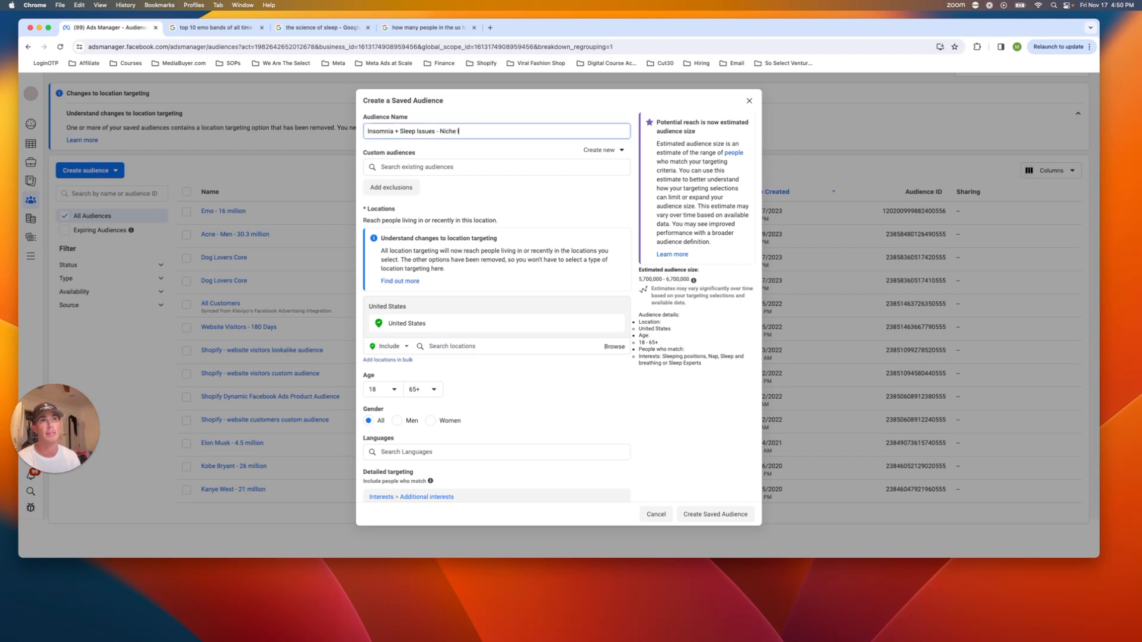
{"action": "type", "text": "Interest"}
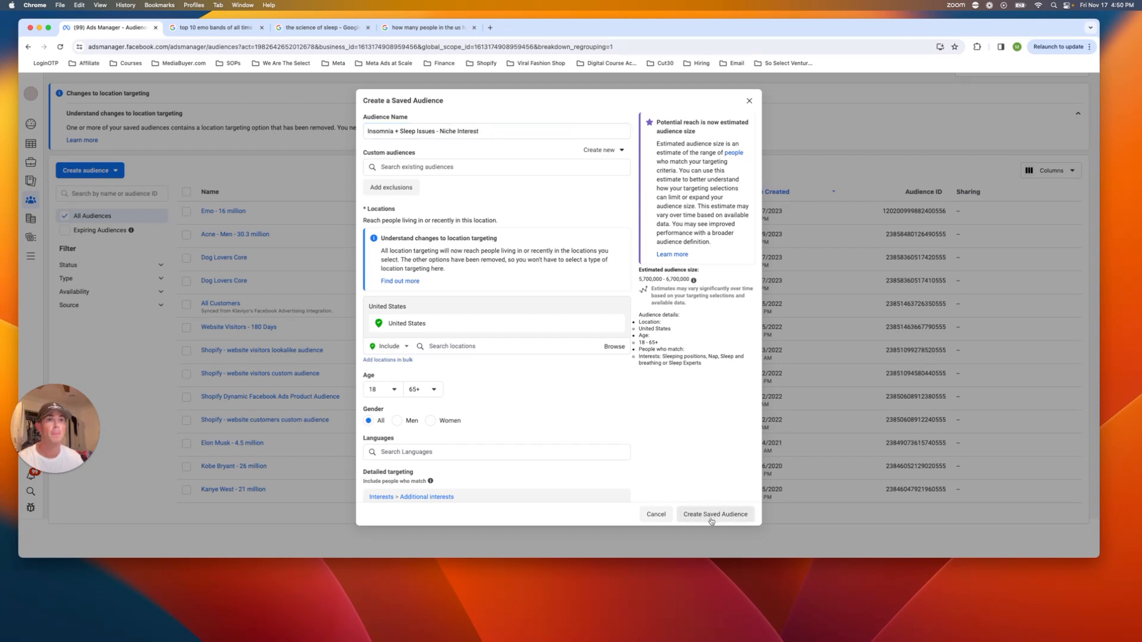
{"action": "scroll", "scroll_direction": "down", "scroll_amount": 3}
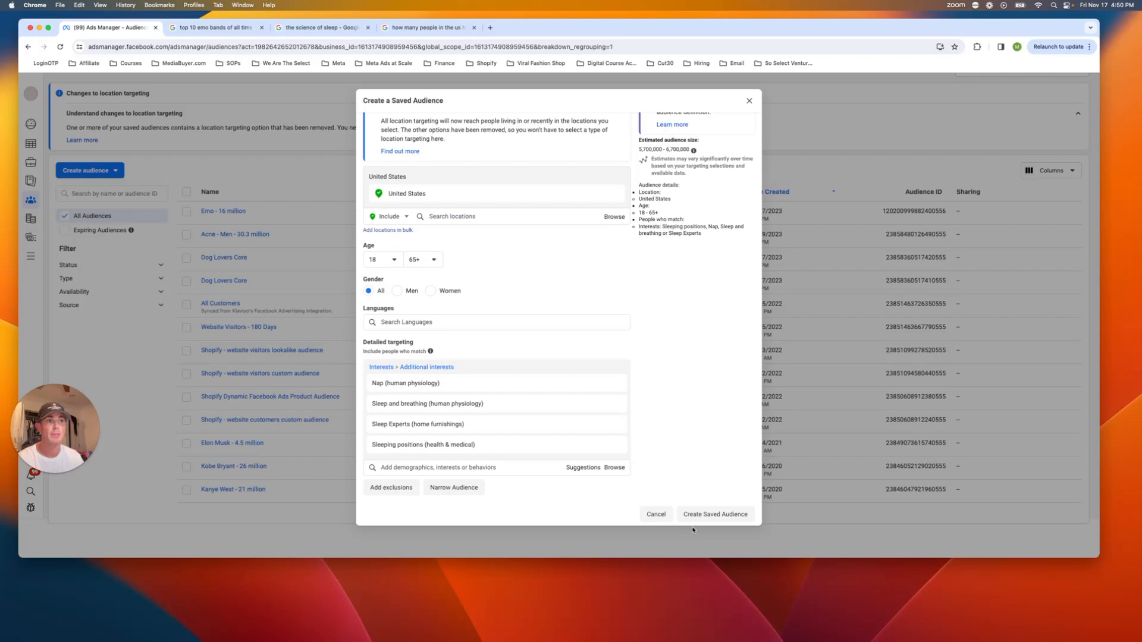
Step: Save the Niche Interest audience, view its details, and start a new saved audience
{"action": "left_click", "coordinate": [714, 514]}
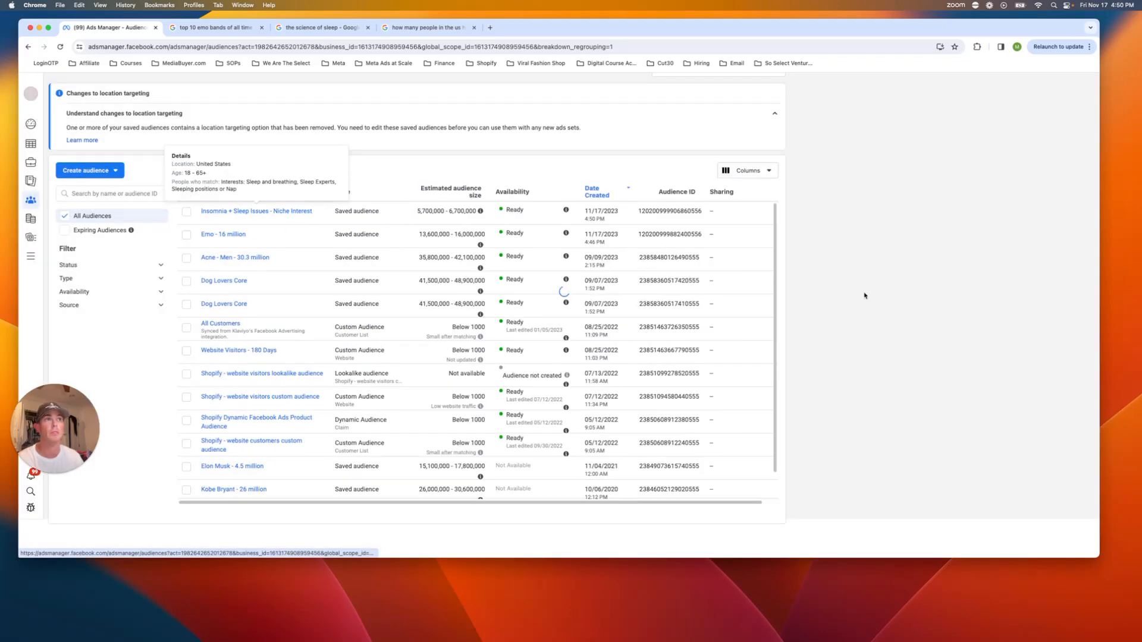
{"action": "left_click", "coordinate": [257, 210]}
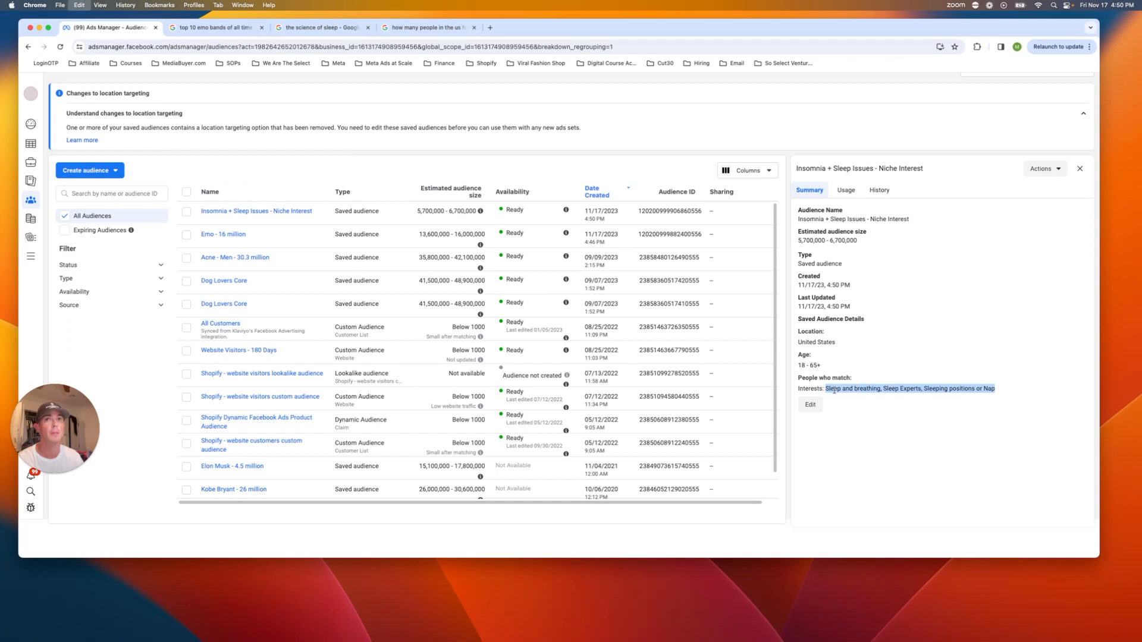
{"action": "left_click", "coordinate": [86, 170]}
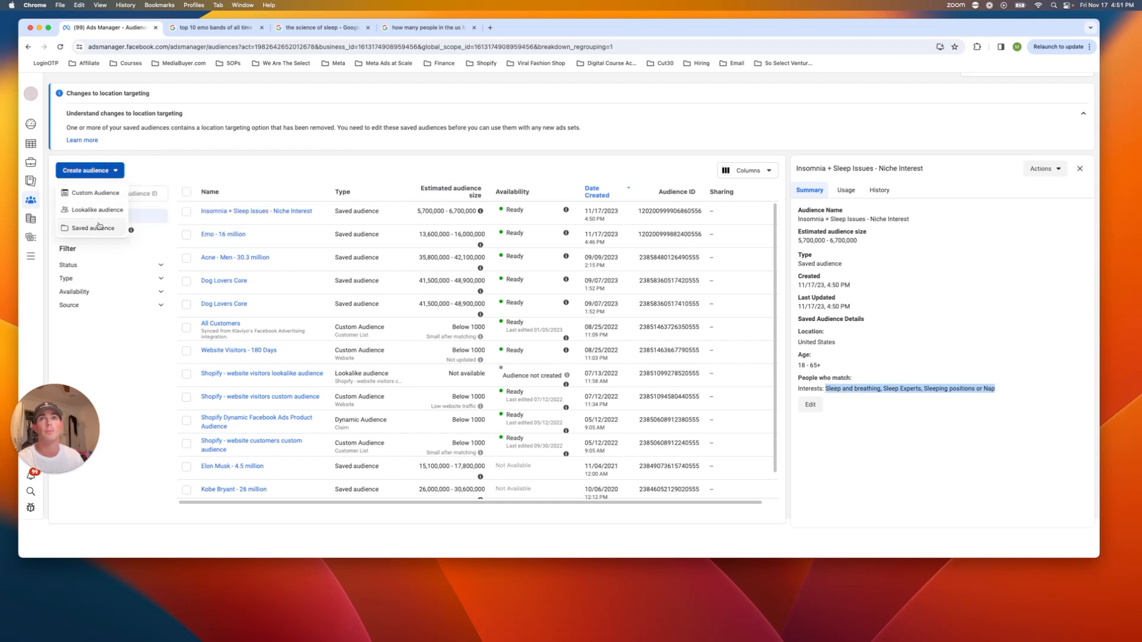
{"action": "left_click", "coordinate": [93, 228]}
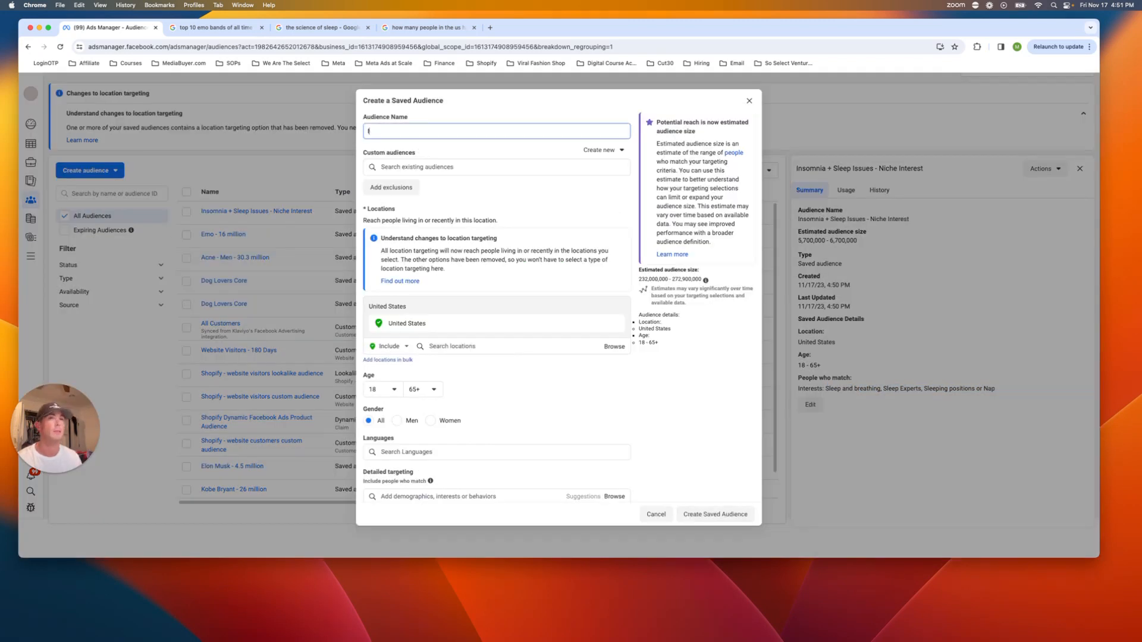
Step: Name the audience 'Insomnia + Sleep Issues - Broad Interest' and switch to the Google insomnia search
{"action": "type", "text": "Insomnia"}
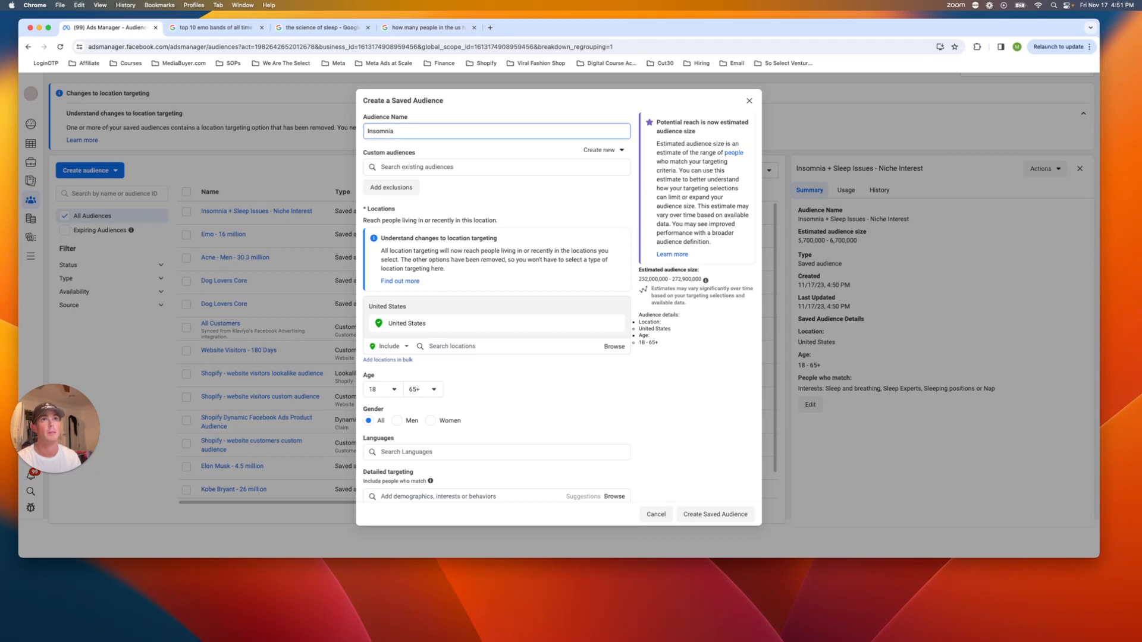
{"action": "key", "text": "Backspace"}
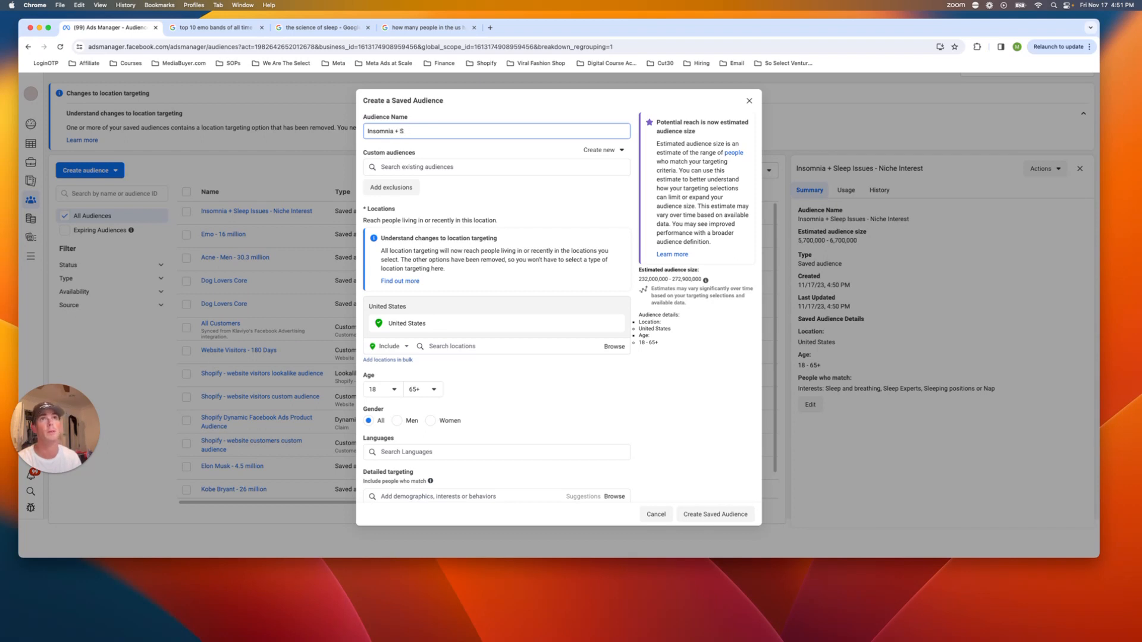
{"action": "type", "text": "leep Issues -"}
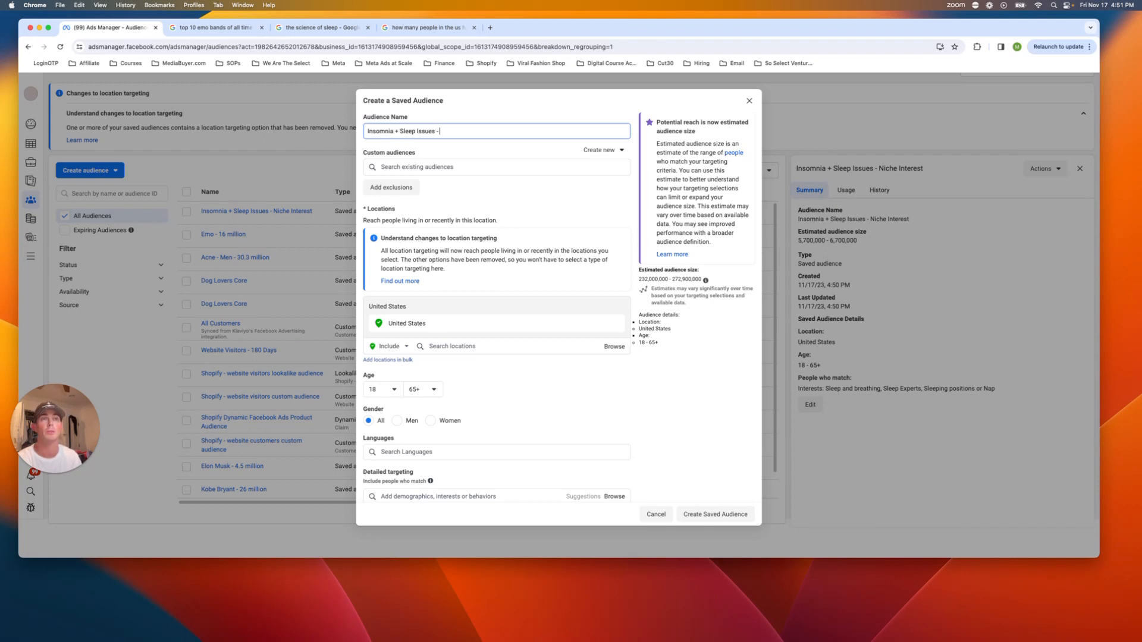
{"action": "type", "text": "Broad INter"}
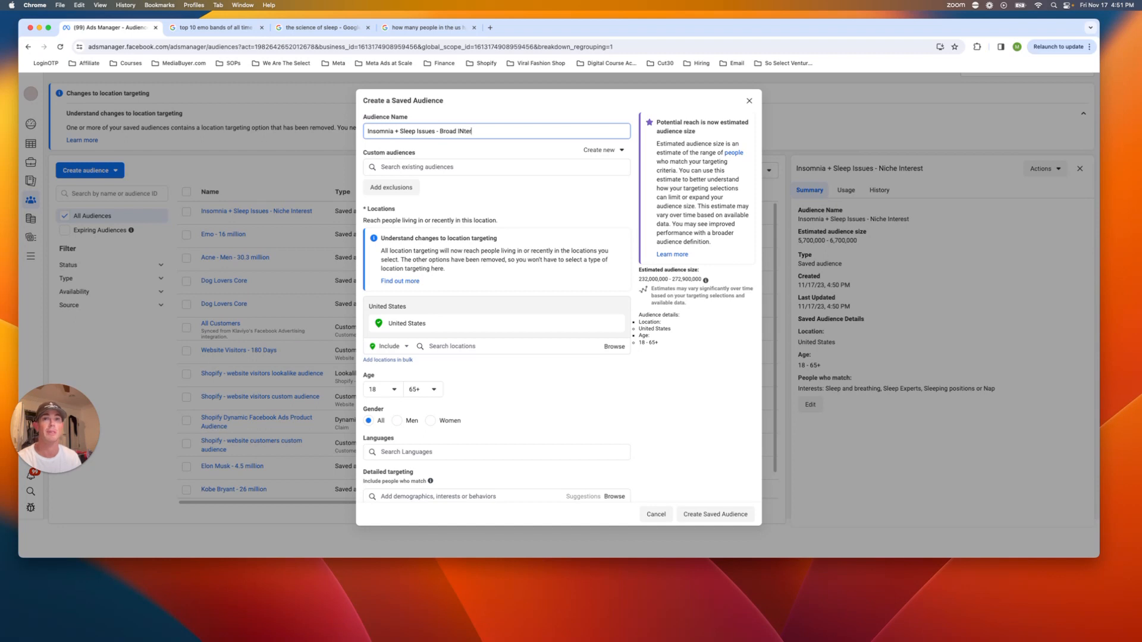
{"action": "type", "text": "Interest"}
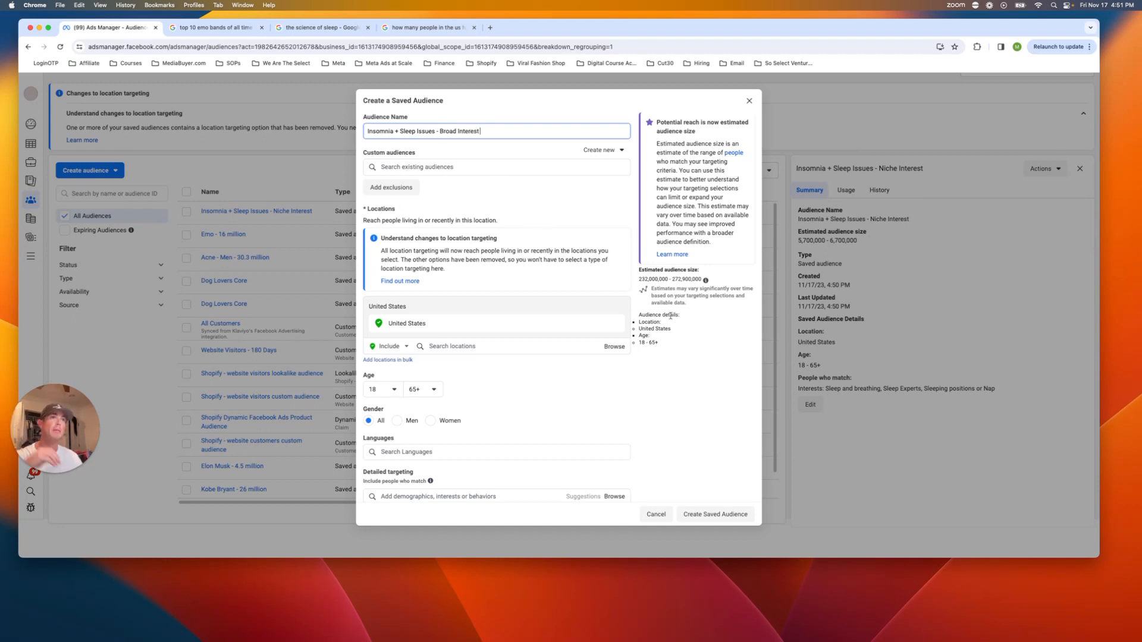
{"action": "left_click", "coordinate": [428, 27]}
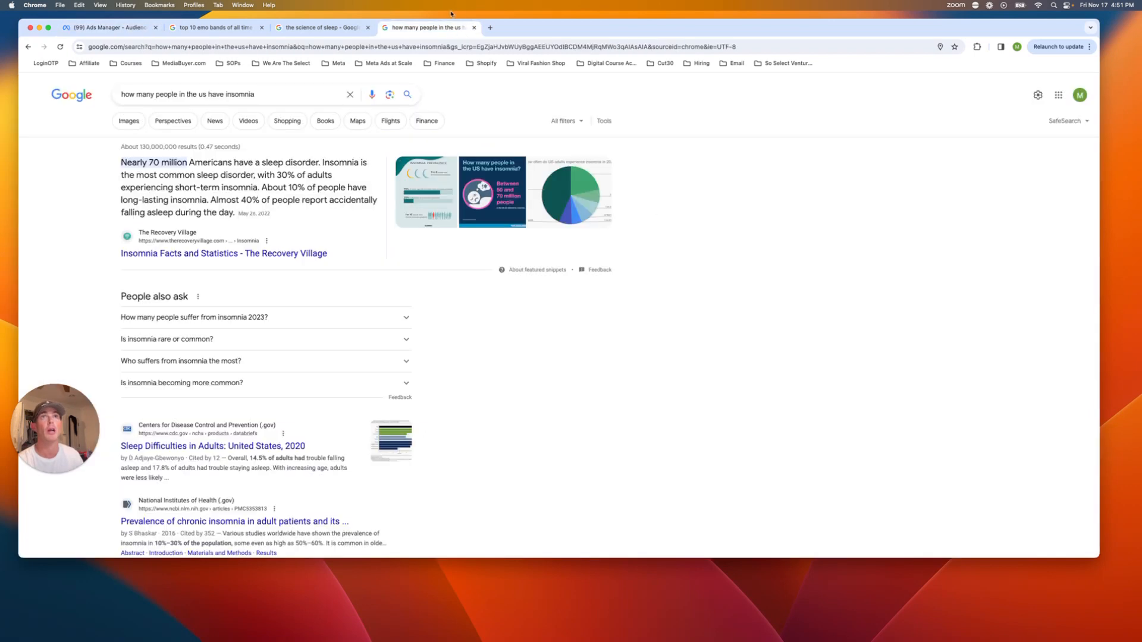
{"action": "mouse_move", "coordinate": [333, 234]}
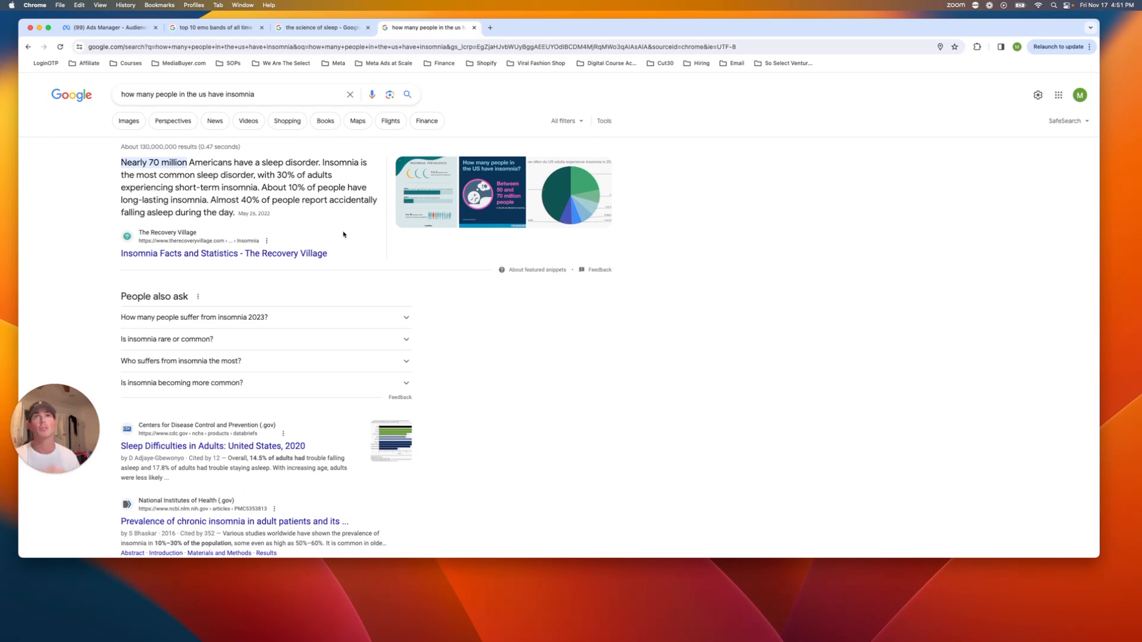
Step: Return from the insomnia statistics result to the broad audience in Ads Manager
{"action": "left_click", "coordinate": [109, 28]}
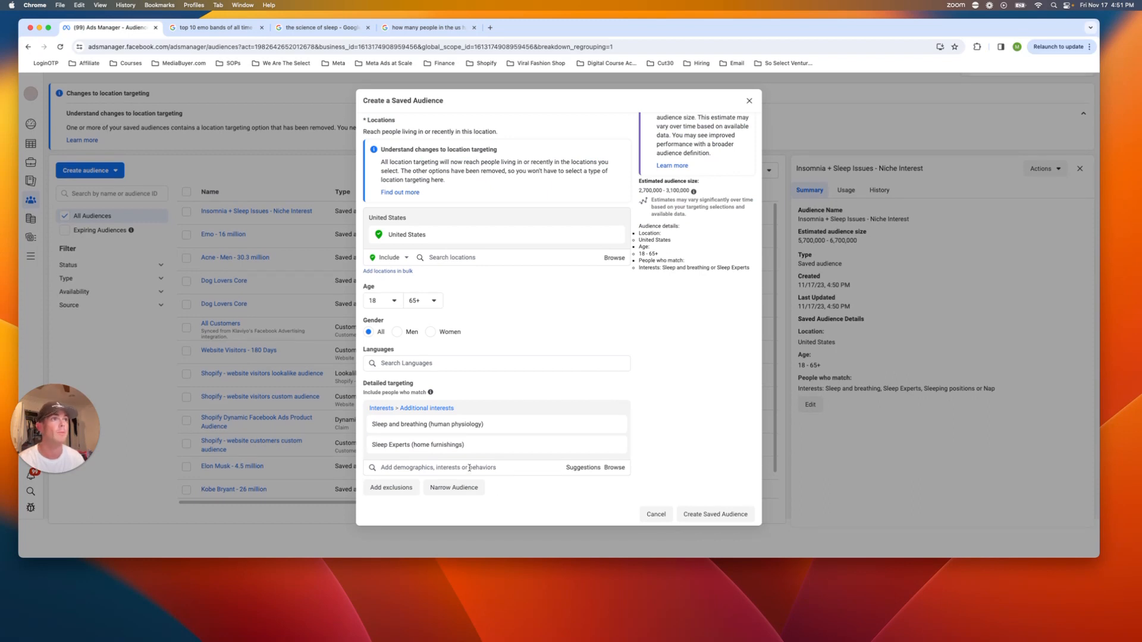
Step: Add Sleeping positions and Sleep interests, then search 'tired' and clear the unmatched term
{"action": "left_click", "coordinate": [497, 466]}
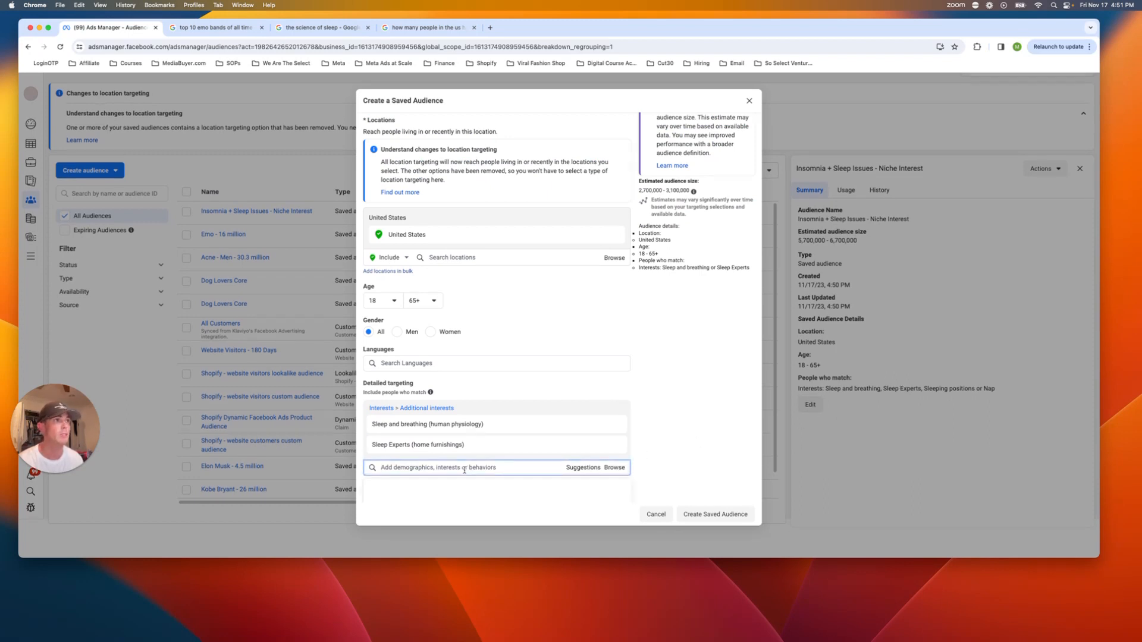
{"action": "type", "text": "sleeping positio"}
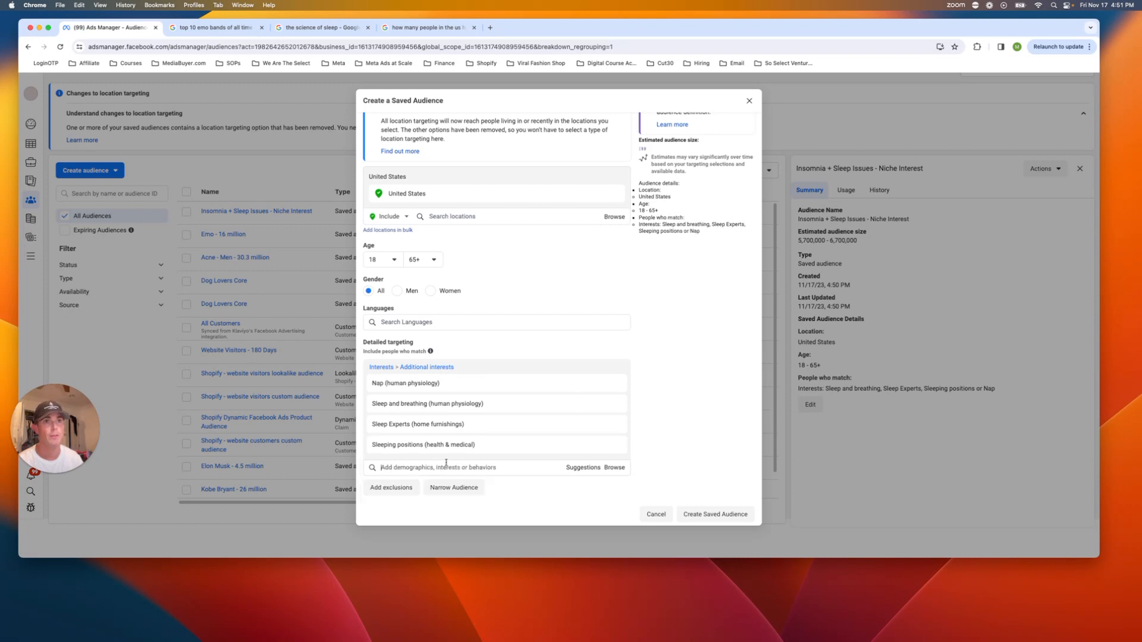
{"action": "type", "text": "sleep"}
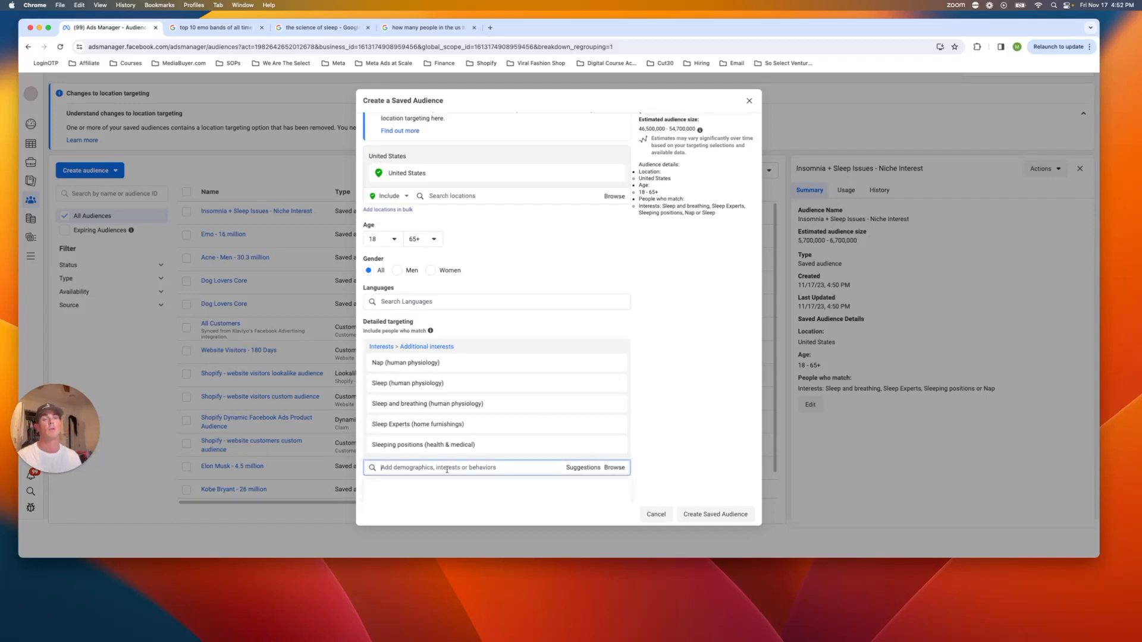
{"action": "type", "text": "tired"}
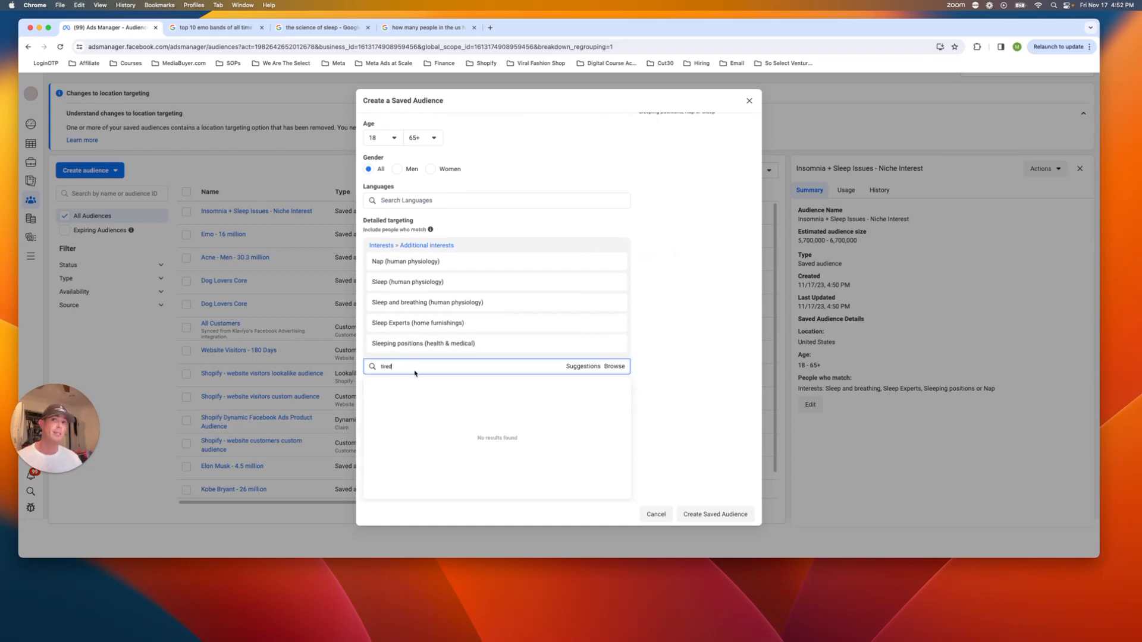
{"action": "double_click", "coordinate": [385, 366]}
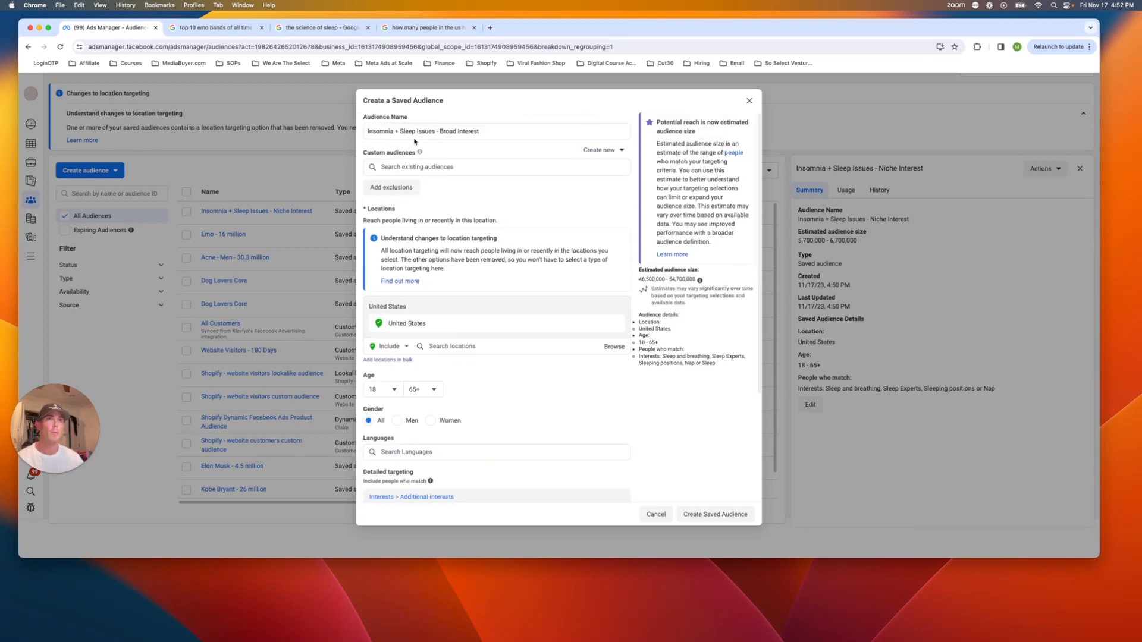
Step: Append ' - 54 Million' to the broad audience's name and return from the Google tab
{"action": "left_click", "coordinate": [495, 131]}
{"action": "type", "text": " - 54"}
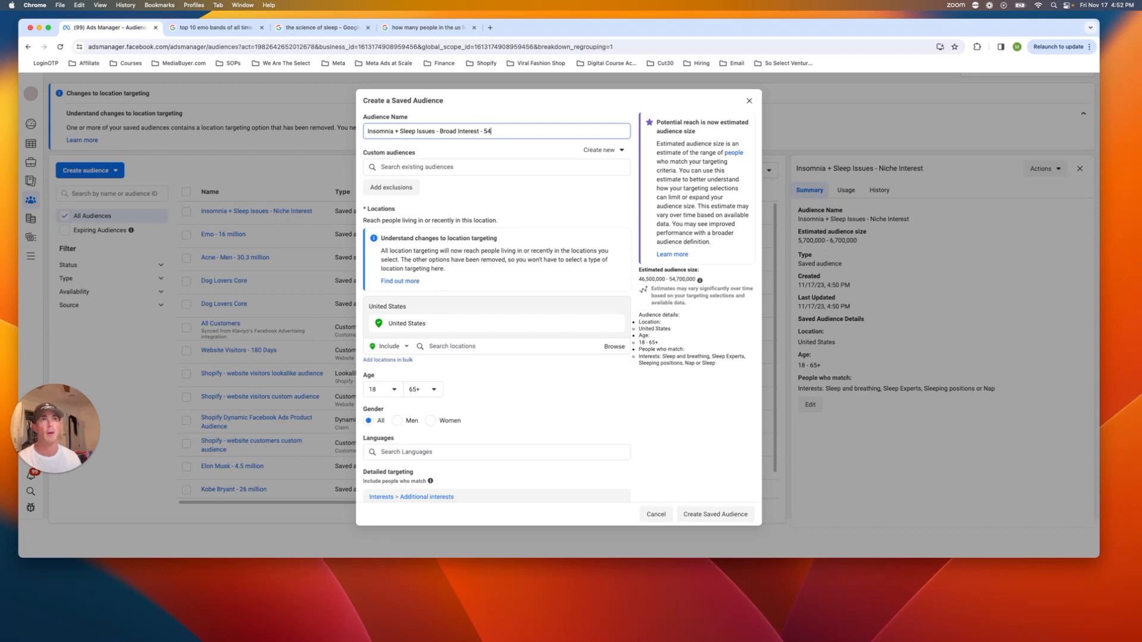
{"action": "type", "text": "Million"}
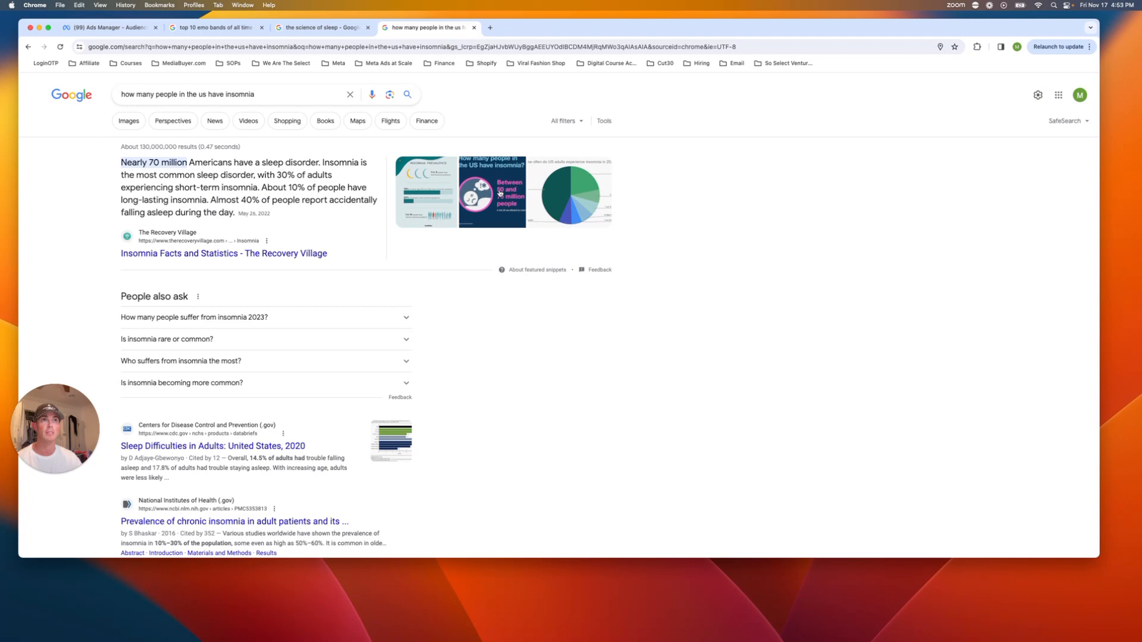
{"action": "mouse_move", "coordinate": [494, 217]}
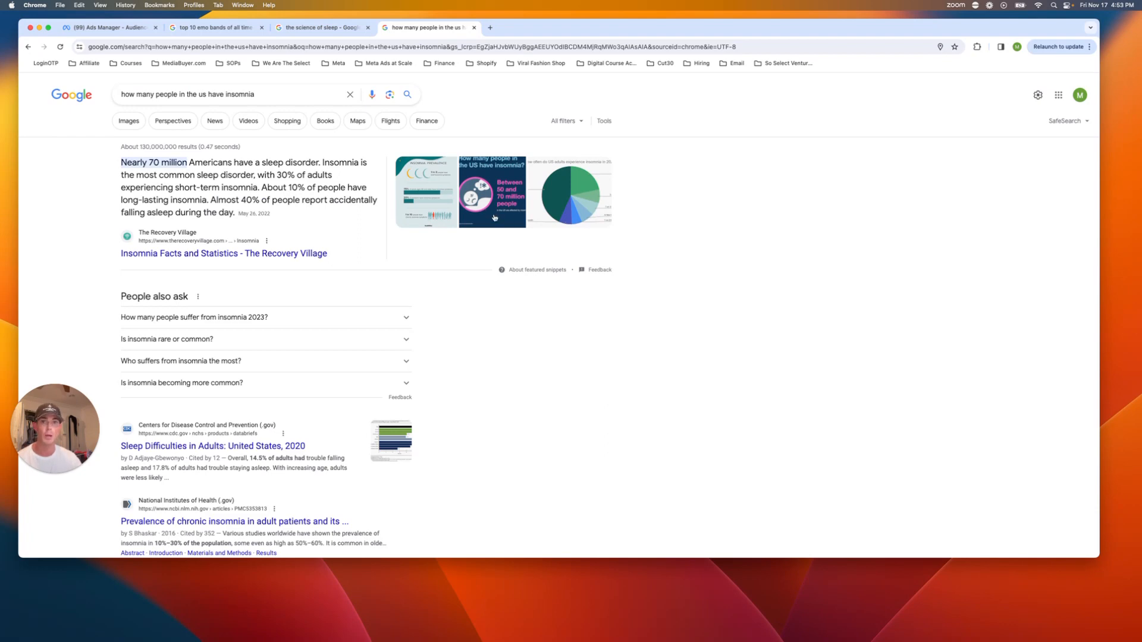
{"action": "left_click", "coordinate": [320, 27]}
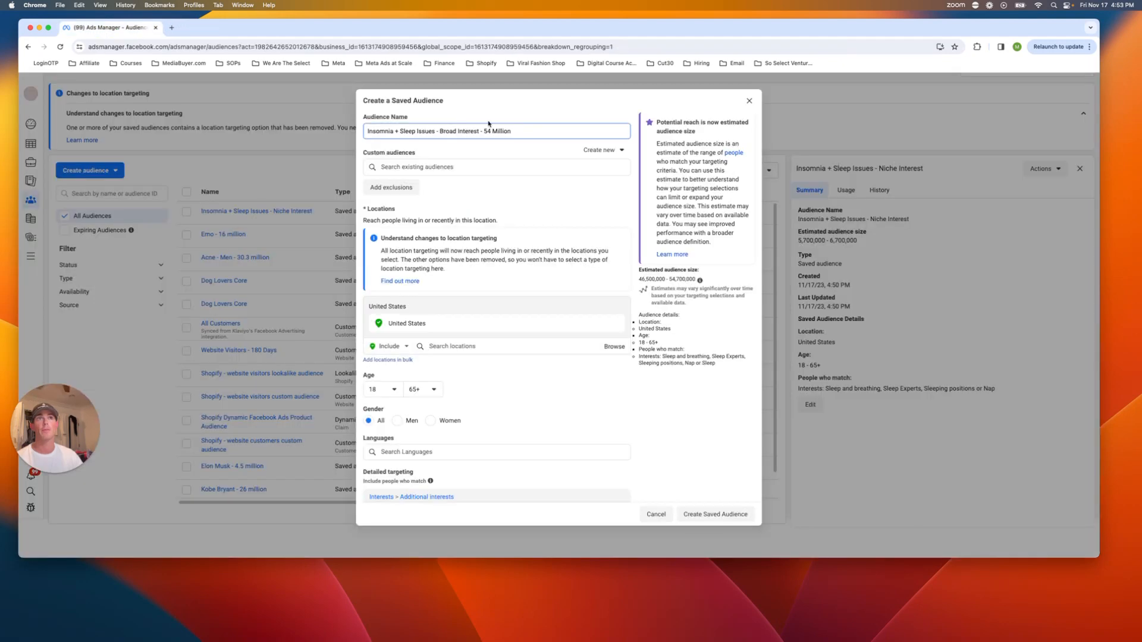
Step: Save 'Insomnia + Sleep Issues - Broad Interest - 54 Million' and start a new saved audience
{"action": "left_click", "coordinate": [654, 514]}
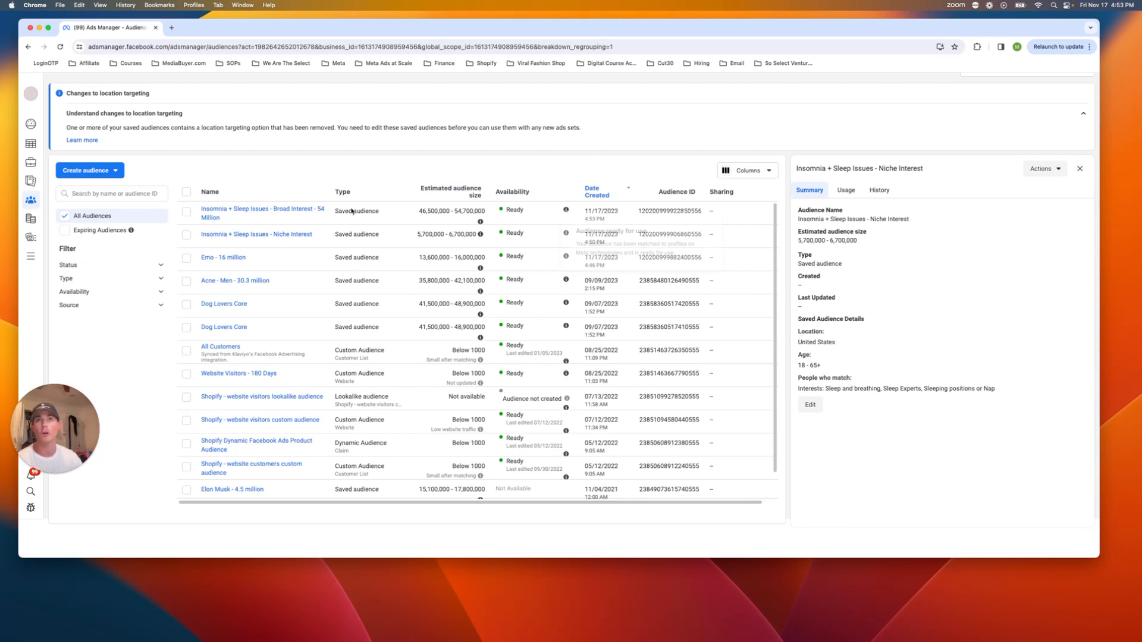
{"action": "left_click", "coordinate": [87, 170]}
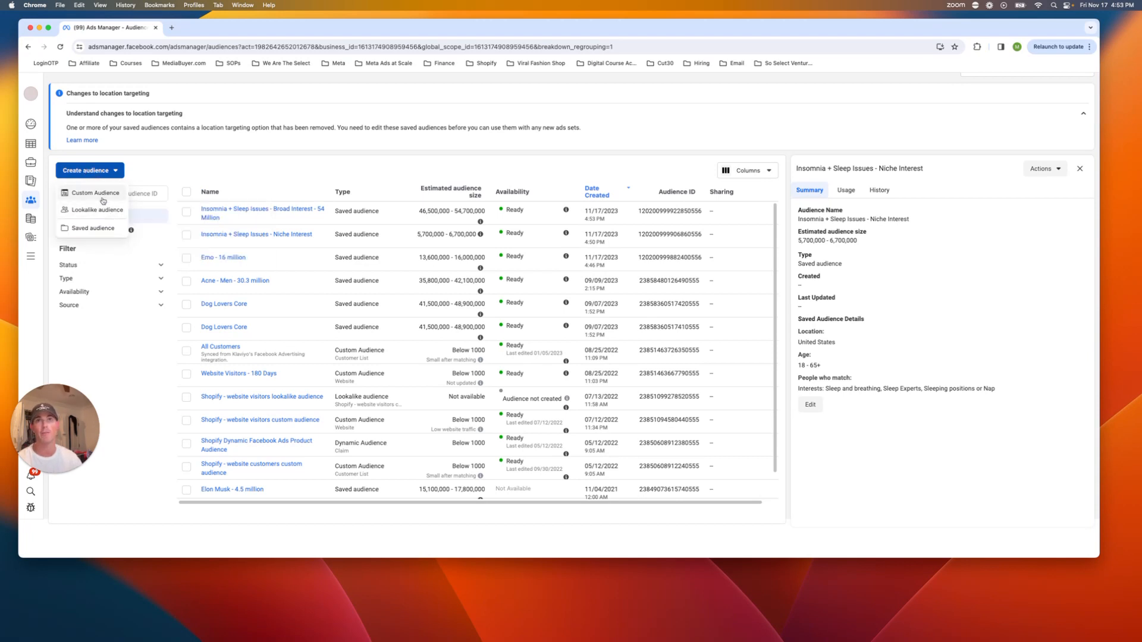
{"action": "left_click", "coordinate": [93, 229]}
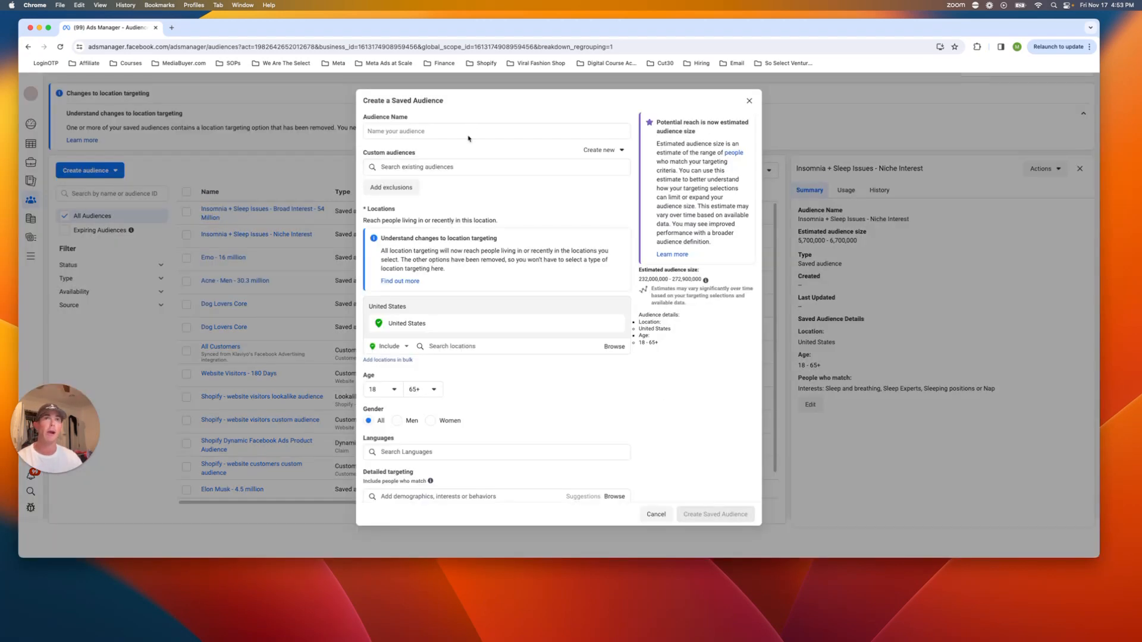
Step: Name the audience 'Outdoors Granola Girl' and restrict gender to Women
{"action": "type", "text": "Outdoors"}
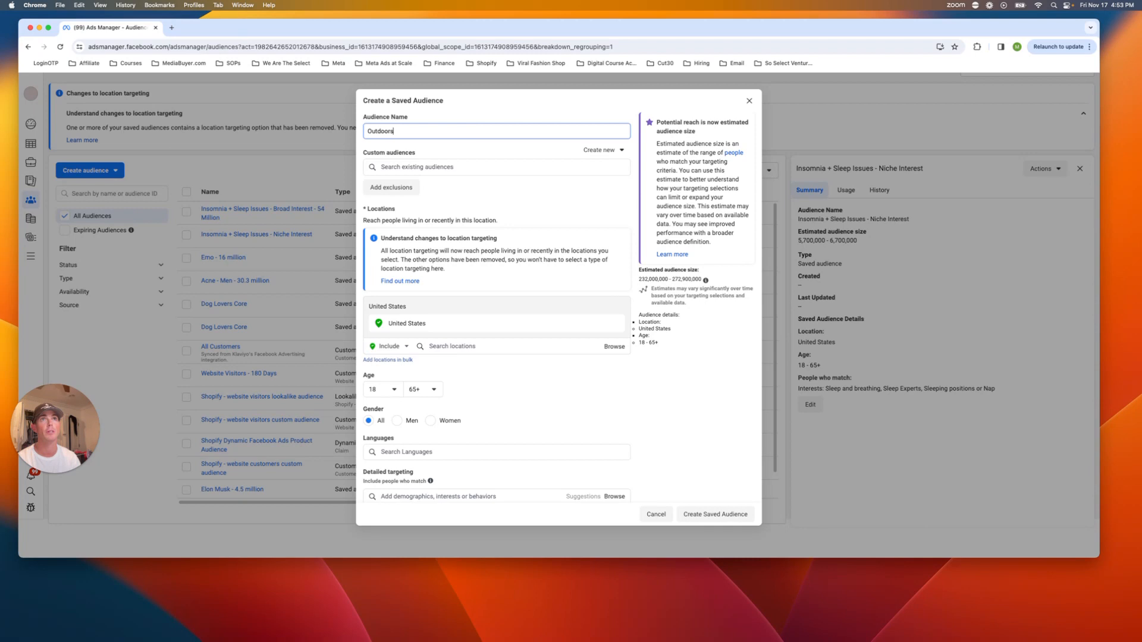
{"action": "type", "text": "Granola Girl"}
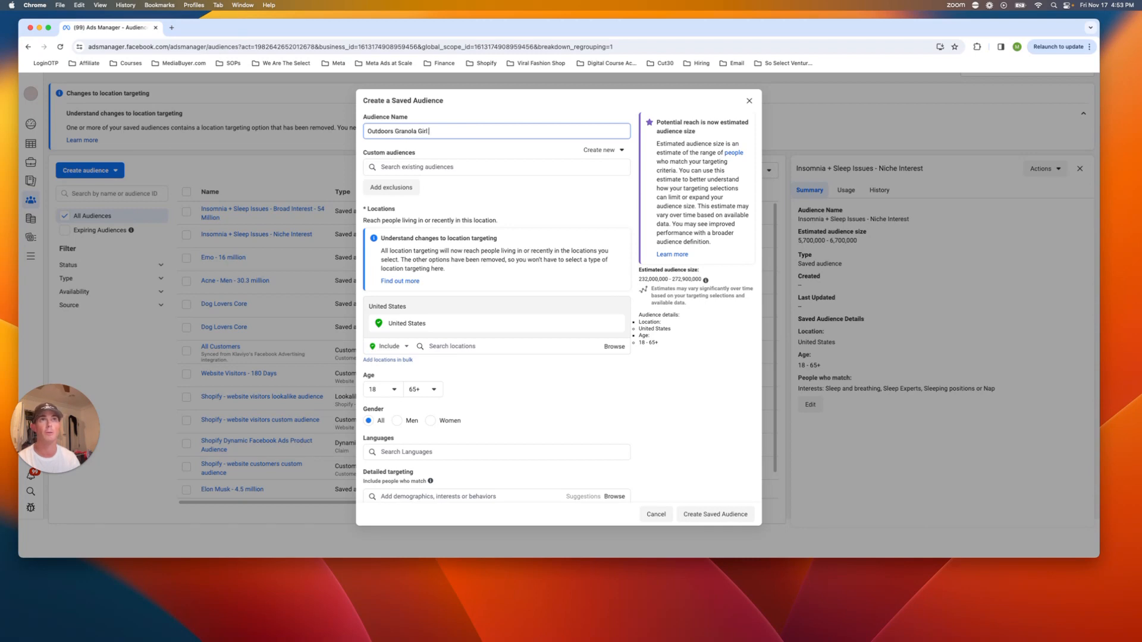
{"action": "scroll", "scroll_direction": "down", "scroll_amount": 3}
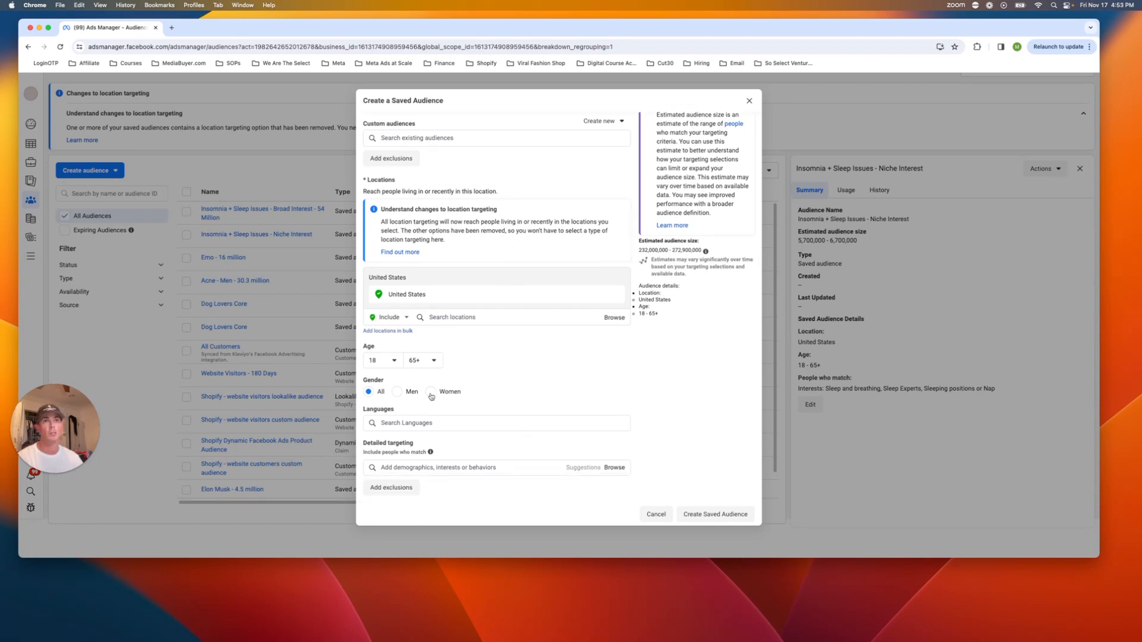
{"action": "left_click", "coordinate": [430, 392]}
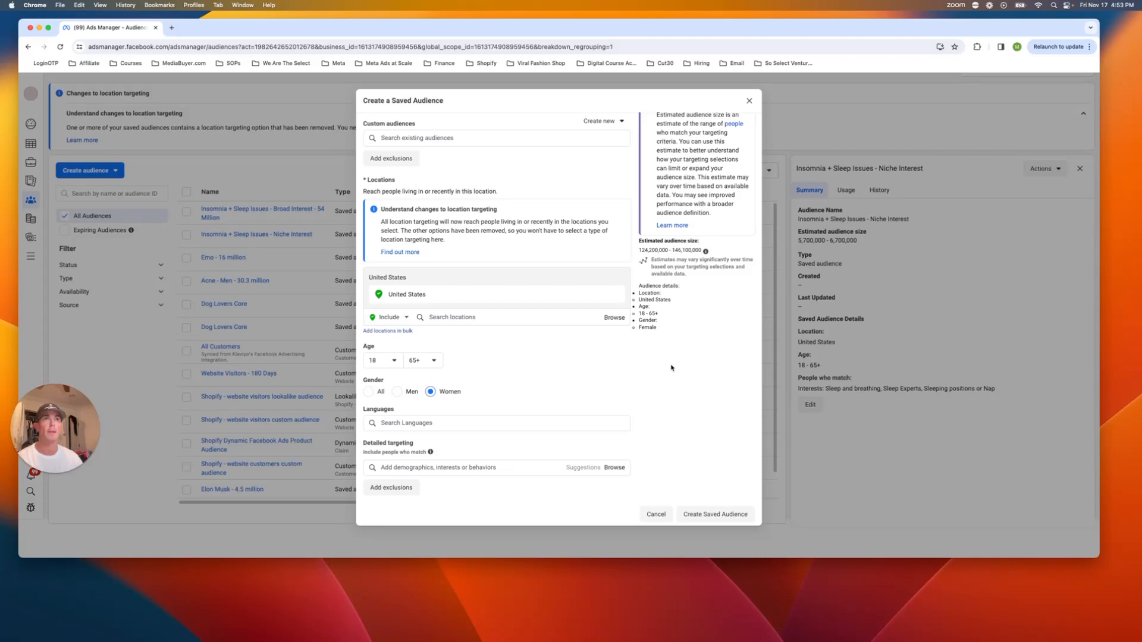
{"action": "type", "text": "Outdoors Granola Girl"}
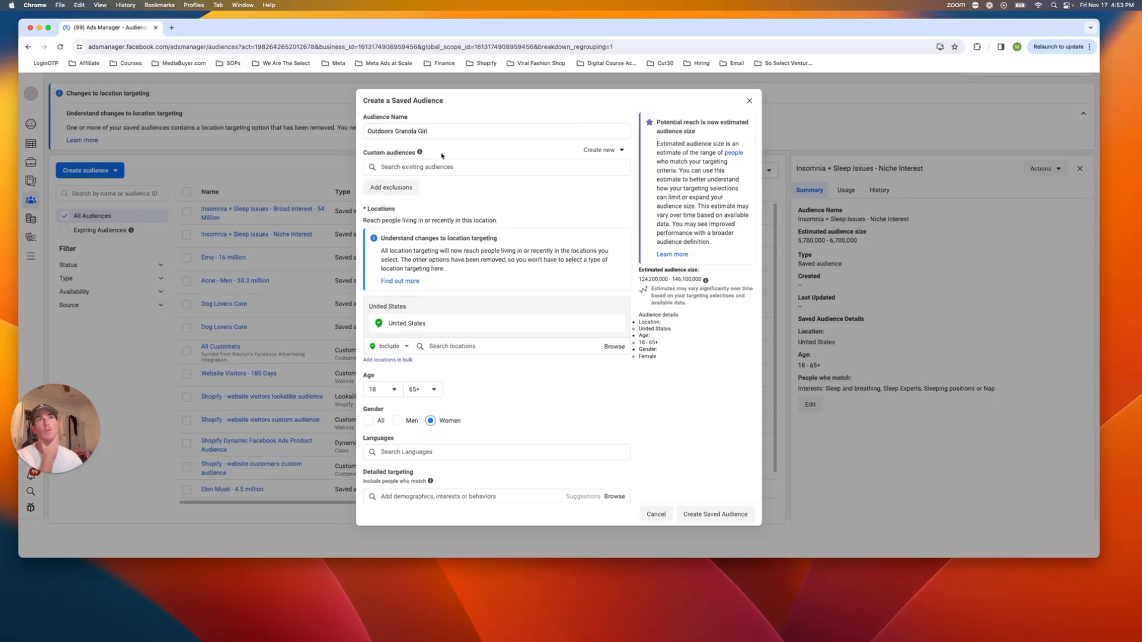
Step: Search Detailed targeting for 'hiking' interests
{"action": "scroll", "scroll_direction": "down", "scroll_amount": 3}
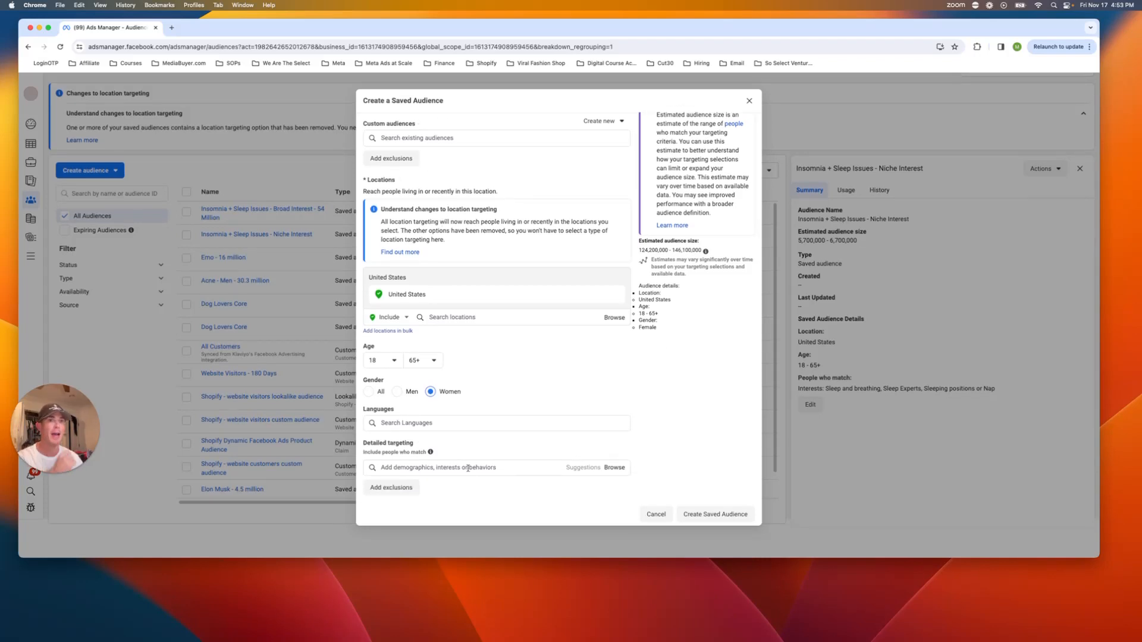
{"action": "type", "text": "hiking"}
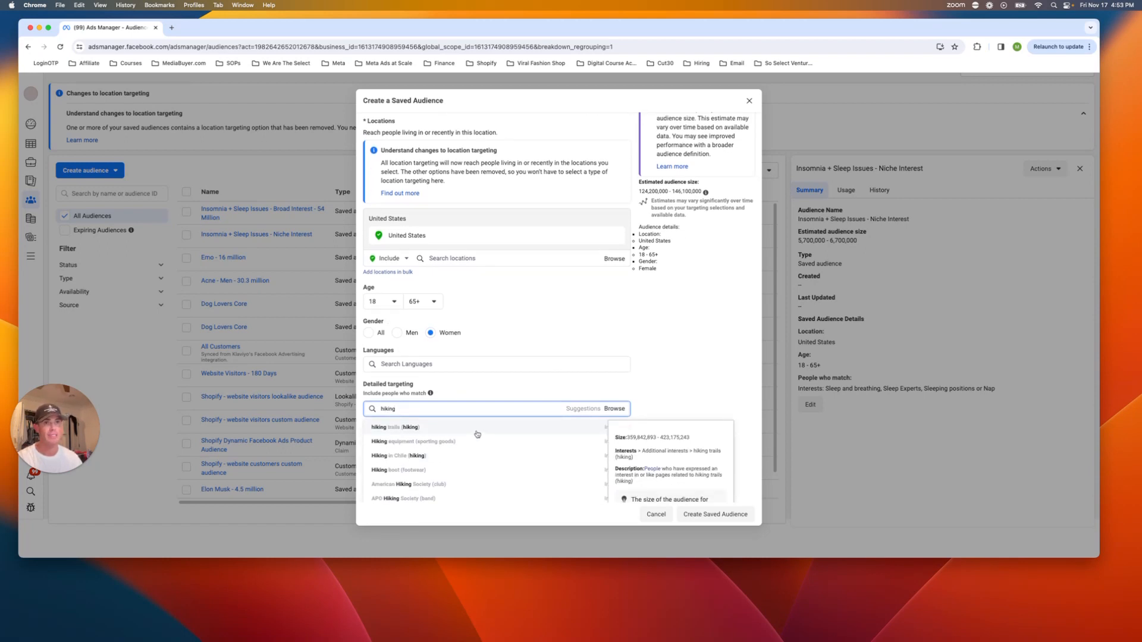
{"action": "mouse_move", "coordinate": [456, 459]}
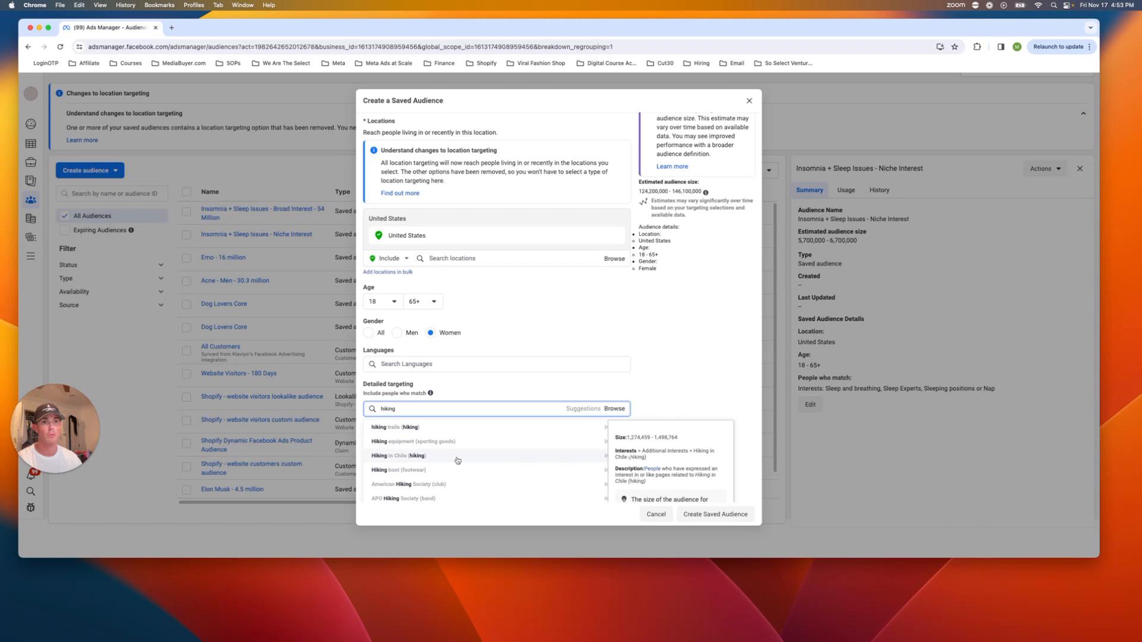
Step: Add Hiking boot, Hiking equipment and Mountaineering (climbing) interests to the audience
{"action": "left_click", "coordinate": [399, 470]}
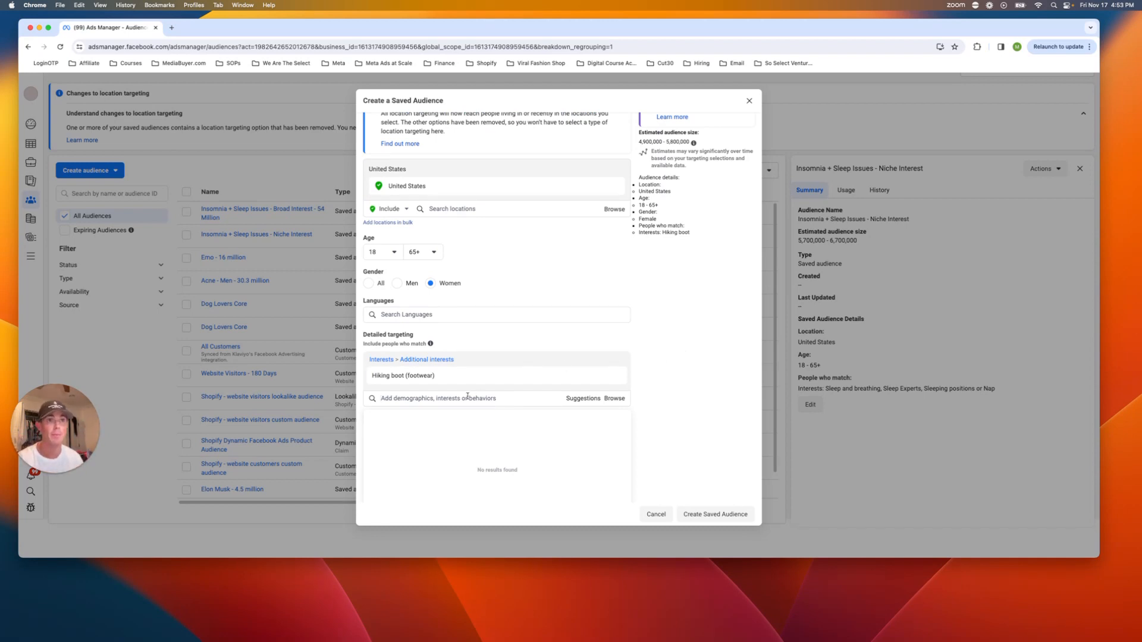
{"action": "type", "text": "campig"}
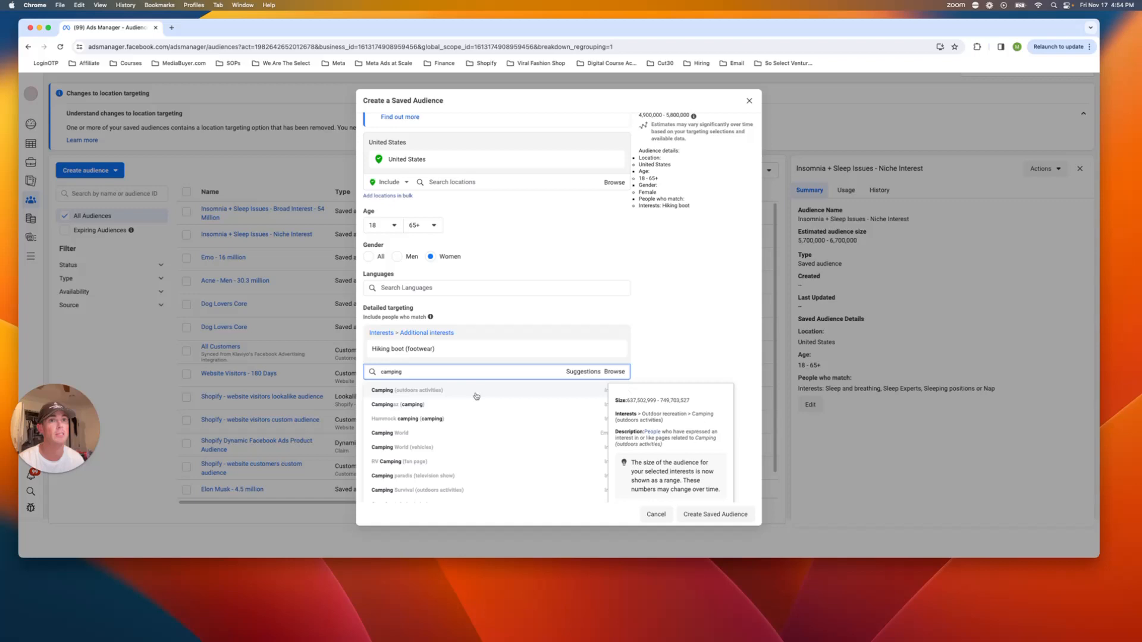
{"action": "left_click", "coordinate": [408, 391]}
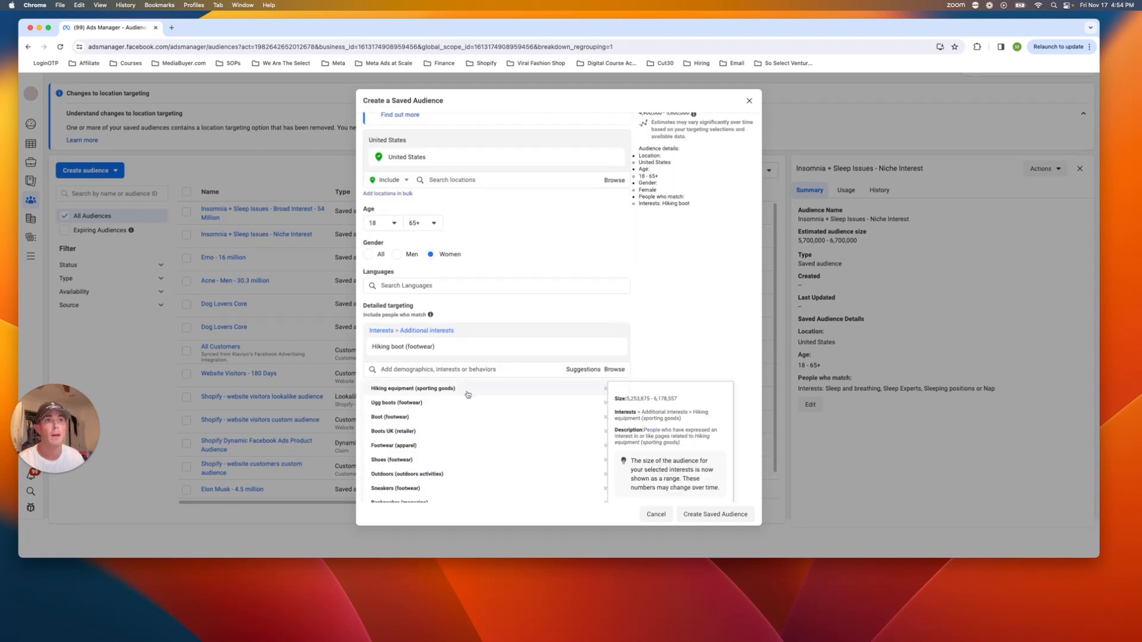
{"action": "left_click", "coordinate": [413, 388]}
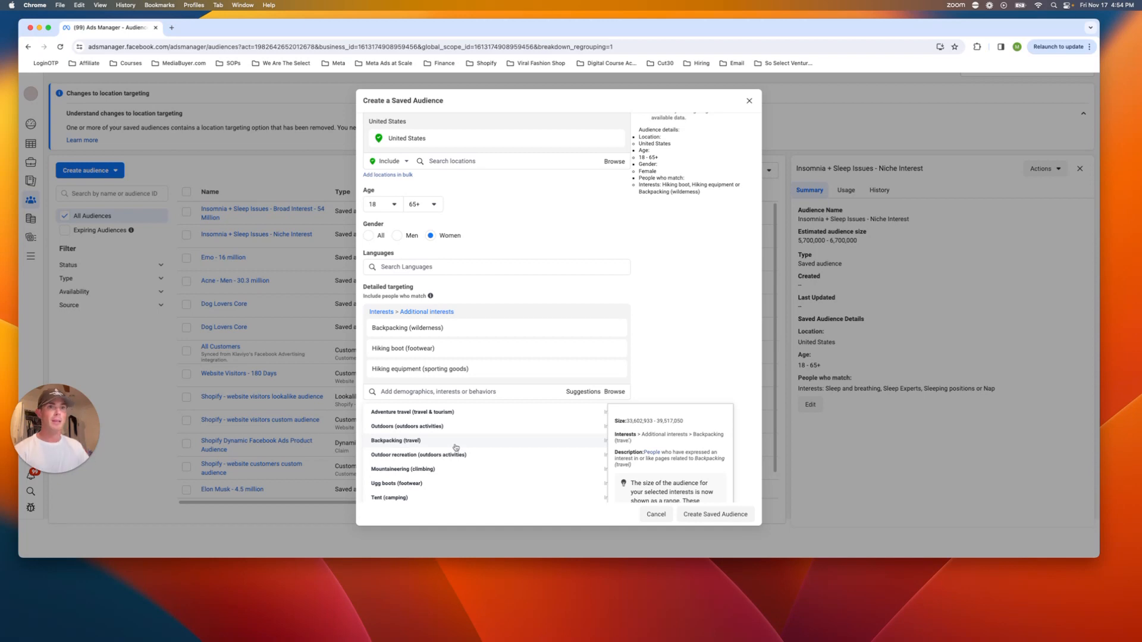
{"action": "left_click", "coordinate": [419, 469]}
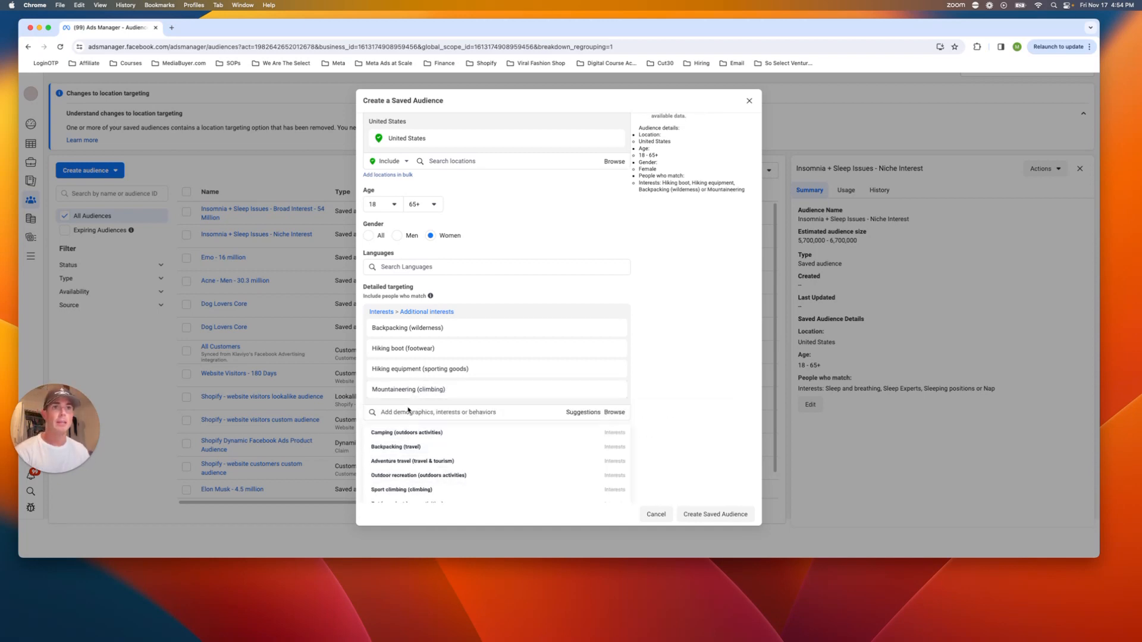
{"action": "type", "text": "mount"}
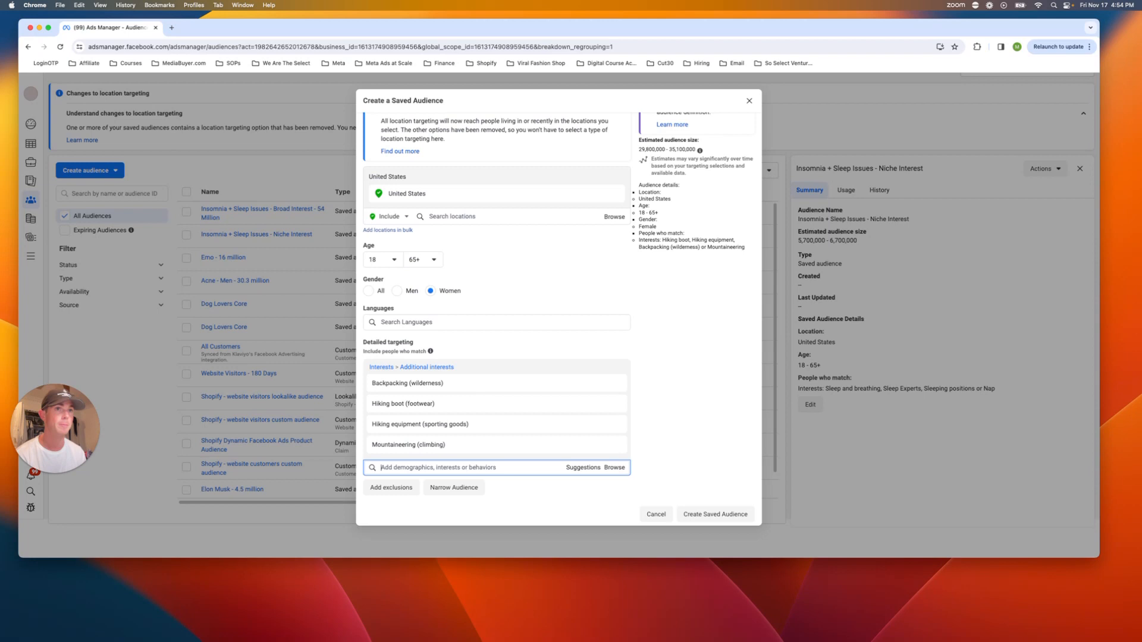
Step: Search further hiking interests, browse suggestions, and begin an REI search
{"action": "type", "text": "hiking"}
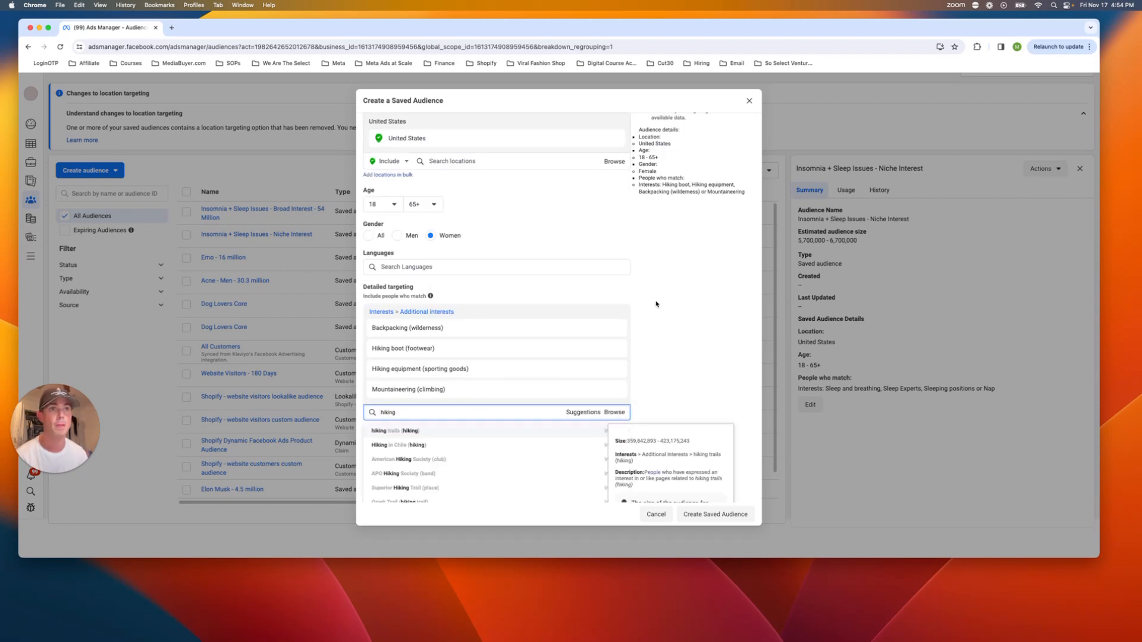
{"action": "scroll", "scroll_direction": "down", "scroll_amount": 3}
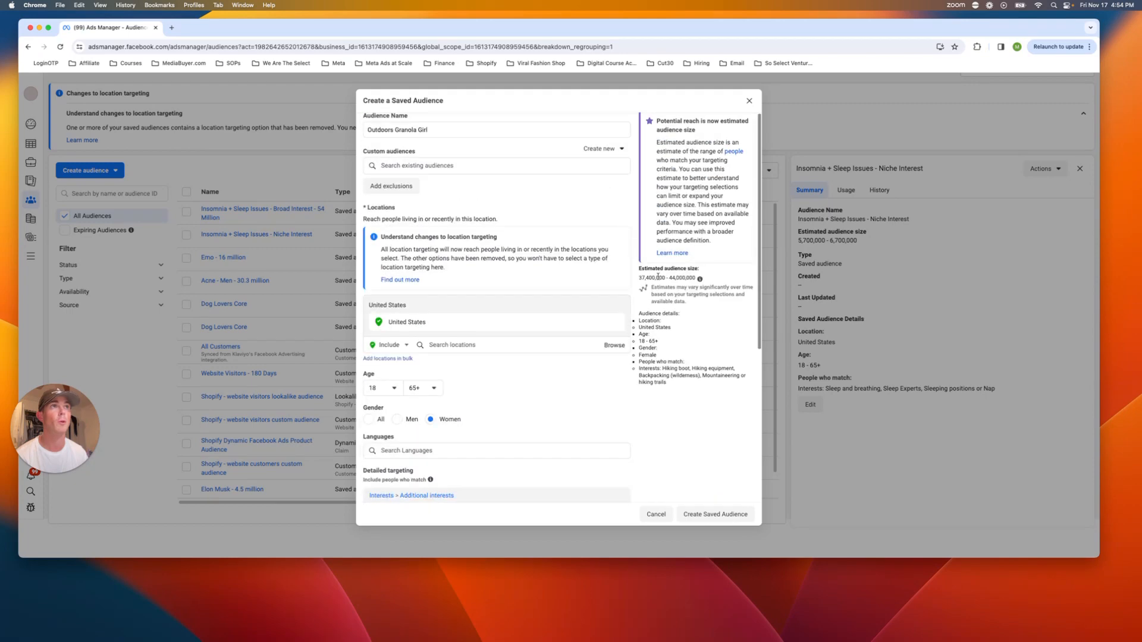
{"action": "scroll", "scroll_direction": "down", "scroll_amount": 3}
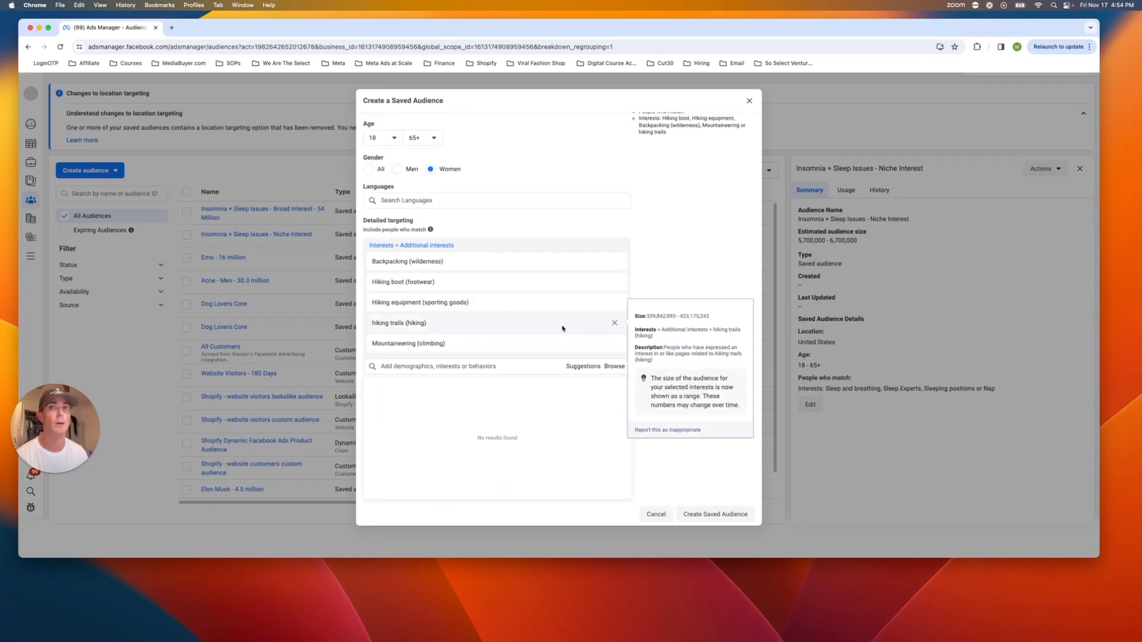
{"action": "left_click", "coordinate": [473, 369]}
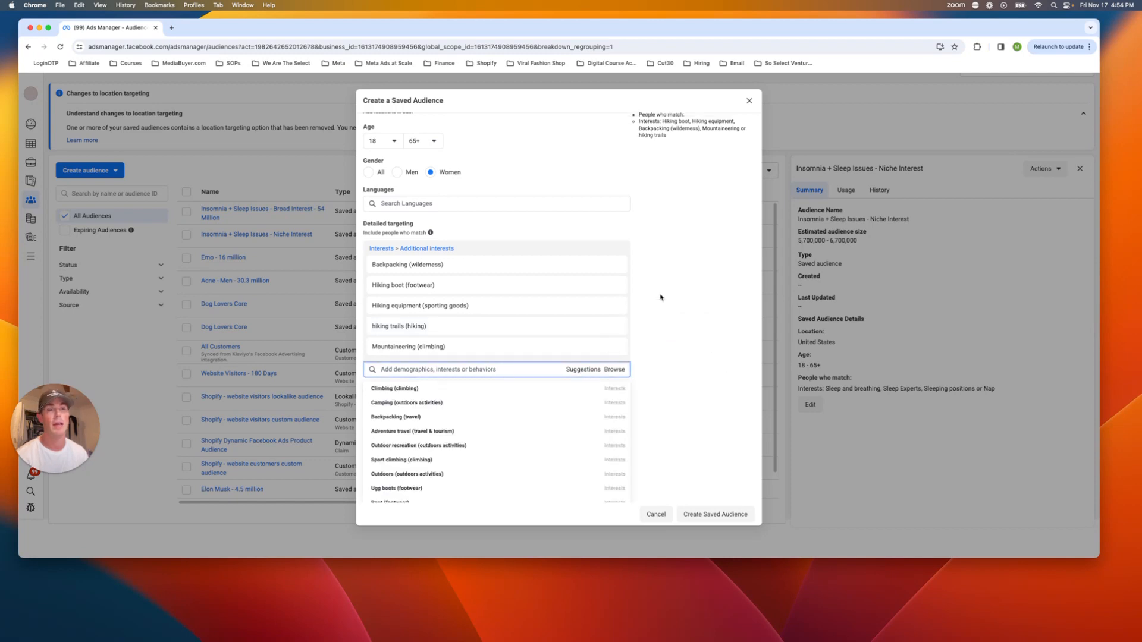
{"action": "mouse_move", "coordinate": [462, 433]}
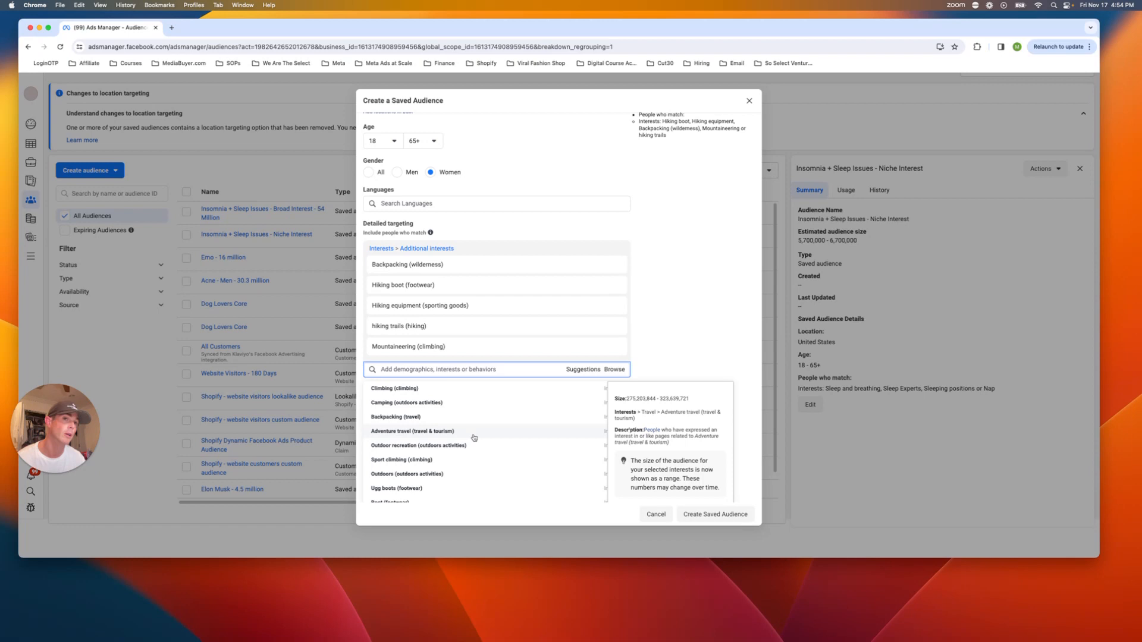
{"action": "left_click", "coordinate": [495, 368]}
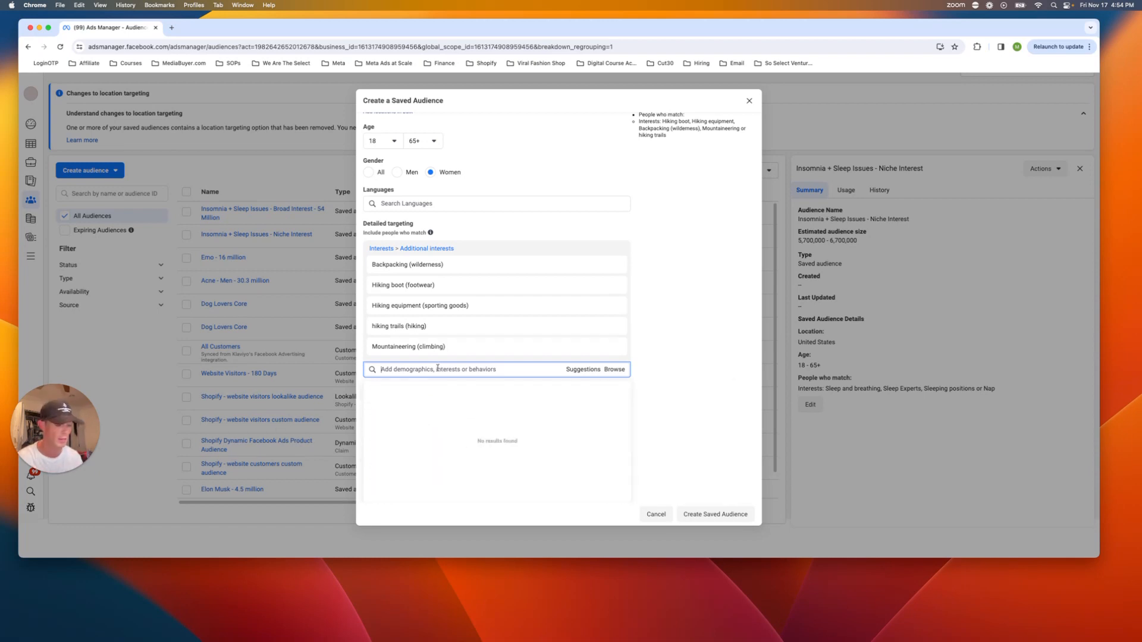
{"action": "type", "text": "hikers"}
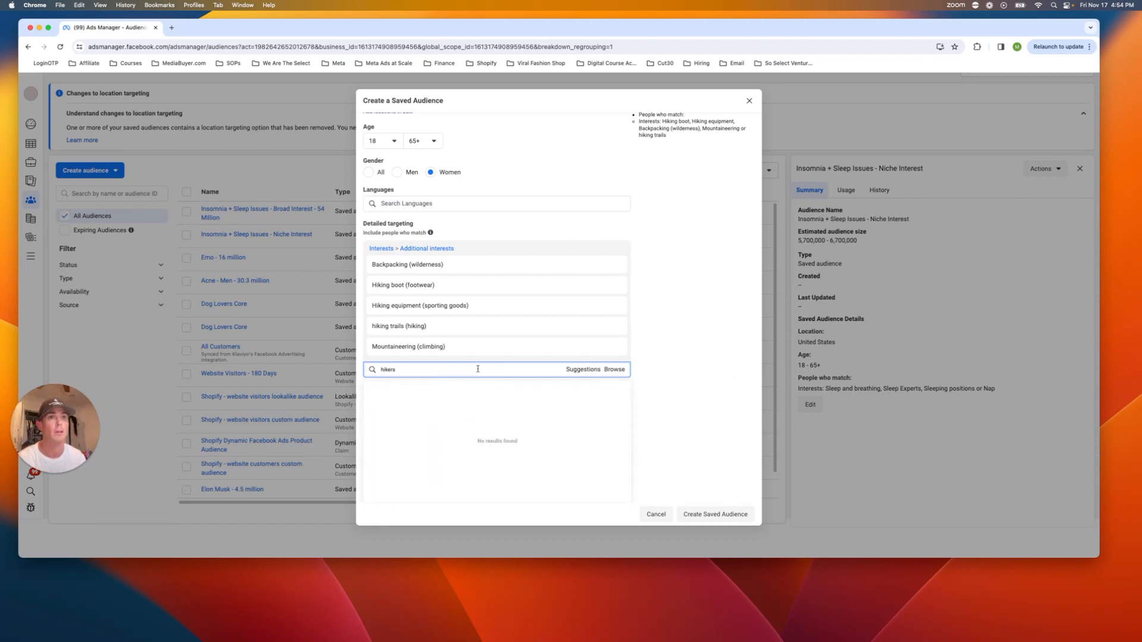
{"action": "type", "text": "ereh"}
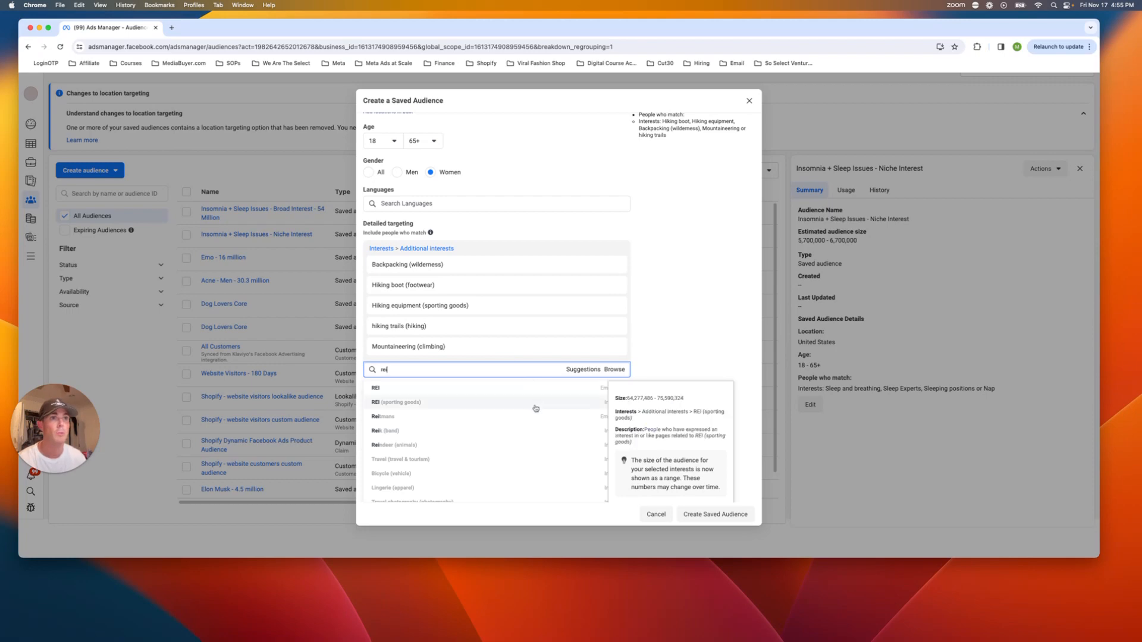
Step: Add REI, Climbing and Bouldering interests from the suggestions
{"action": "left_click", "coordinate": [398, 402]}
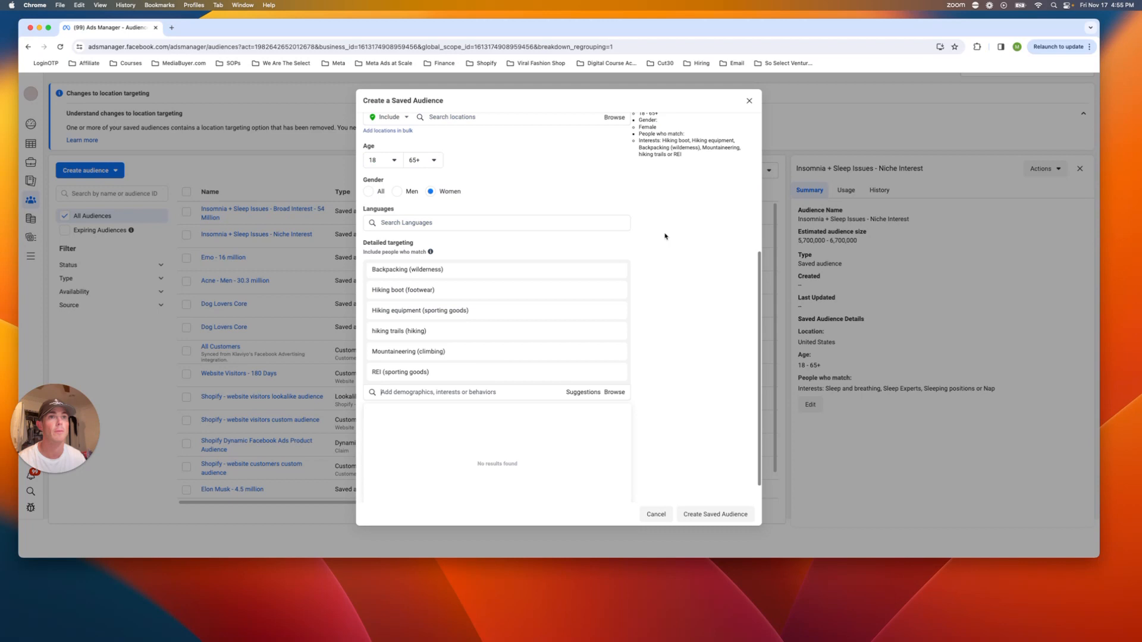
{"action": "left_click", "coordinate": [474, 369]}
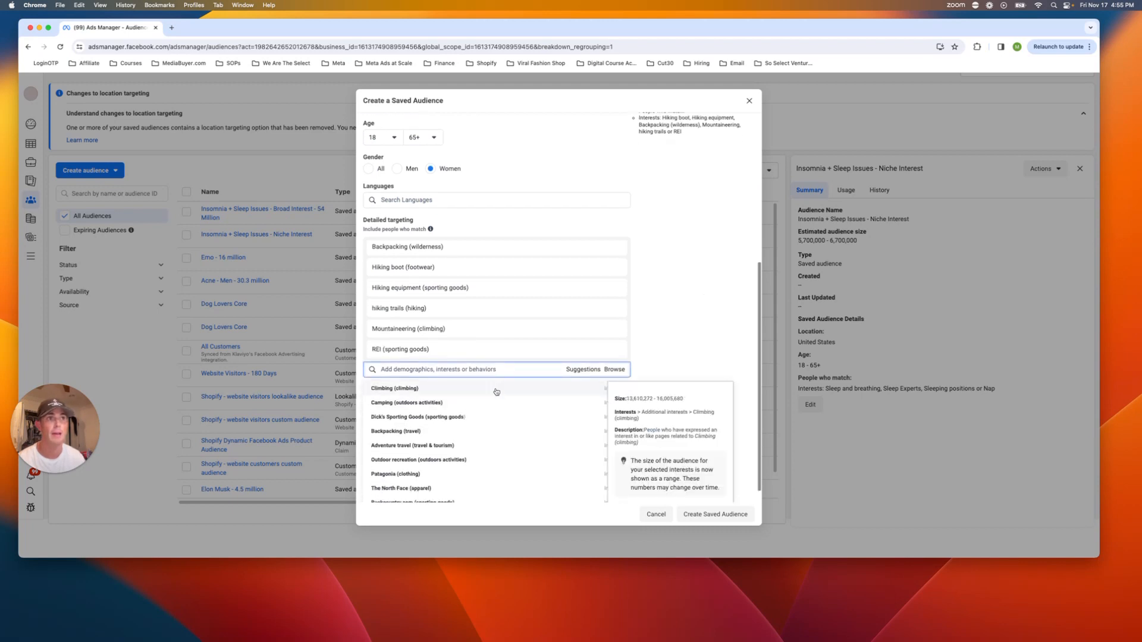
{"action": "left_click", "coordinate": [395, 387]}
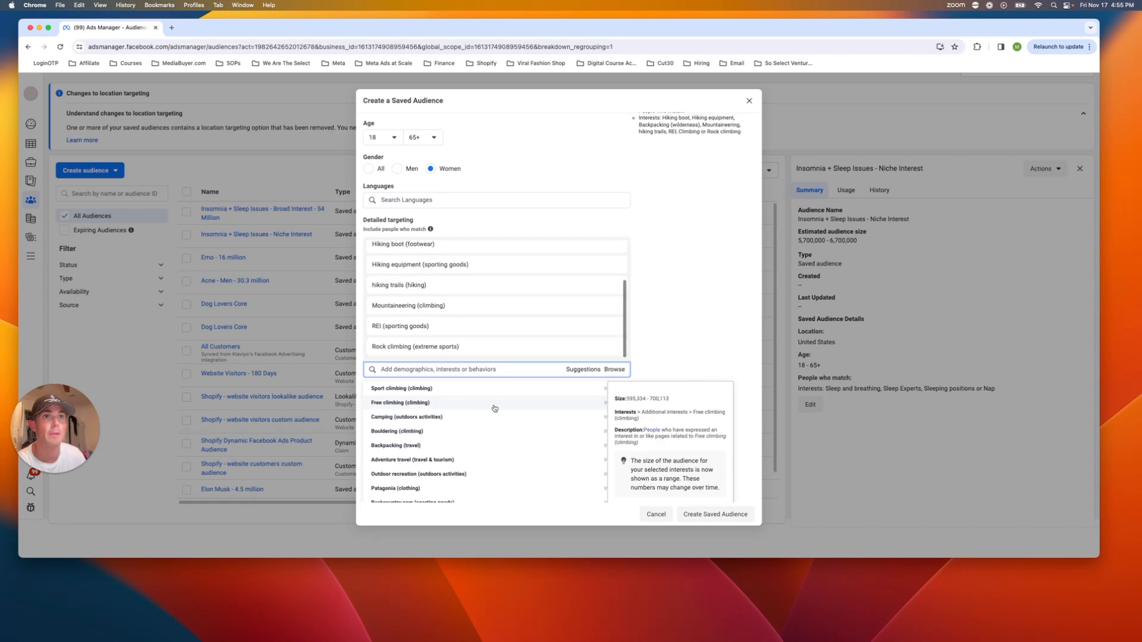
{"action": "left_click", "coordinate": [395, 431]}
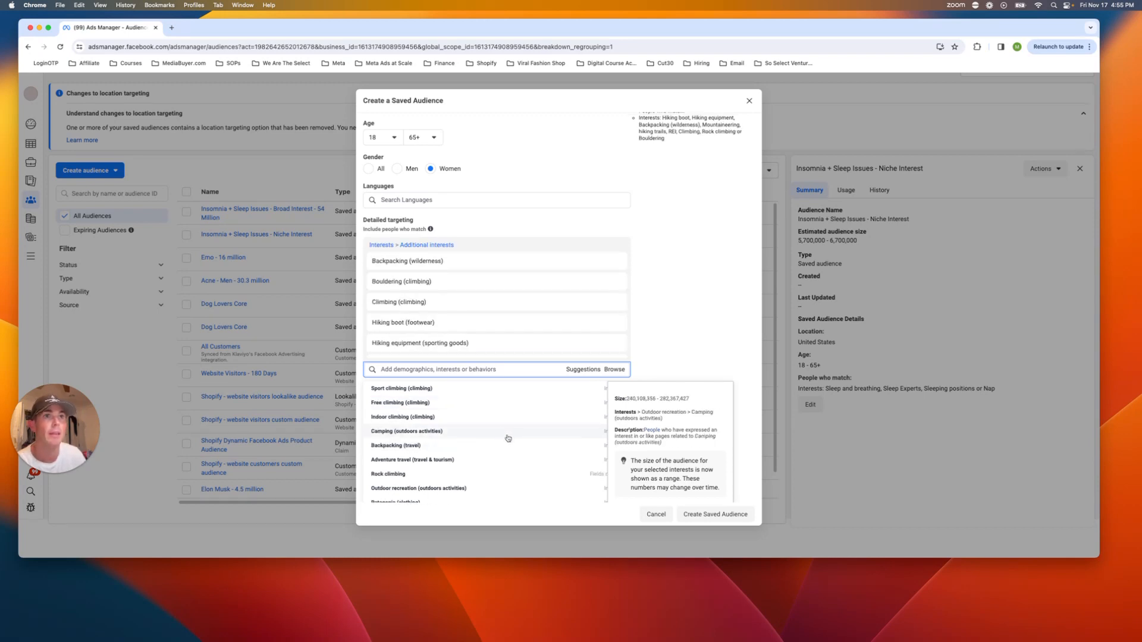
{"action": "mouse_move", "coordinate": [485, 405]}
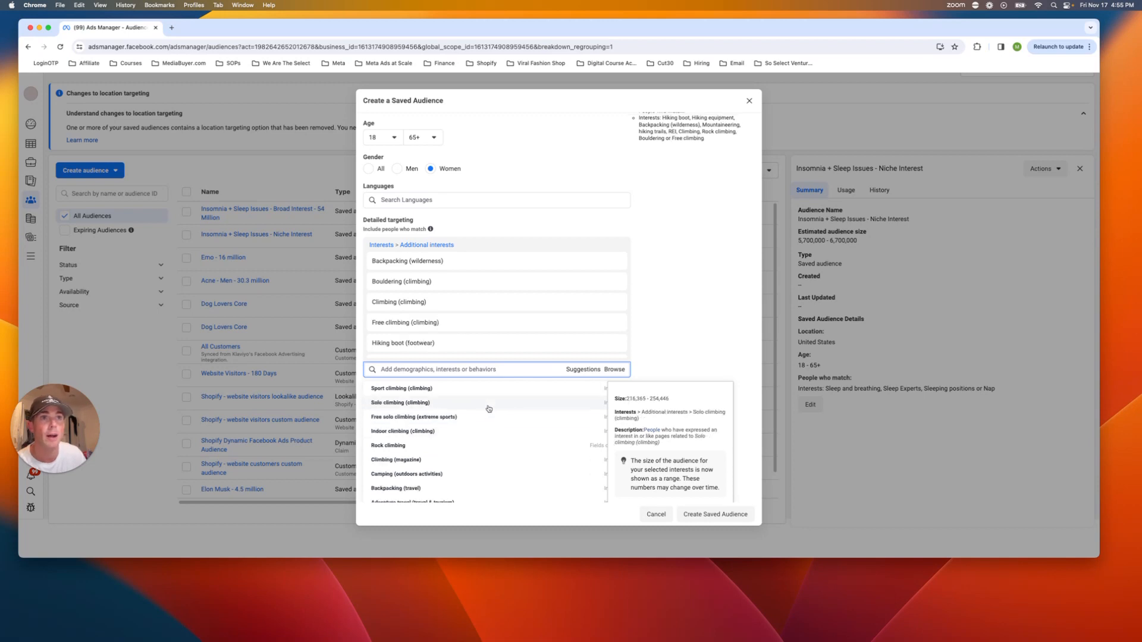
{"action": "mouse_move", "coordinate": [487, 431]}
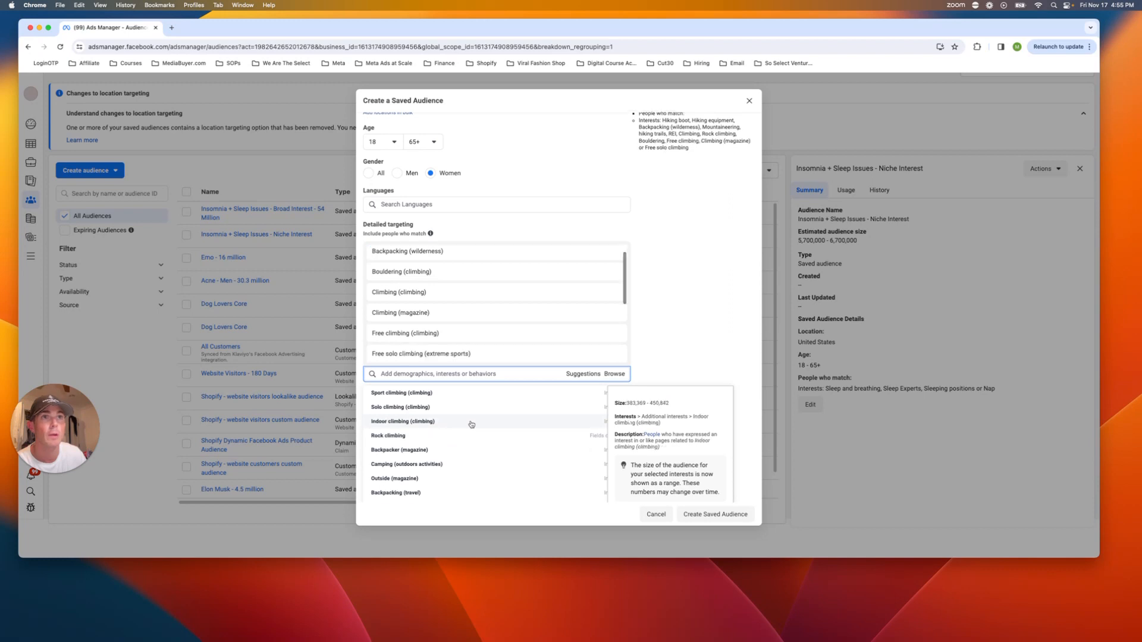
Step: Review the targeting list and start a new blank browser tab
{"action": "scroll", "scroll_direction": "down", "scroll_amount": 3}
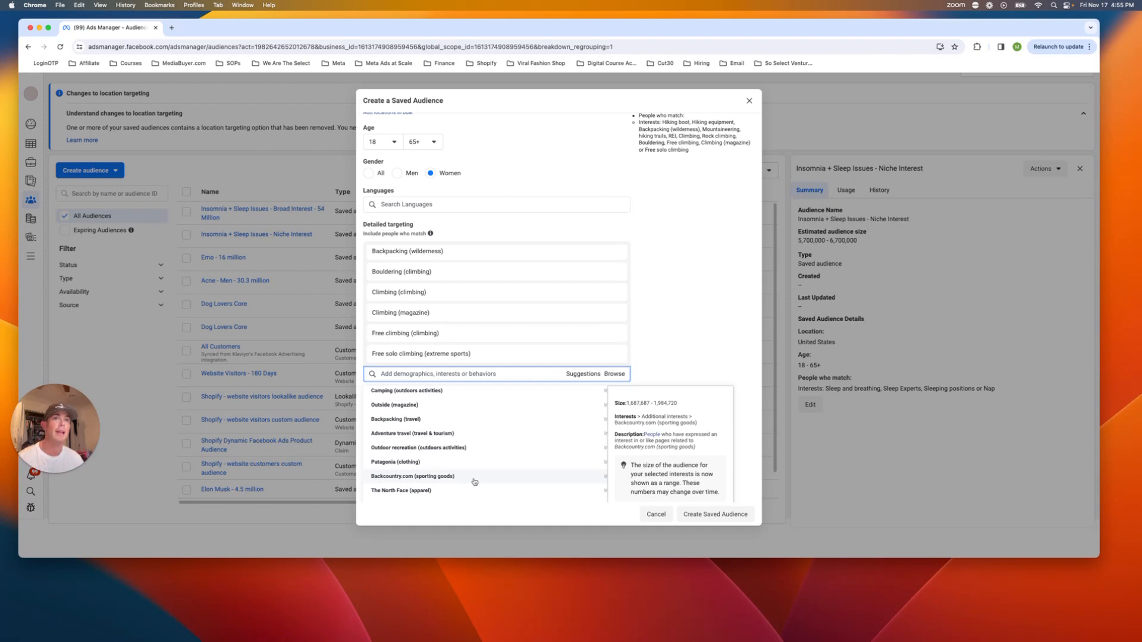
{"action": "left_click", "coordinate": [171, 27]}
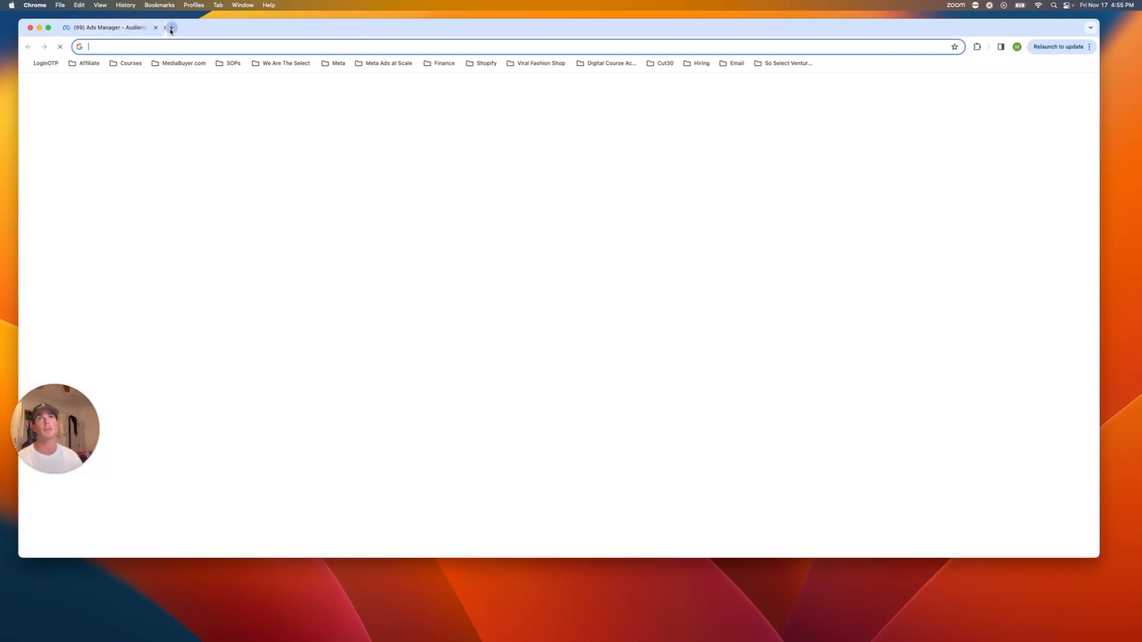
Step: Visit Backcountry.com, dismiss its membership popup, and return to the audience
{"action": "type", "text": "backcountry.com"}
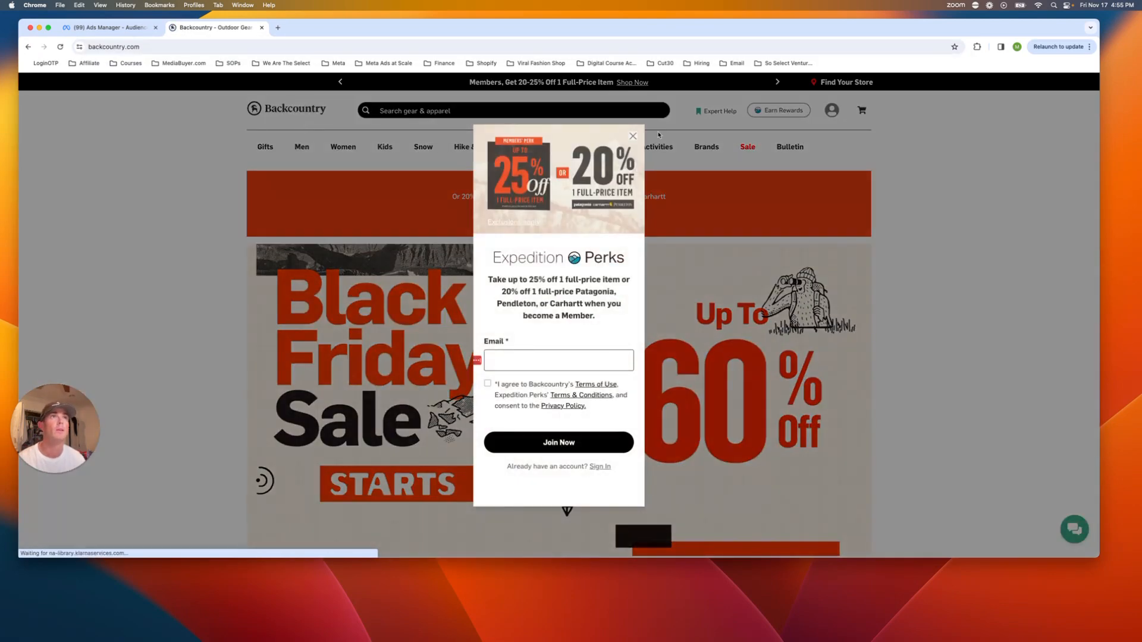
{"action": "left_click", "coordinate": [631, 136]}
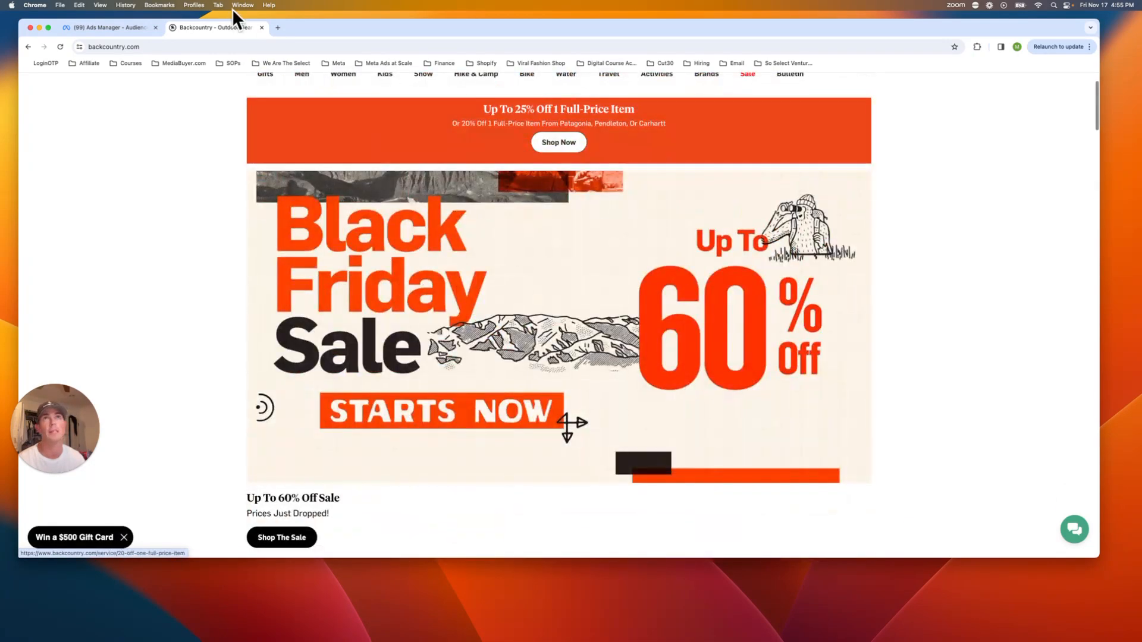
{"action": "left_click", "coordinate": [106, 27]}
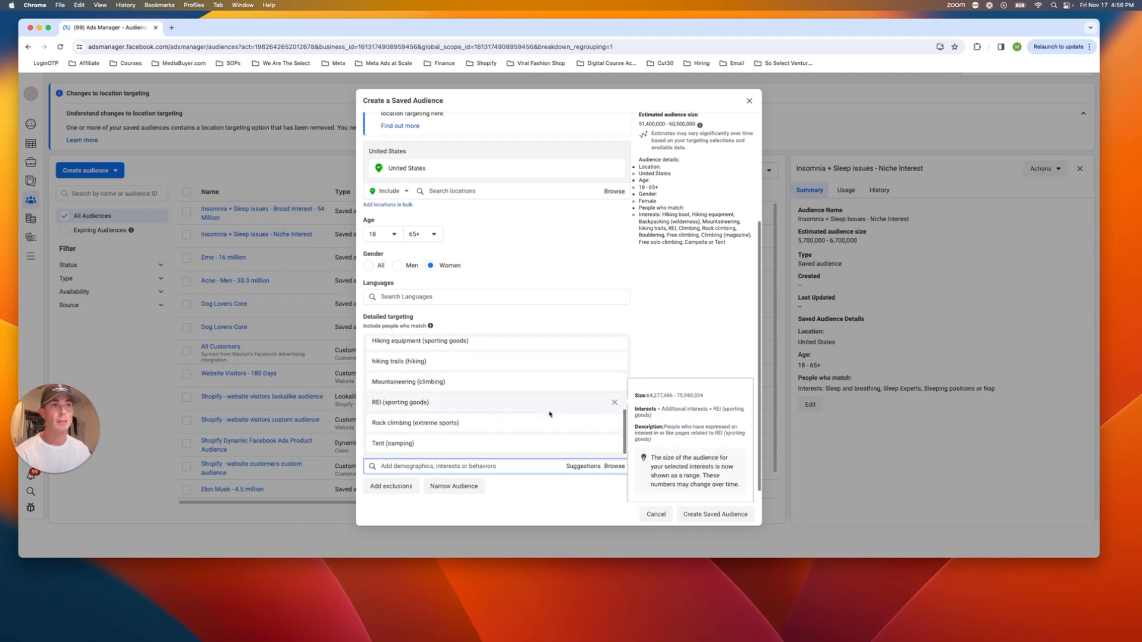
Step: Add the Outdoors (outdoor activities) interest via an 'outdoors' search
{"action": "scroll", "scroll_direction": "down", "scroll_amount": 3}
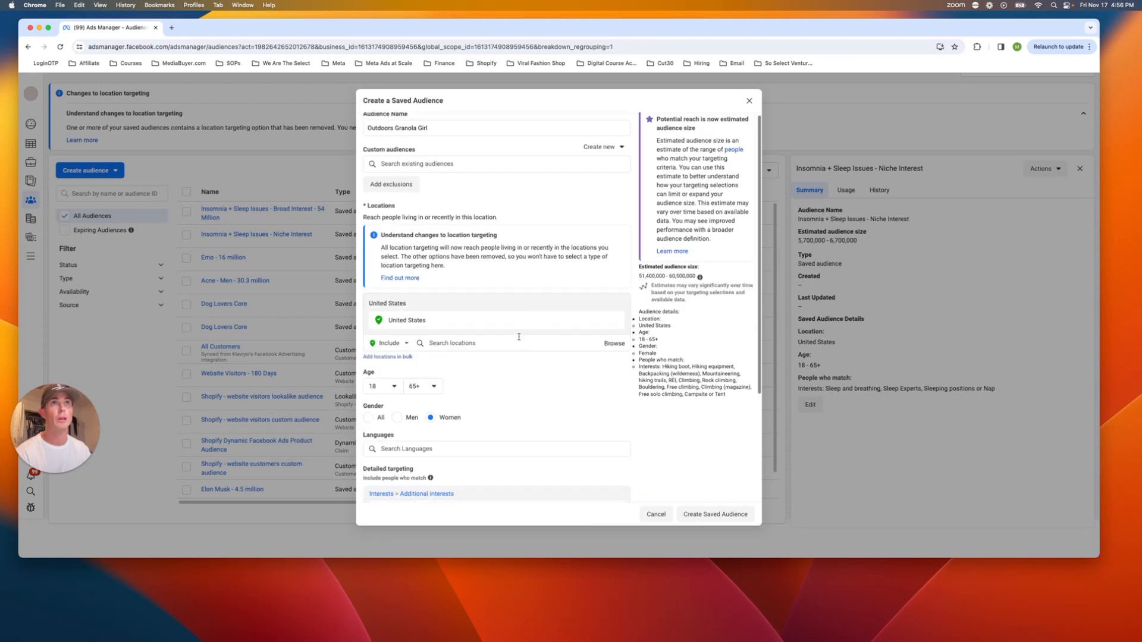
{"action": "type", "text": "outdoors"}
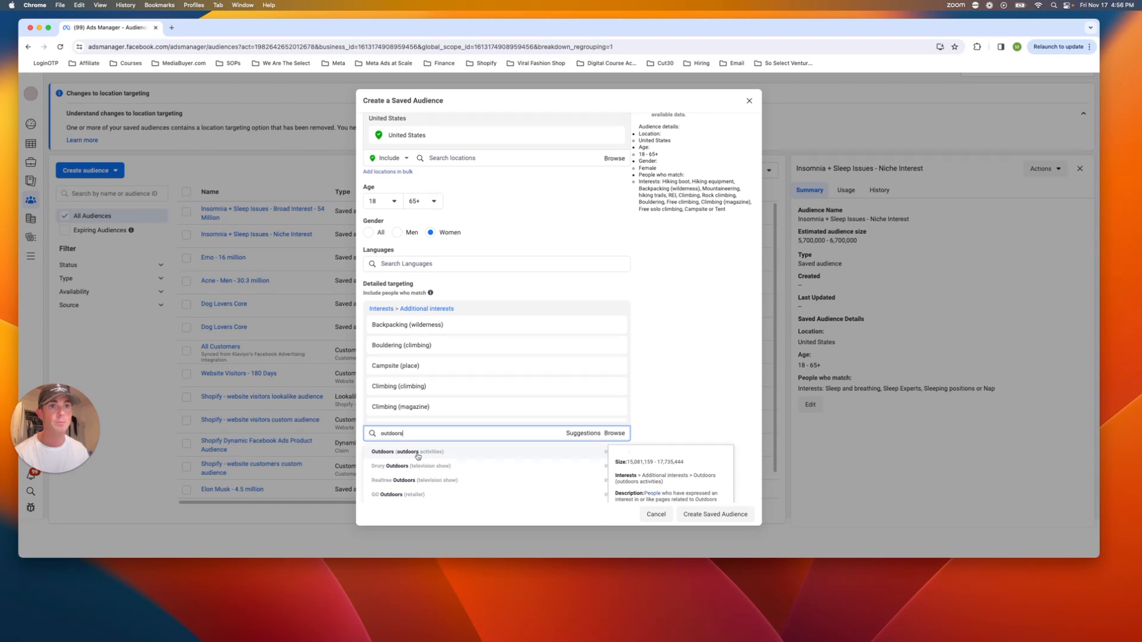
{"action": "left_click", "coordinate": [413, 452]}
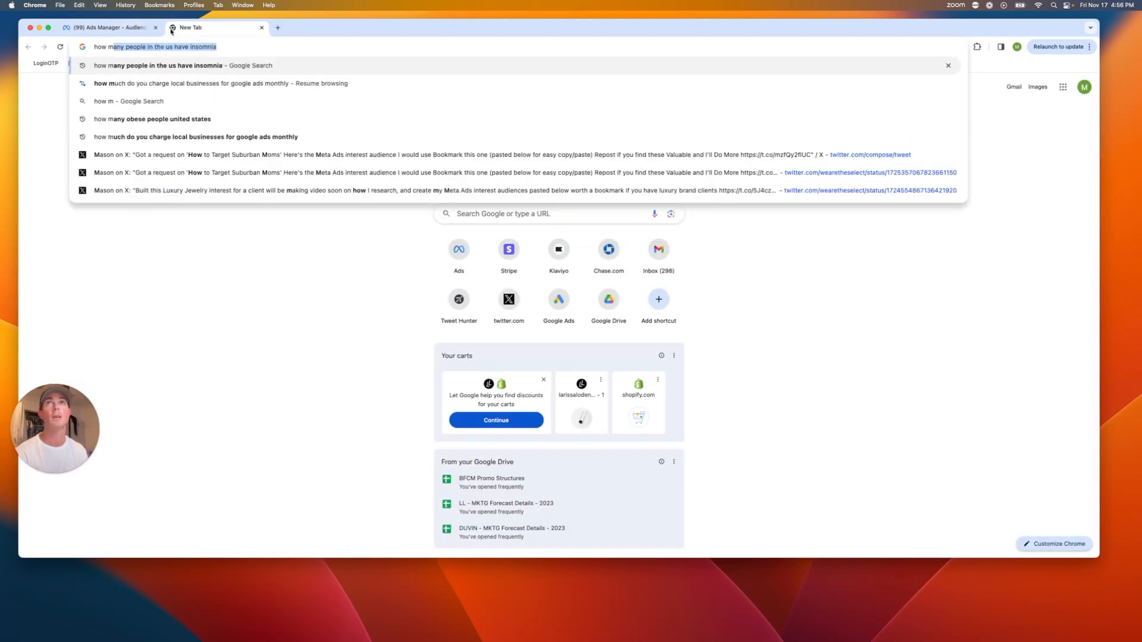
Step: Google how many people hike in the US, highlight the ~60 million figure, and return to the audience
{"action": "type", "text": "how many people hike i"}
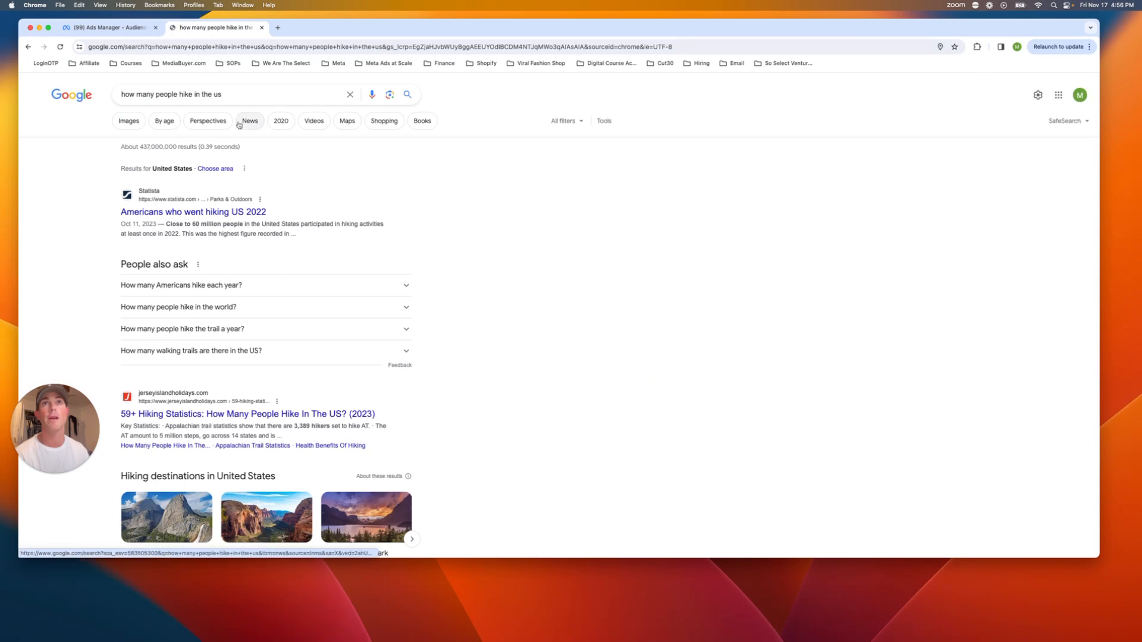
{"action": "left_click_drag", "start_coordinate": [166, 223], "coordinate": [244, 224]}
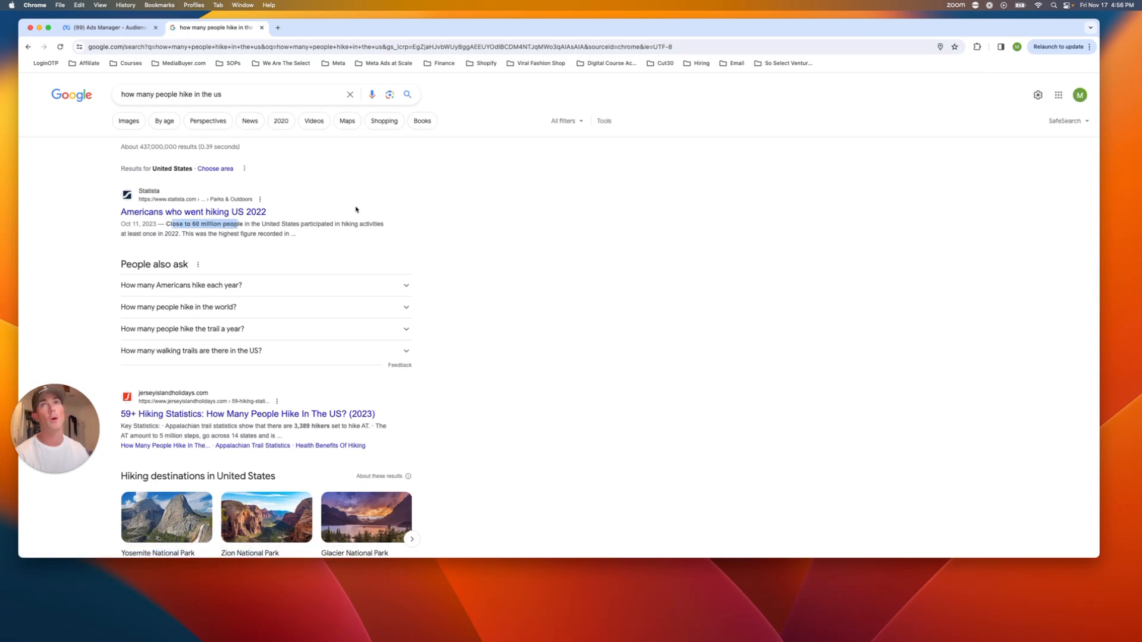
{"action": "left_click", "coordinate": [110, 27]}
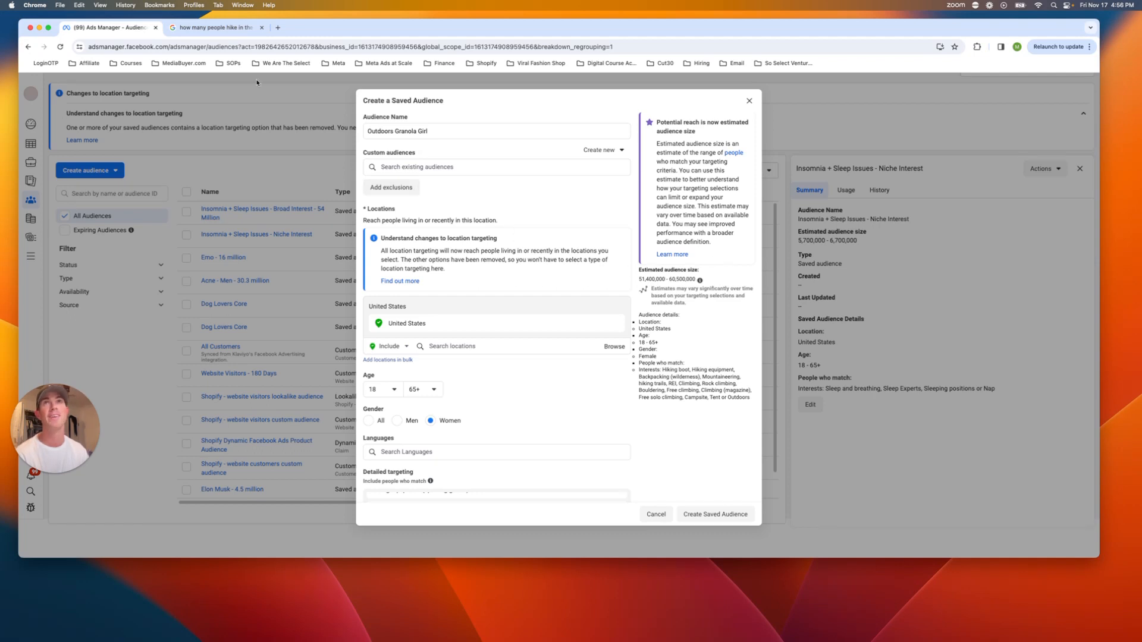
{"action": "left_click", "coordinate": [213, 27]}
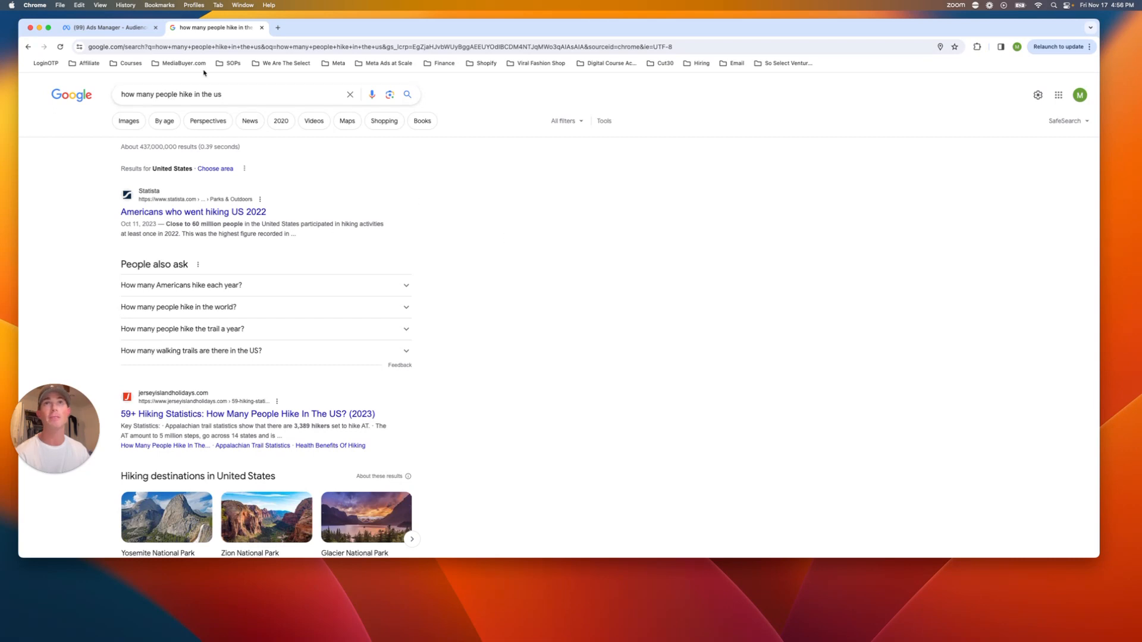
{"action": "left_click", "coordinate": [106, 28]}
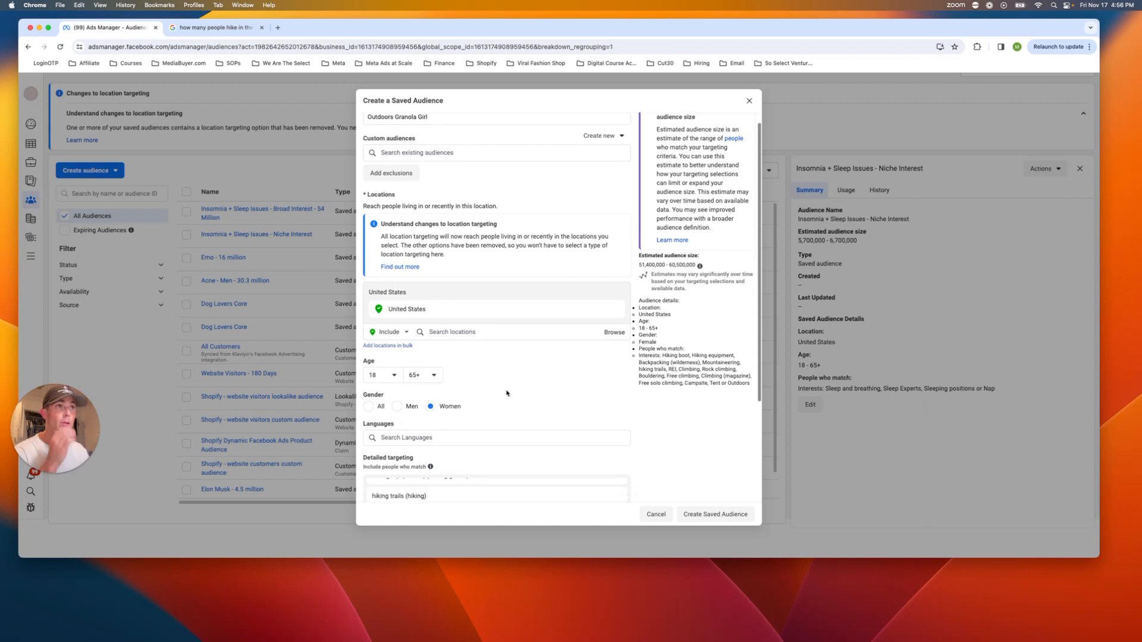
Step: Compare audience size with all genders, then restore Women only
{"action": "scroll", "scroll_direction": "down", "scroll_amount": 3}
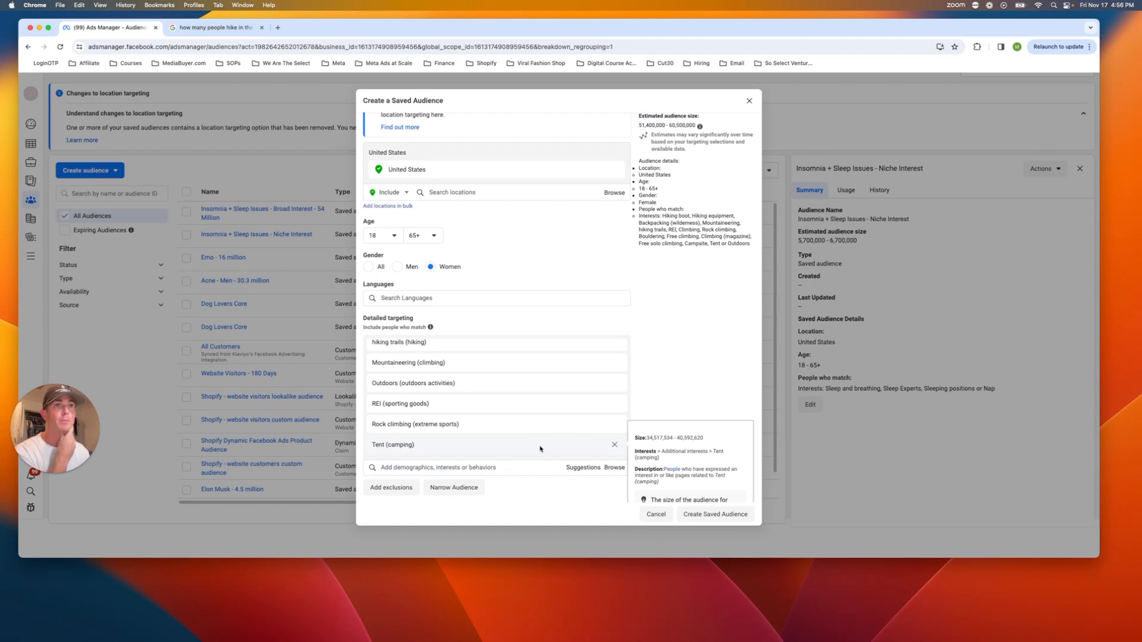
{"action": "left_click", "coordinate": [368, 266]}
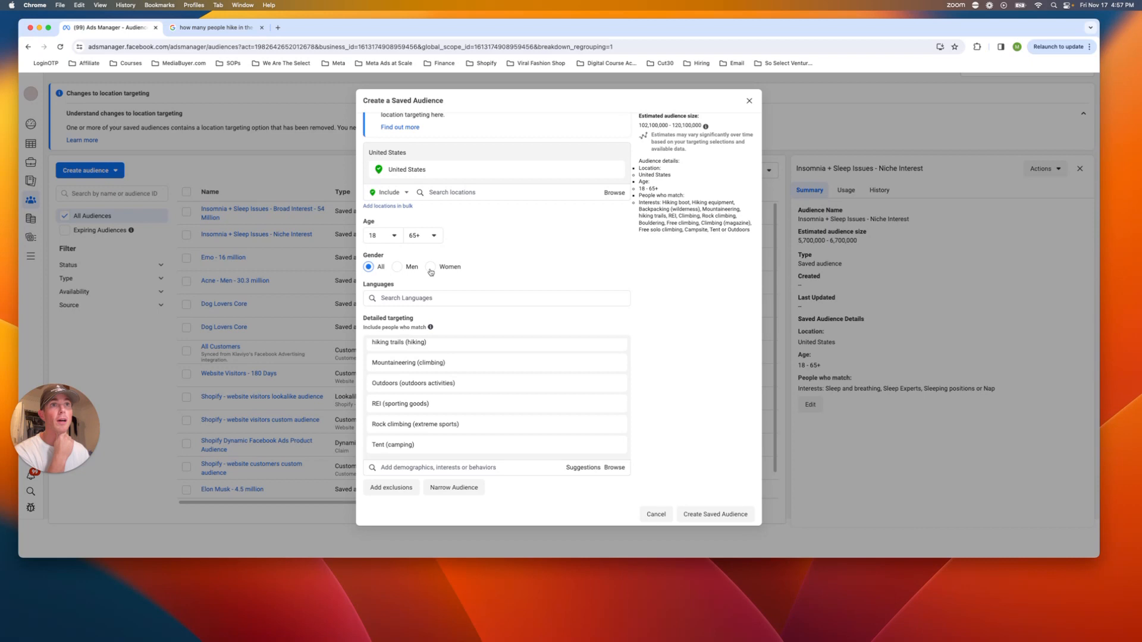
{"action": "left_click", "coordinate": [430, 265]}
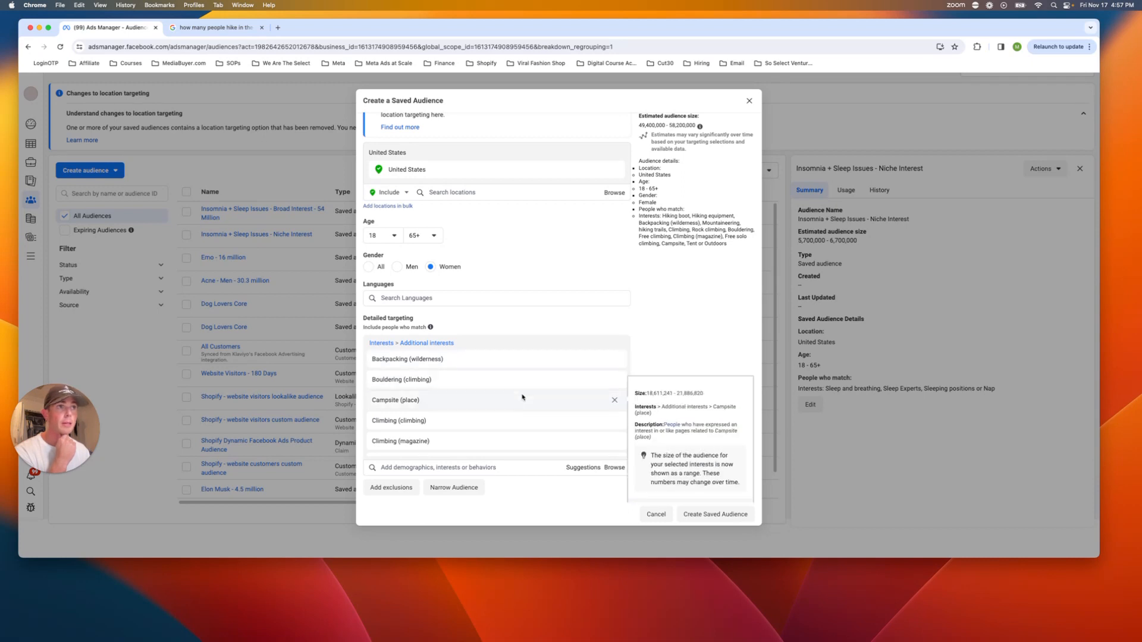
Step: Remove the hiking trails interest, trimming the estimate to 43.6–51.2 million
{"action": "scroll", "scroll_direction": "down", "scroll_amount": 3}
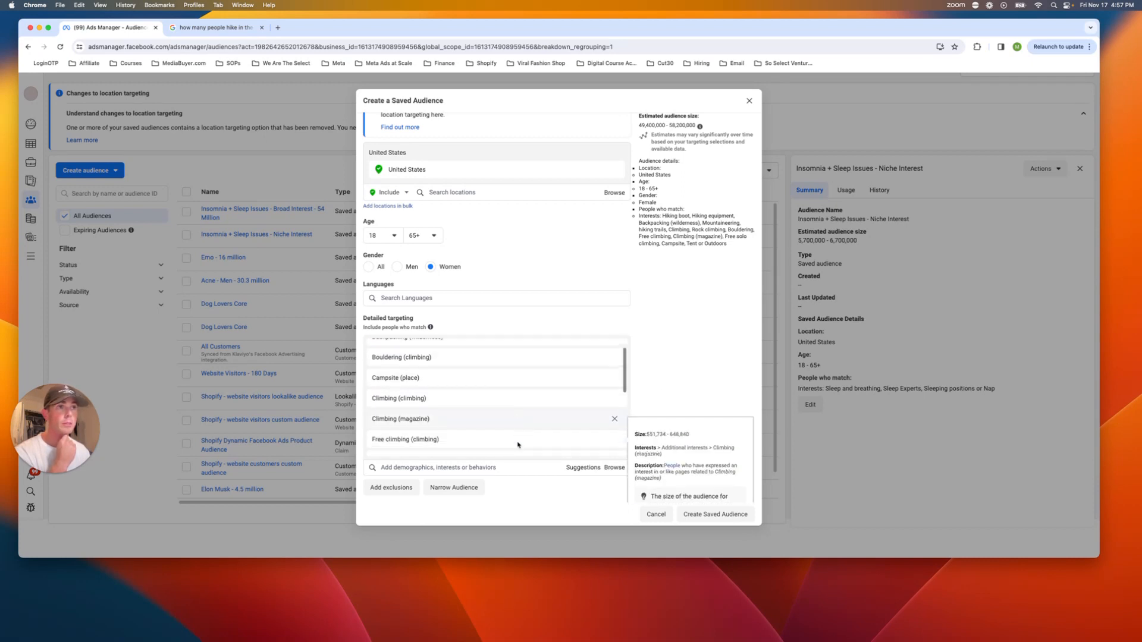
{"action": "scroll", "scroll_direction": "down", "scroll_amount": 3}
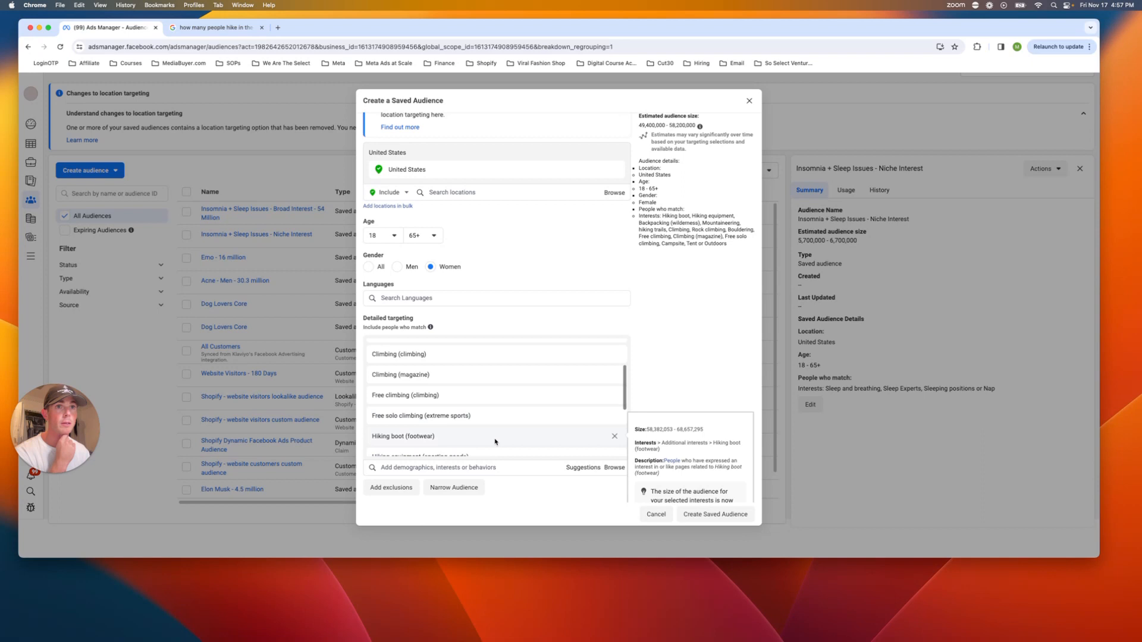
{"action": "scroll", "scroll_direction": "down", "scroll_amount": 3}
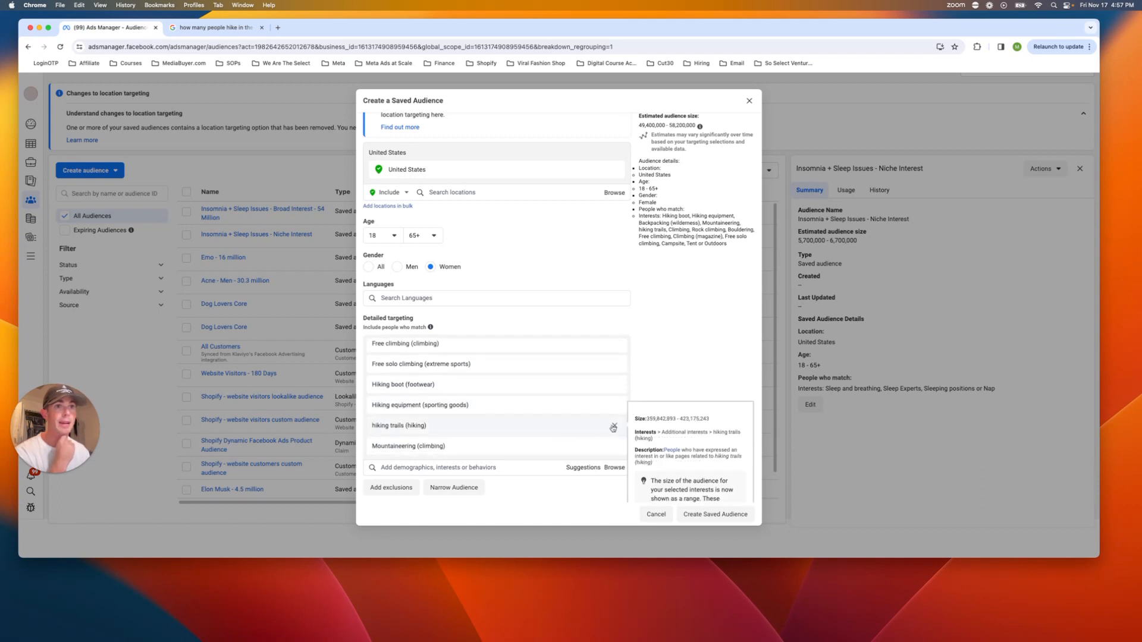
{"action": "left_click", "coordinate": [614, 427]}
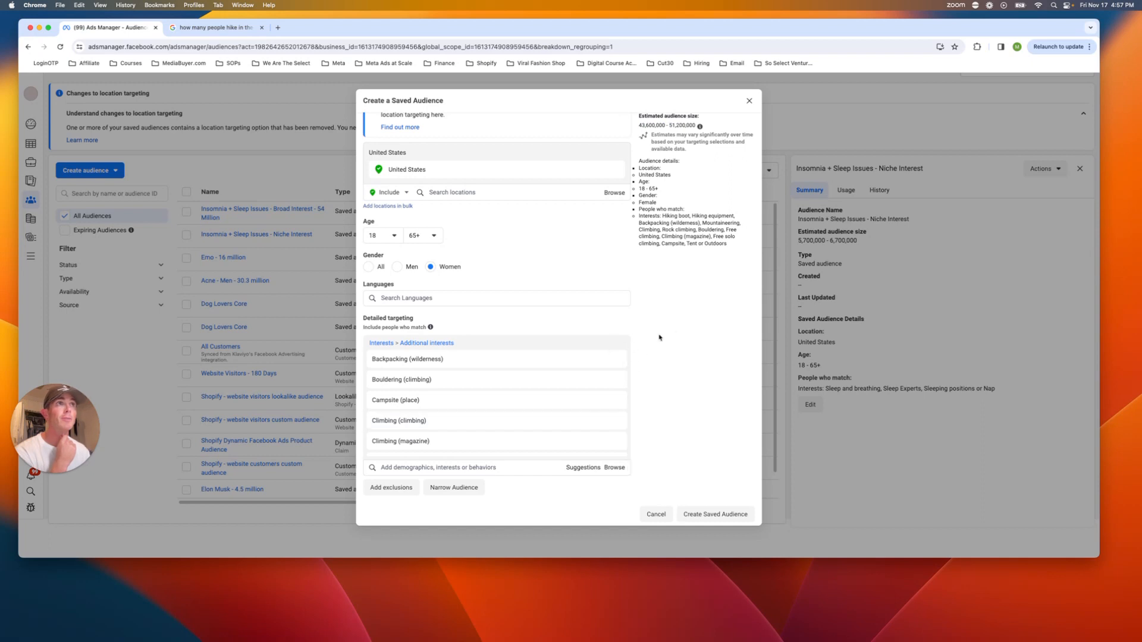
{"action": "scroll", "scroll_direction": "down", "scroll_amount": 3}
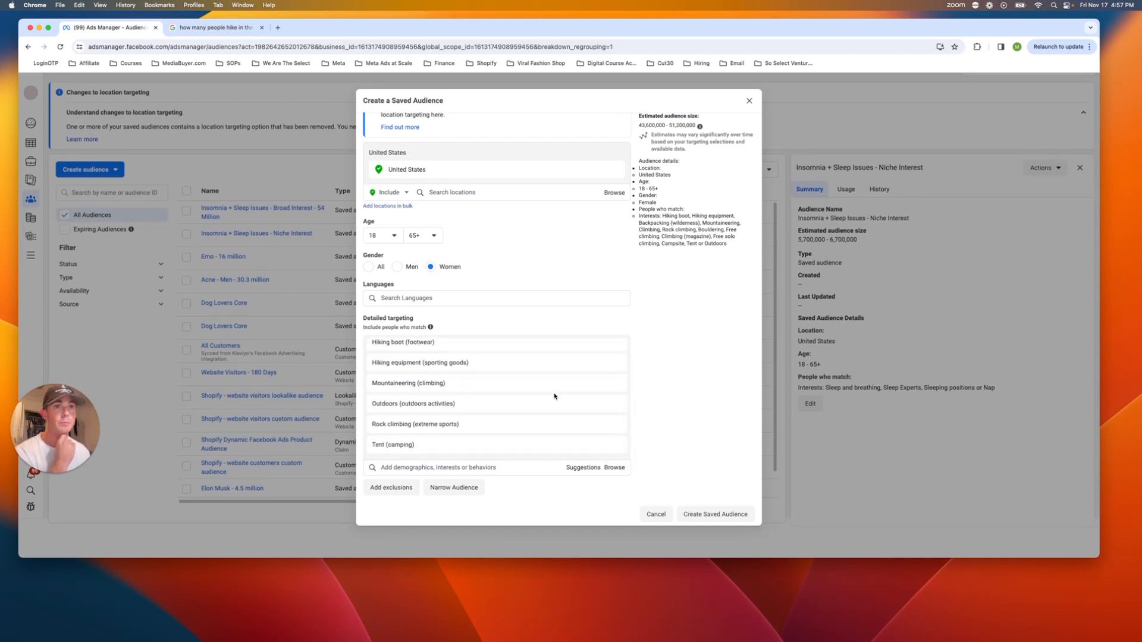
{"action": "mouse_move", "coordinate": [408, 383]}
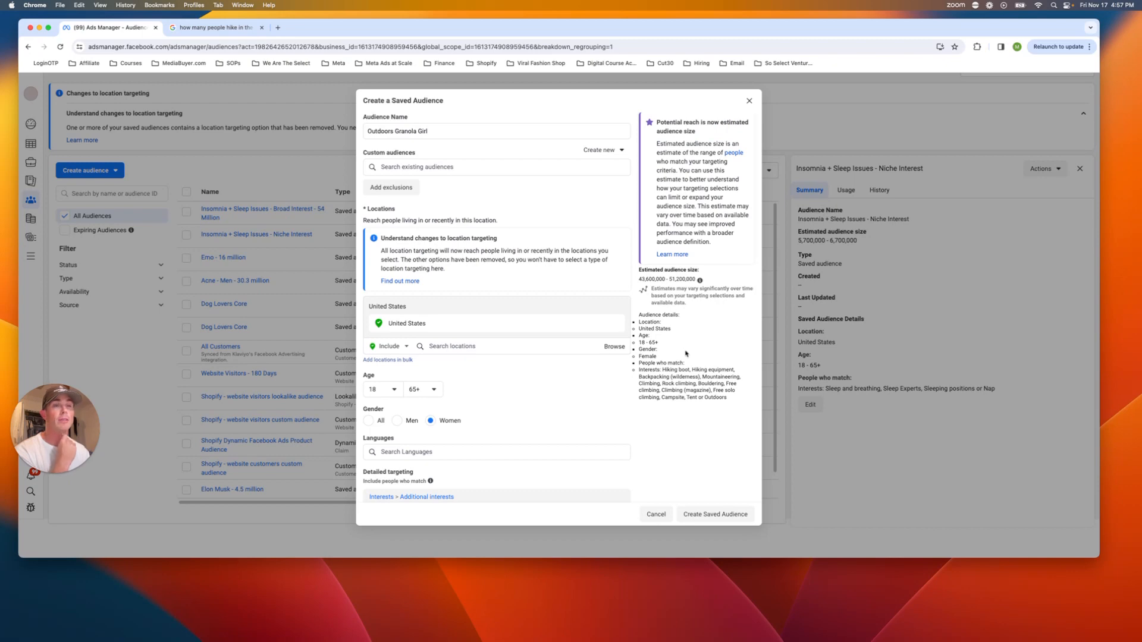
{"action": "scroll", "scroll_direction": "down", "scroll_amount": 3}
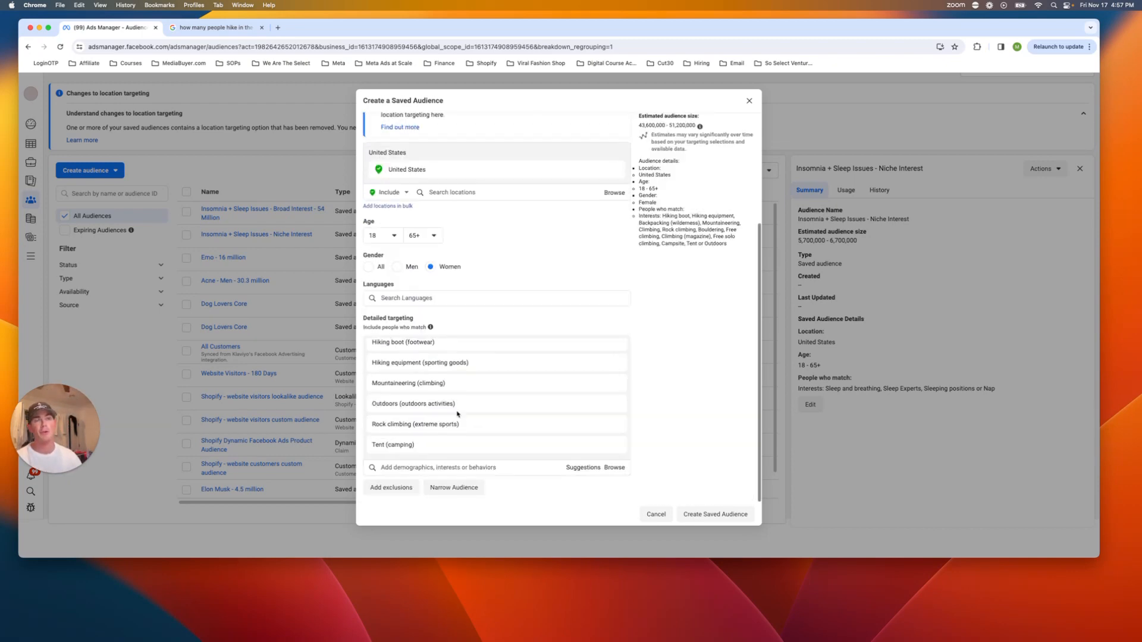